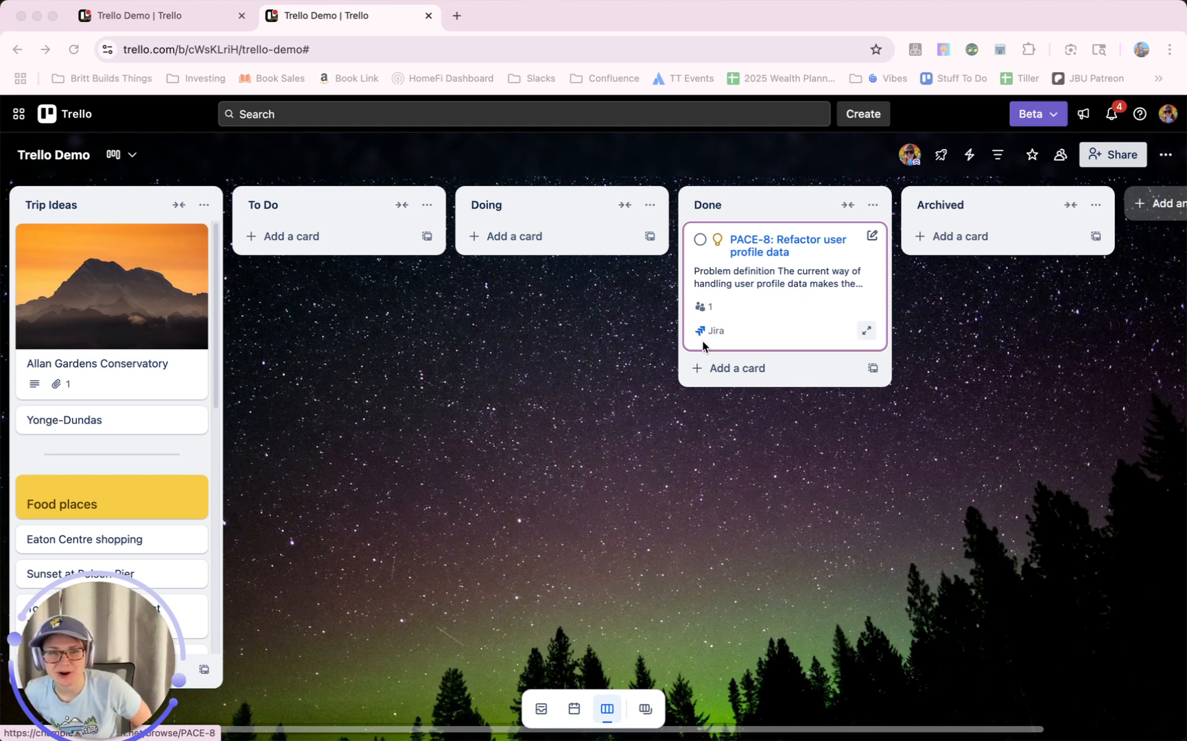
mouse_move(742, 324)
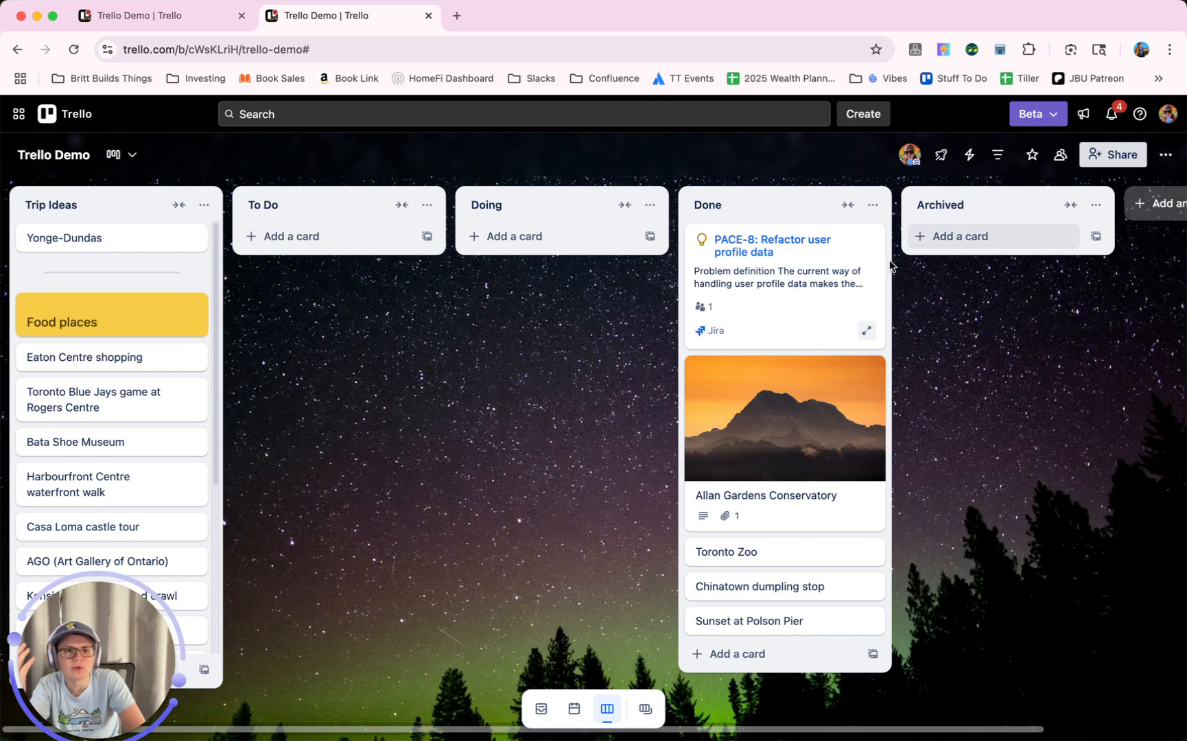
mouse_move(402, 411)
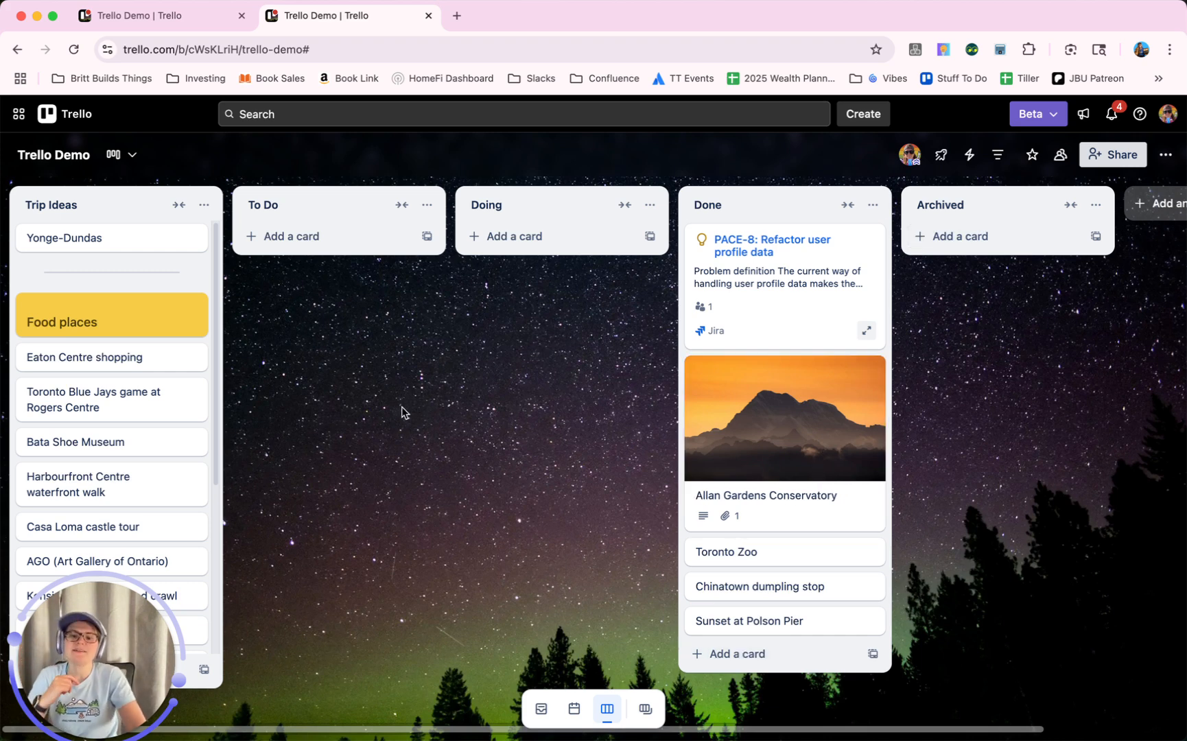
mouse_move(775, 620)
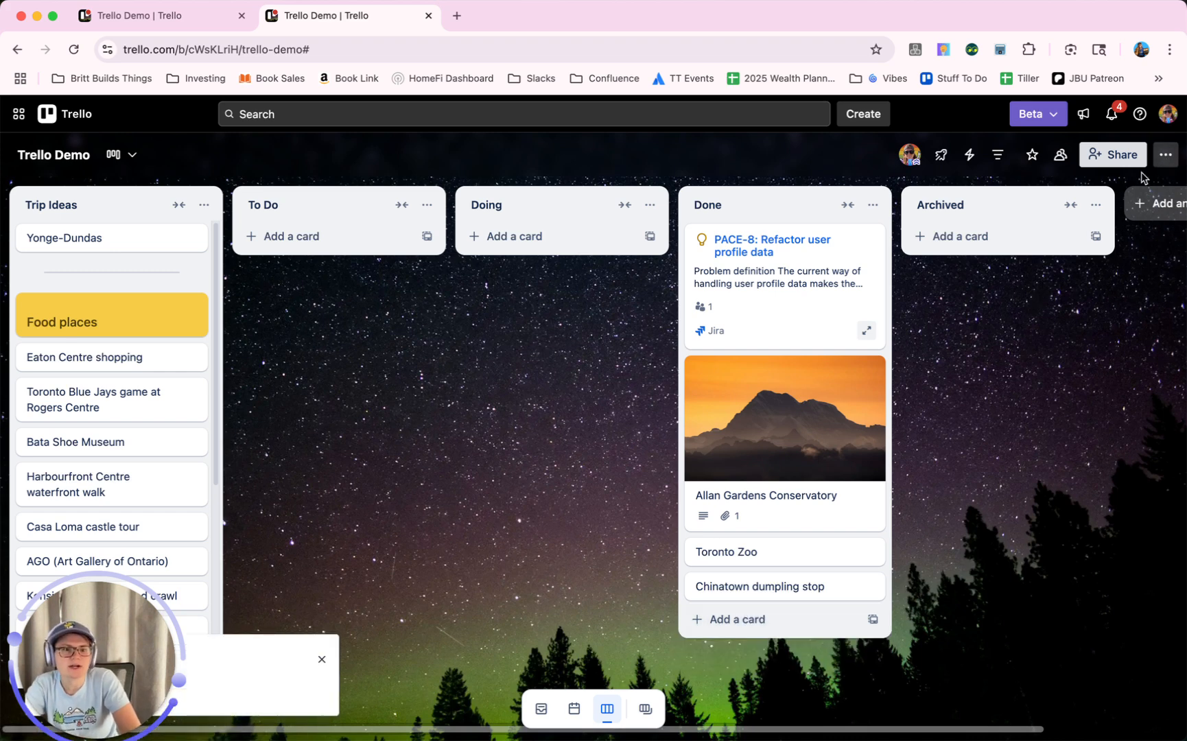
Restore the Sunset at Polson Pier card from the board's Archived items back into Done
left_click(1165, 155)
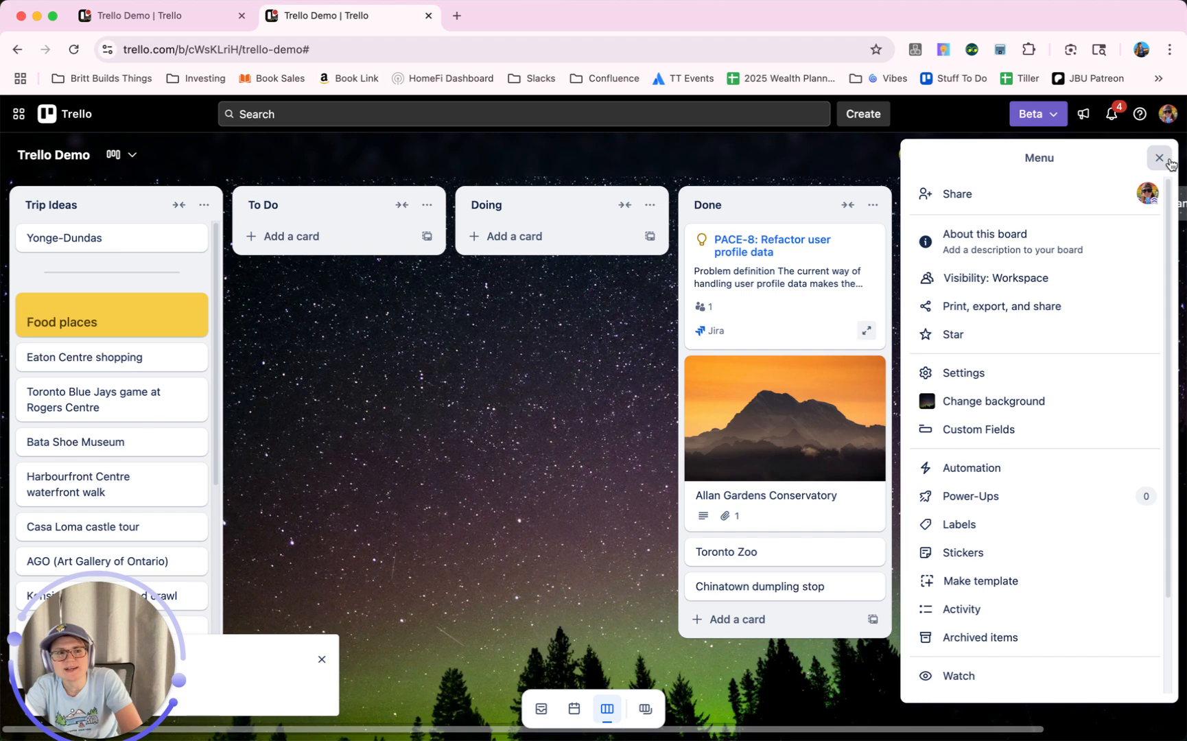
left_click(977, 637)
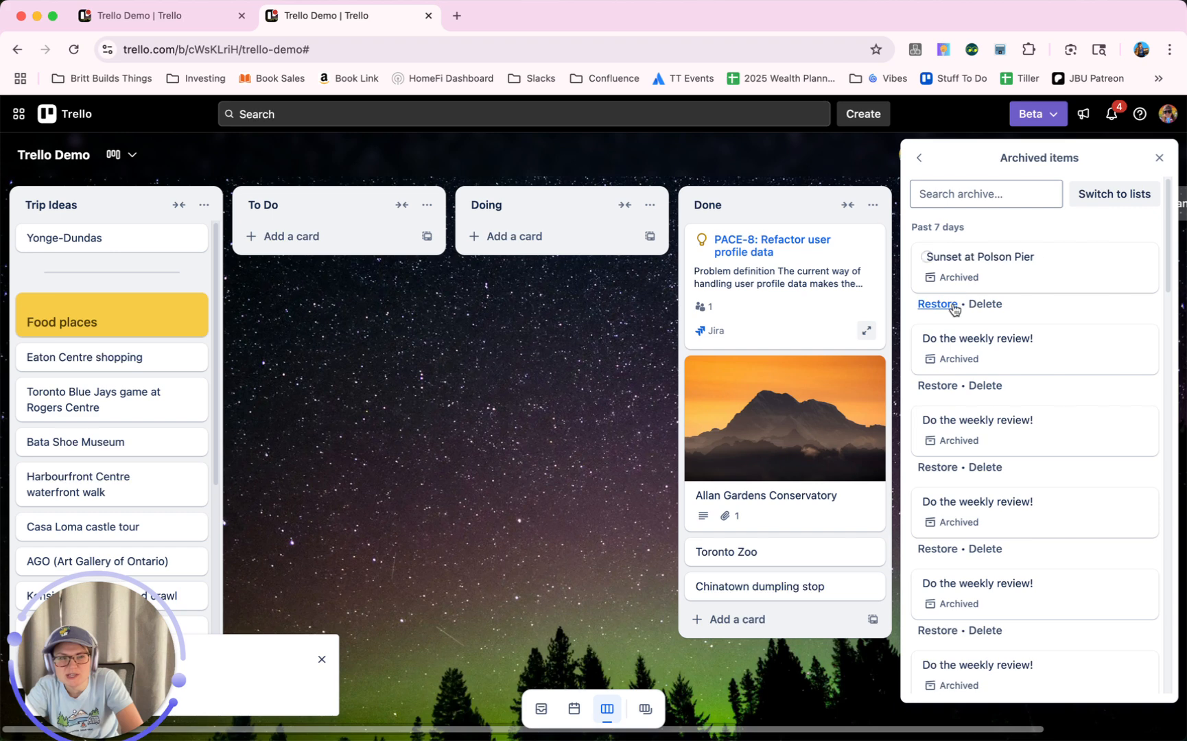
left_click(937, 303)
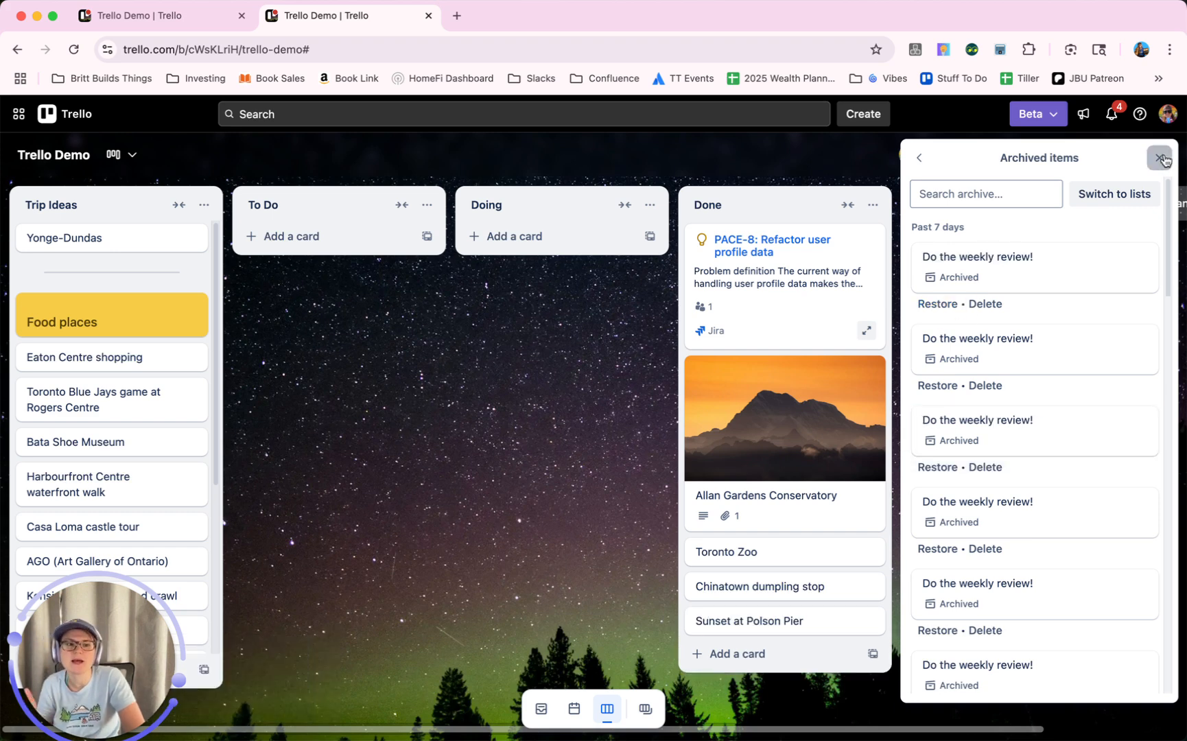
left_click(1160, 158)
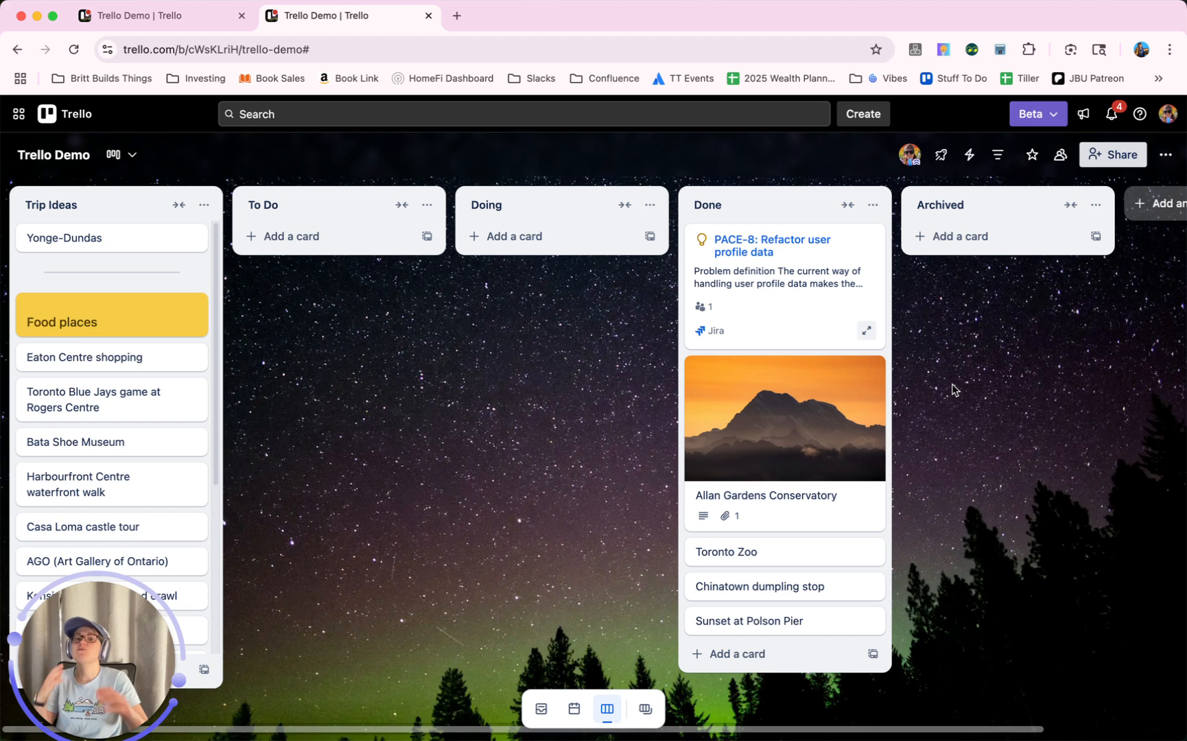
mouse_move(955, 321)
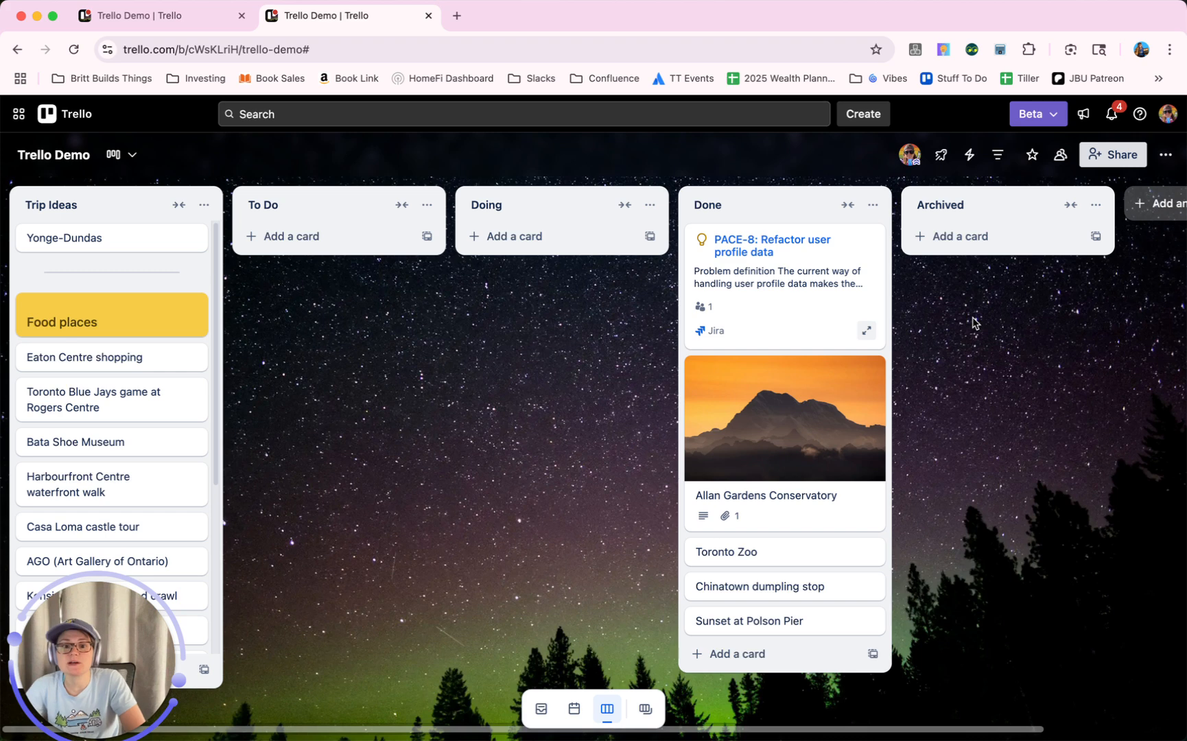
mouse_move(958, 236)
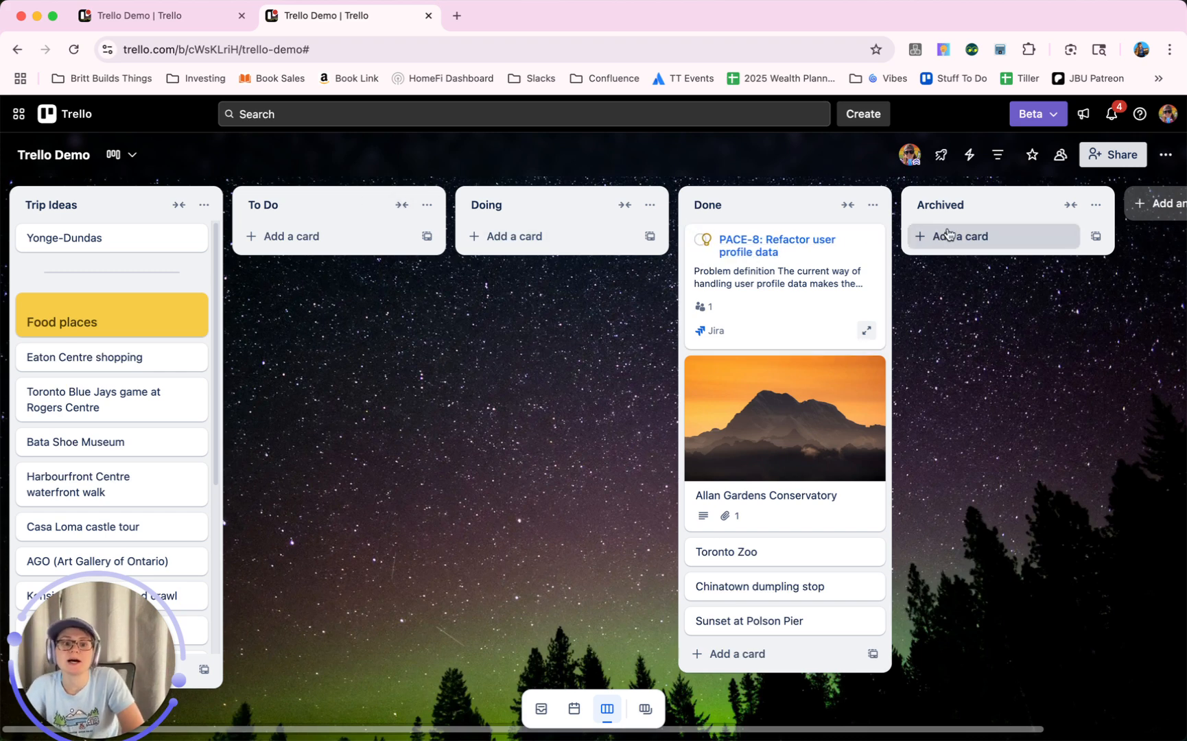
mouse_move(1014, 357)
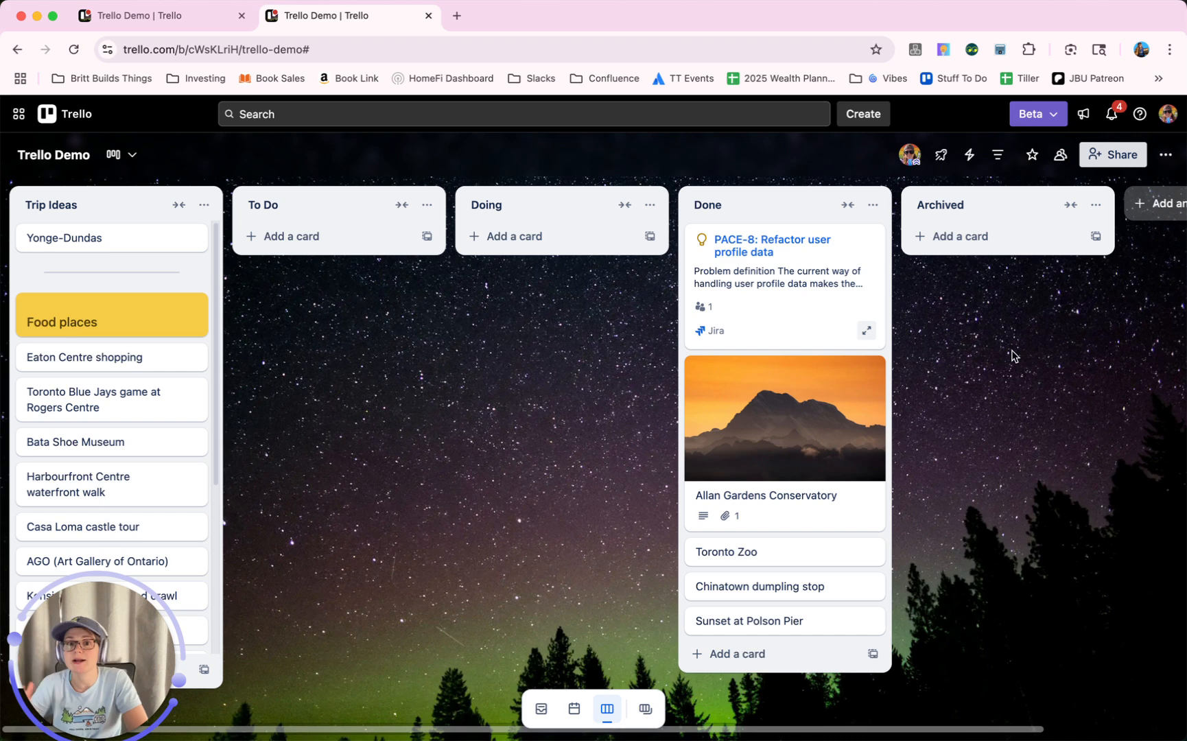
mouse_move(934, 394)
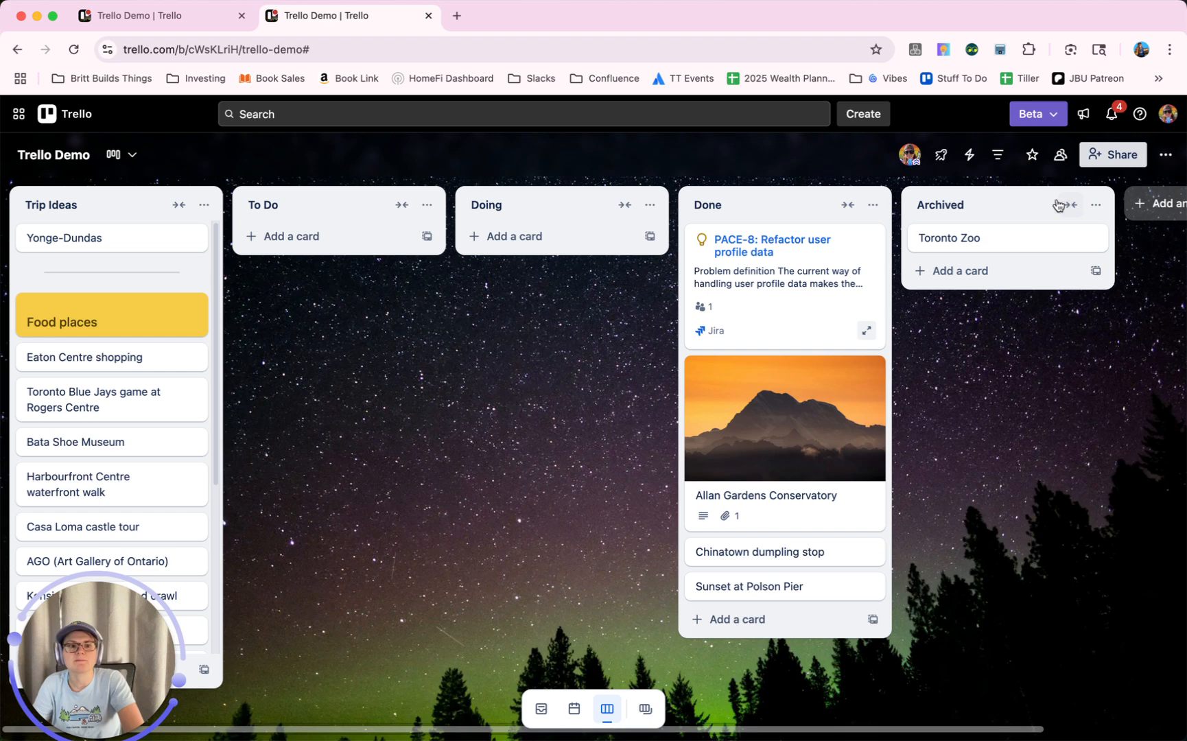
Collapse the Archived list now holding the Toronto Zoo card
left_click(1059, 204)
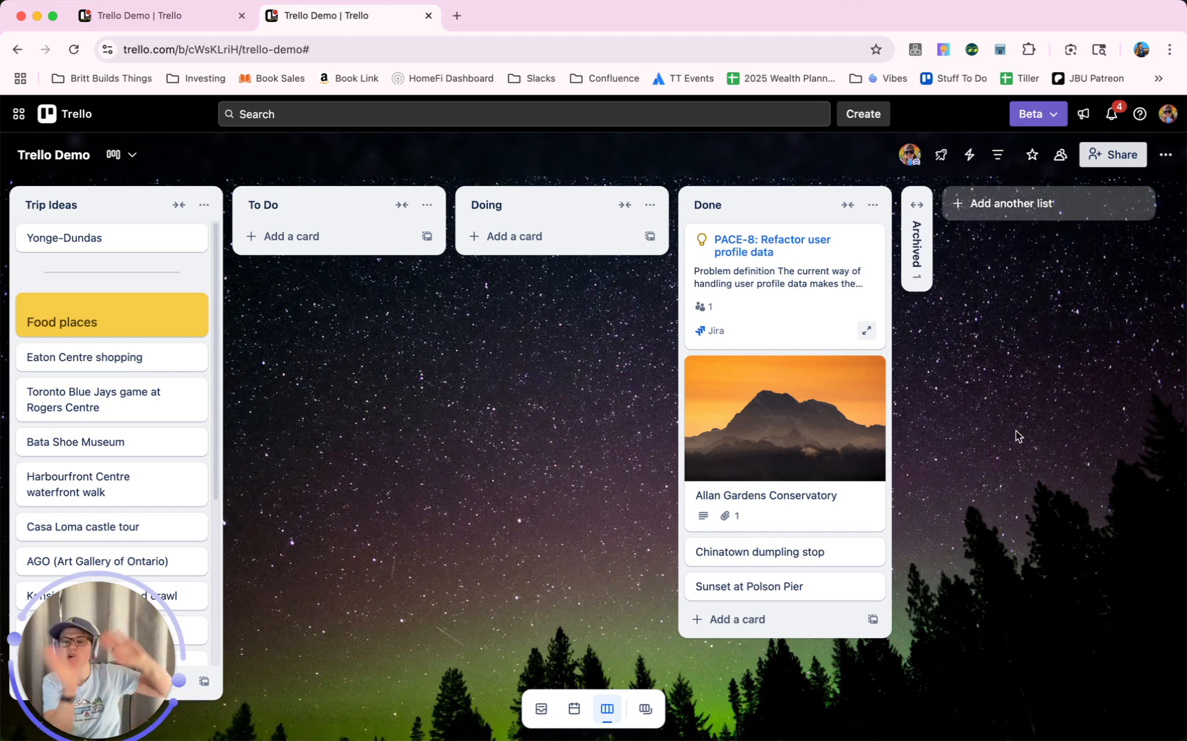
mouse_move(916, 226)
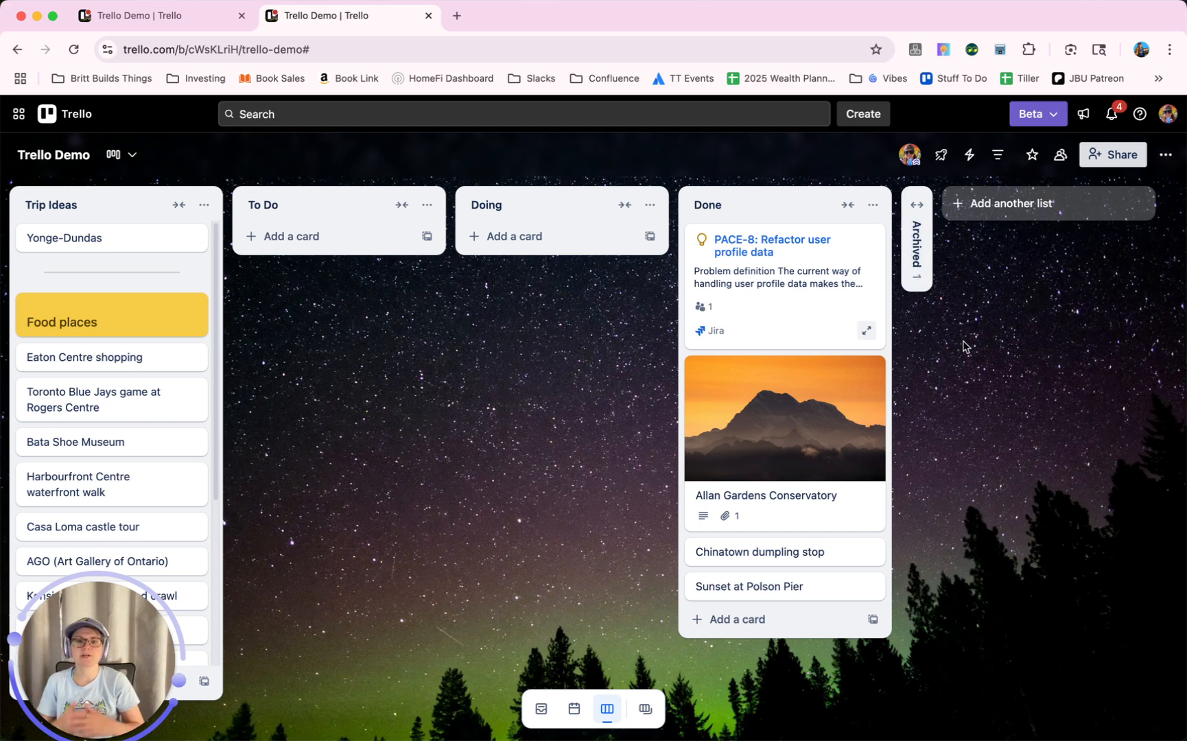
mouse_move(948, 240)
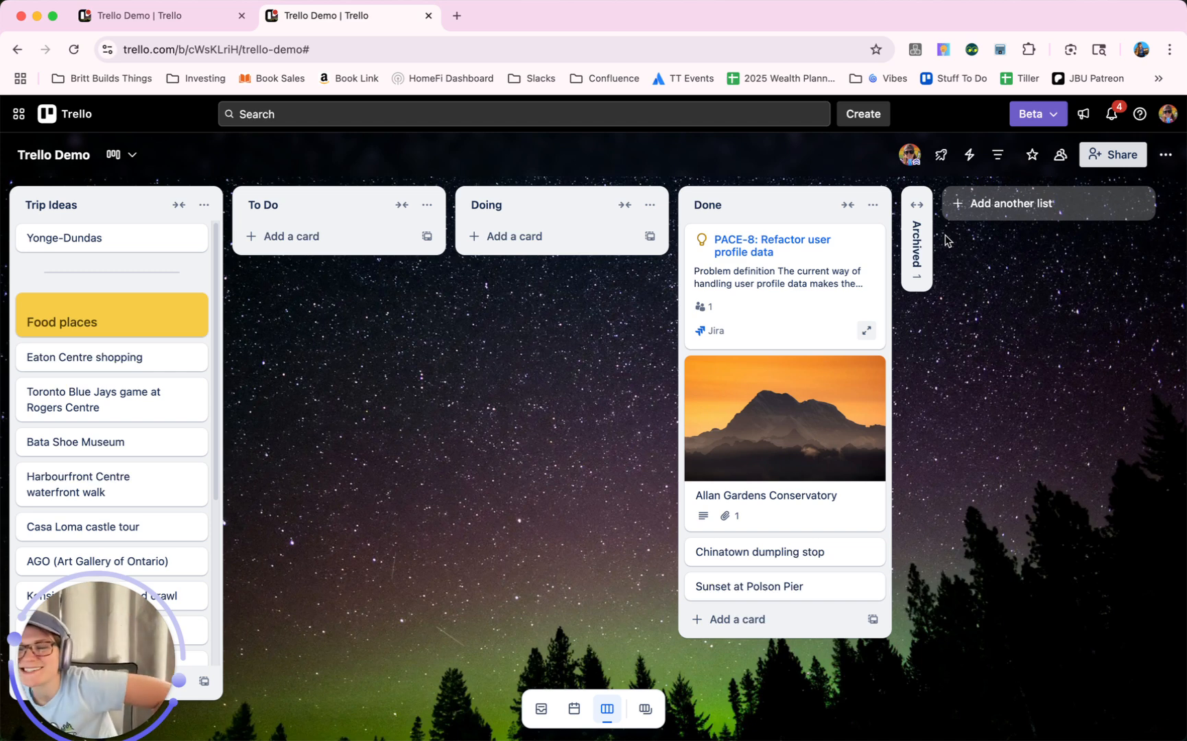
mouse_move(943, 190)
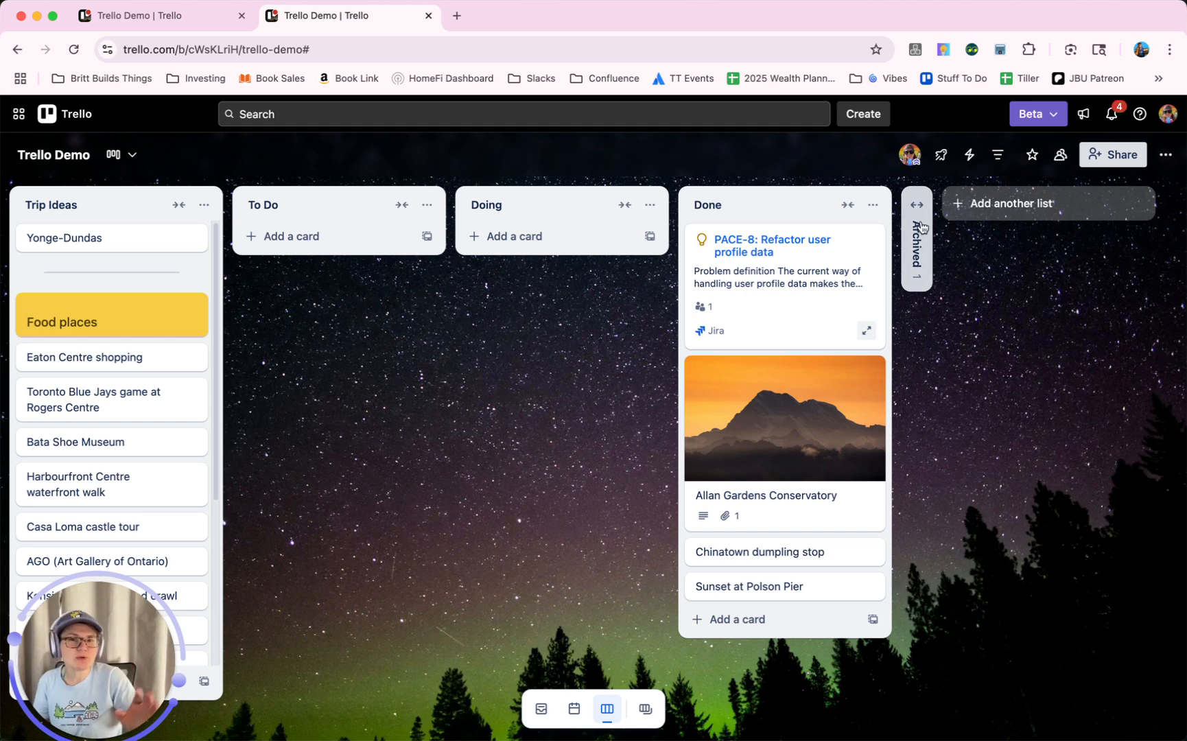
mouse_move(986, 274)
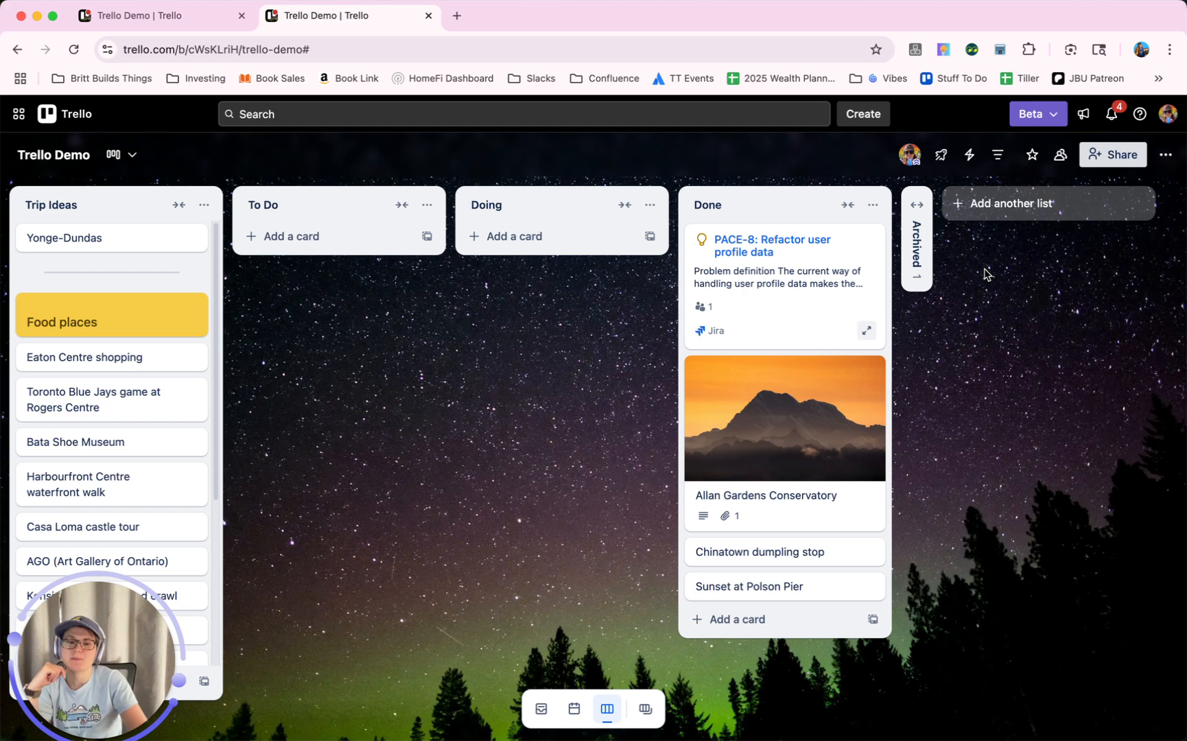
mouse_move(944, 274)
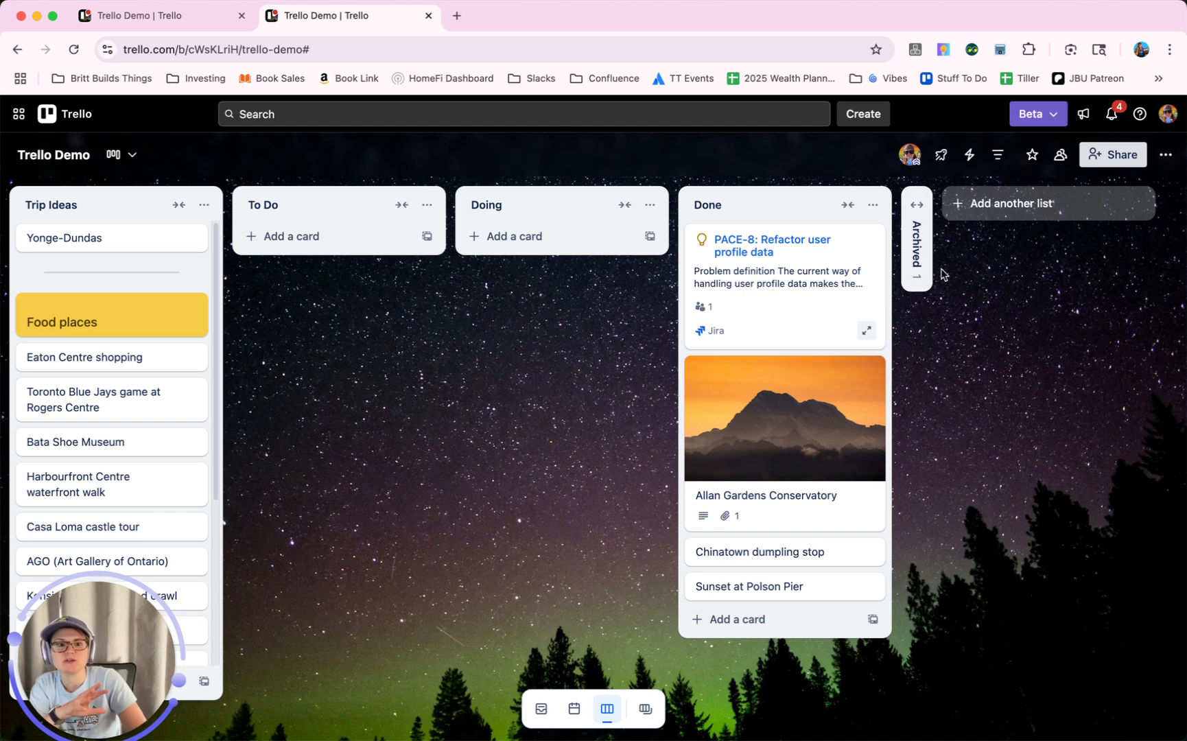
mouse_move(1018, 372)
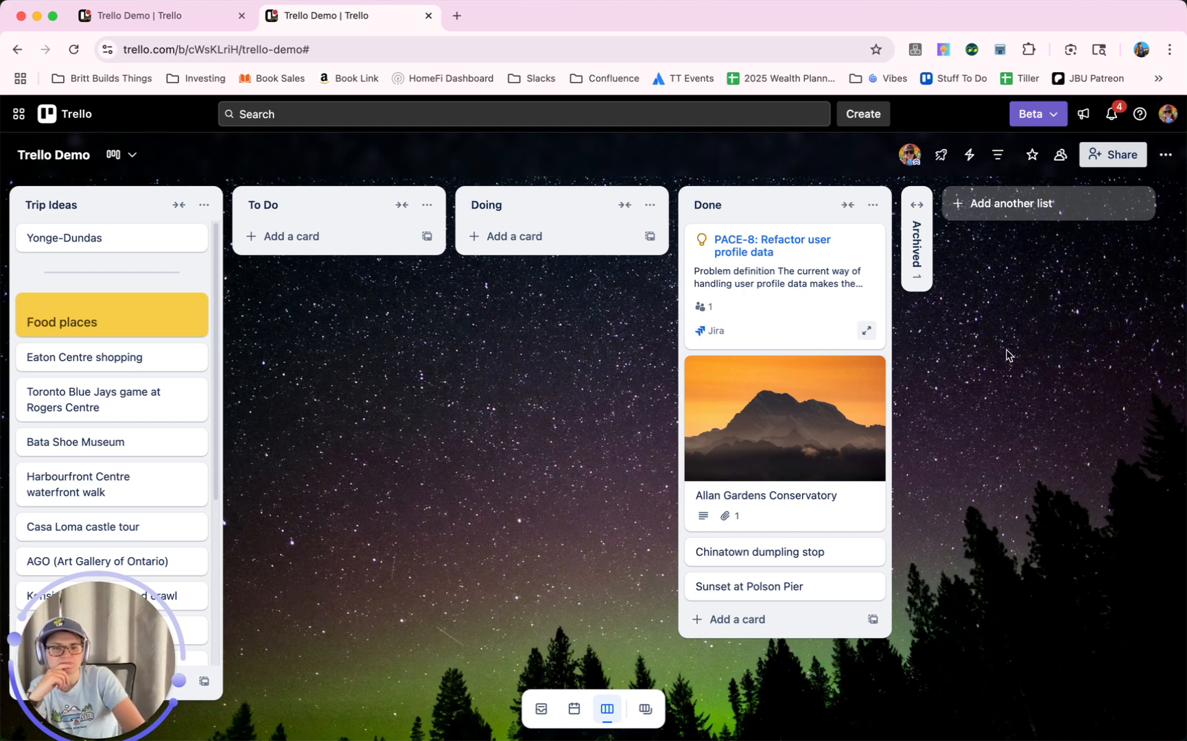
mouse_move(642, 281)
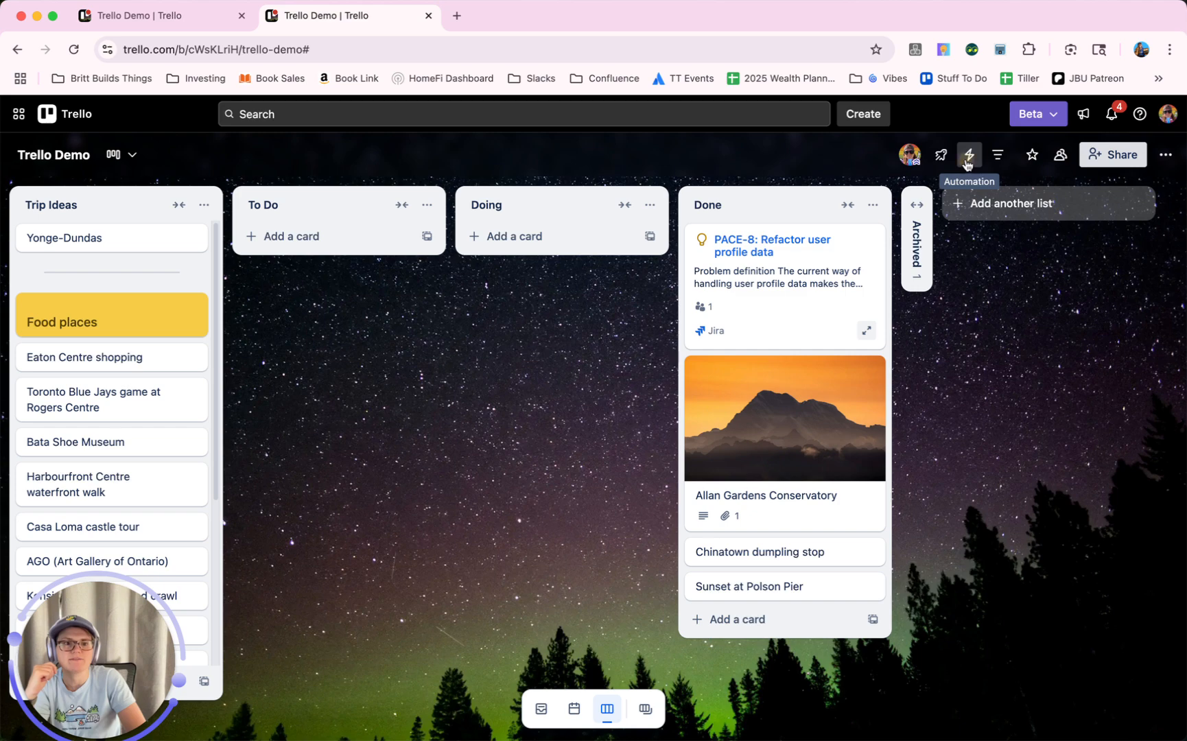
Start a new automation rule triggered when a card is added to the Done list
left_click(969, 155)
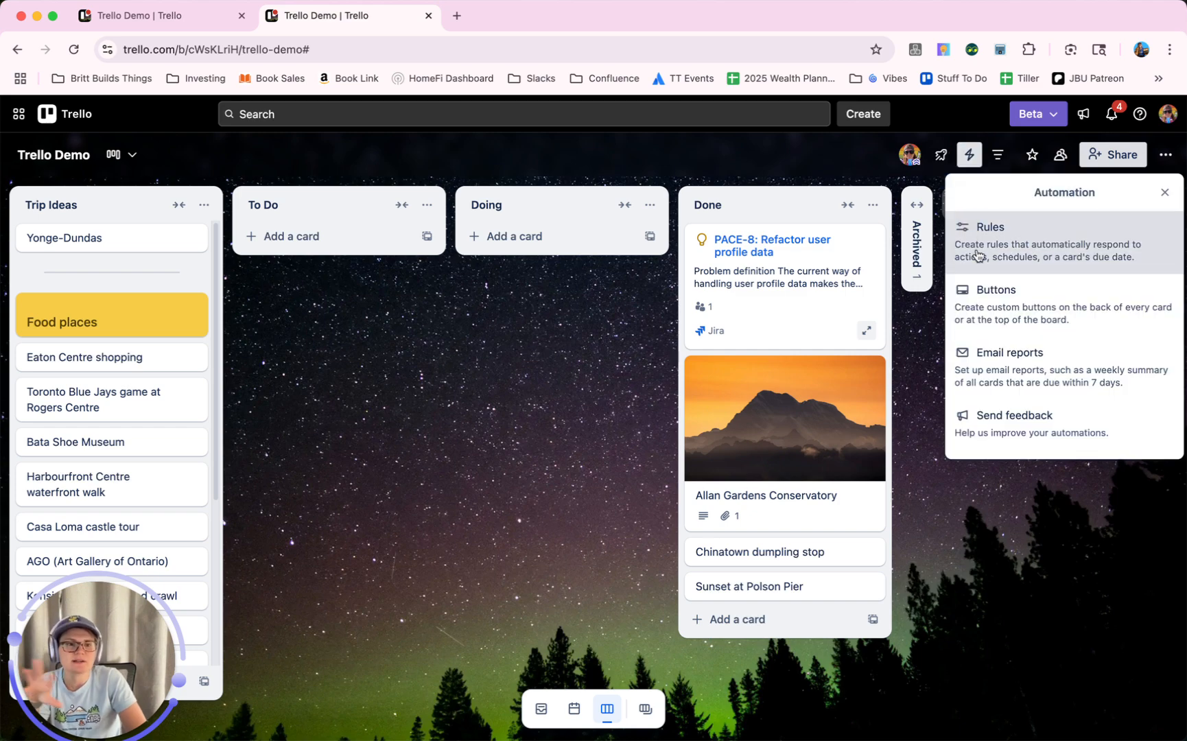
left_click(989, 226)
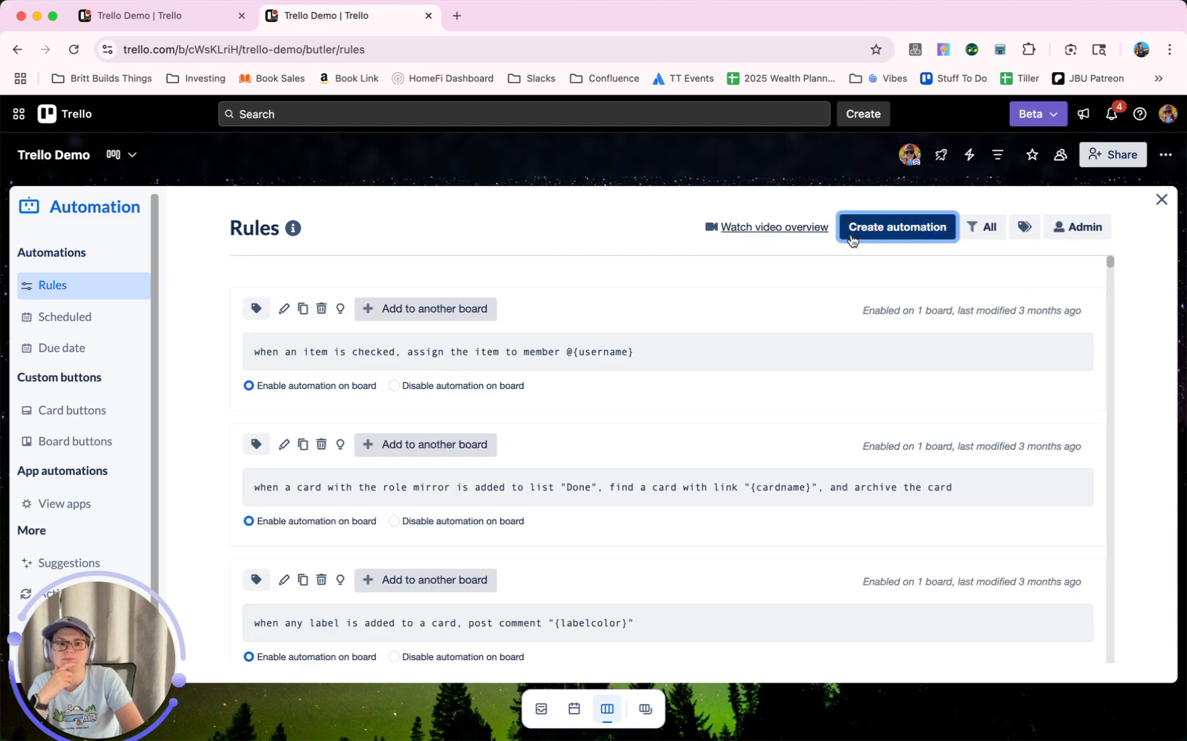
left_click(896, 227)
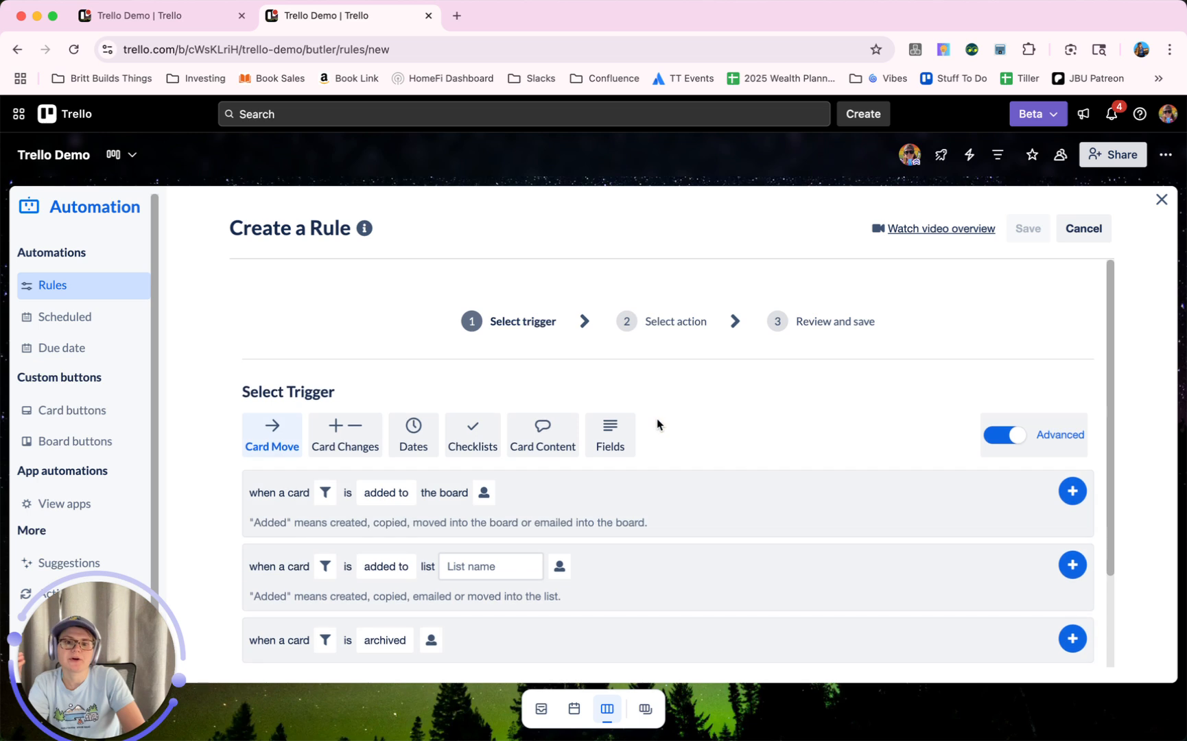
left_click(490, 566)
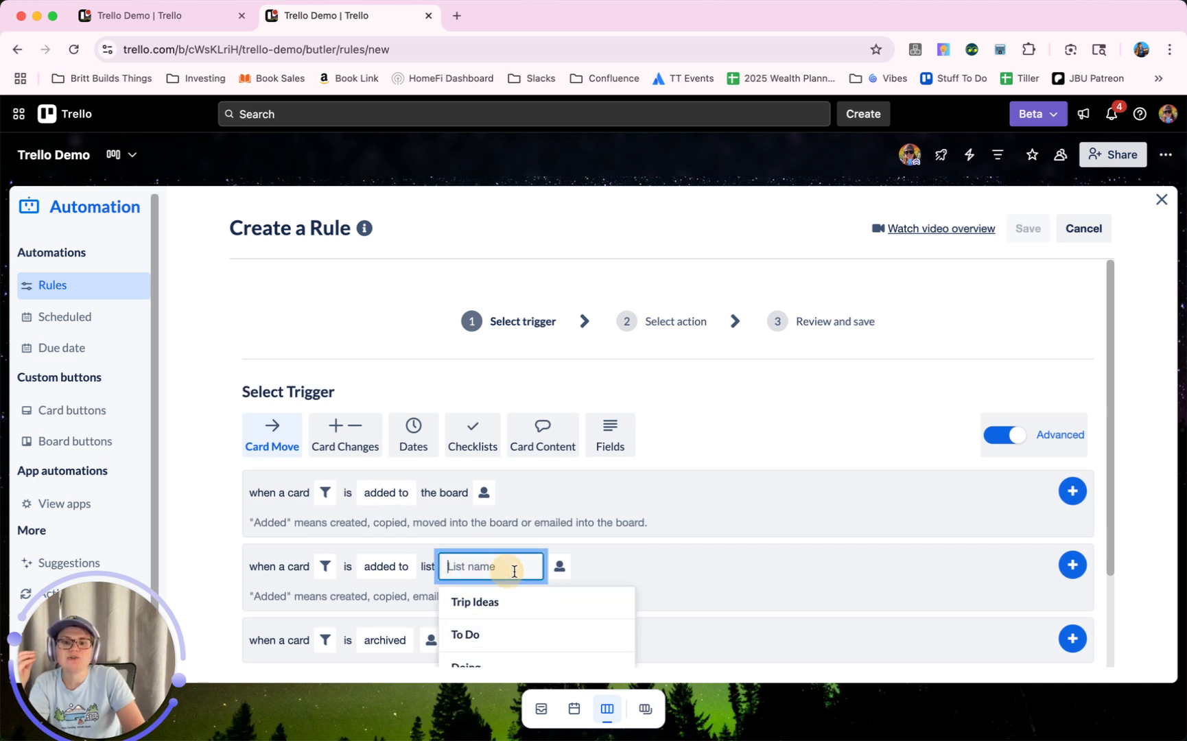
type("Done")
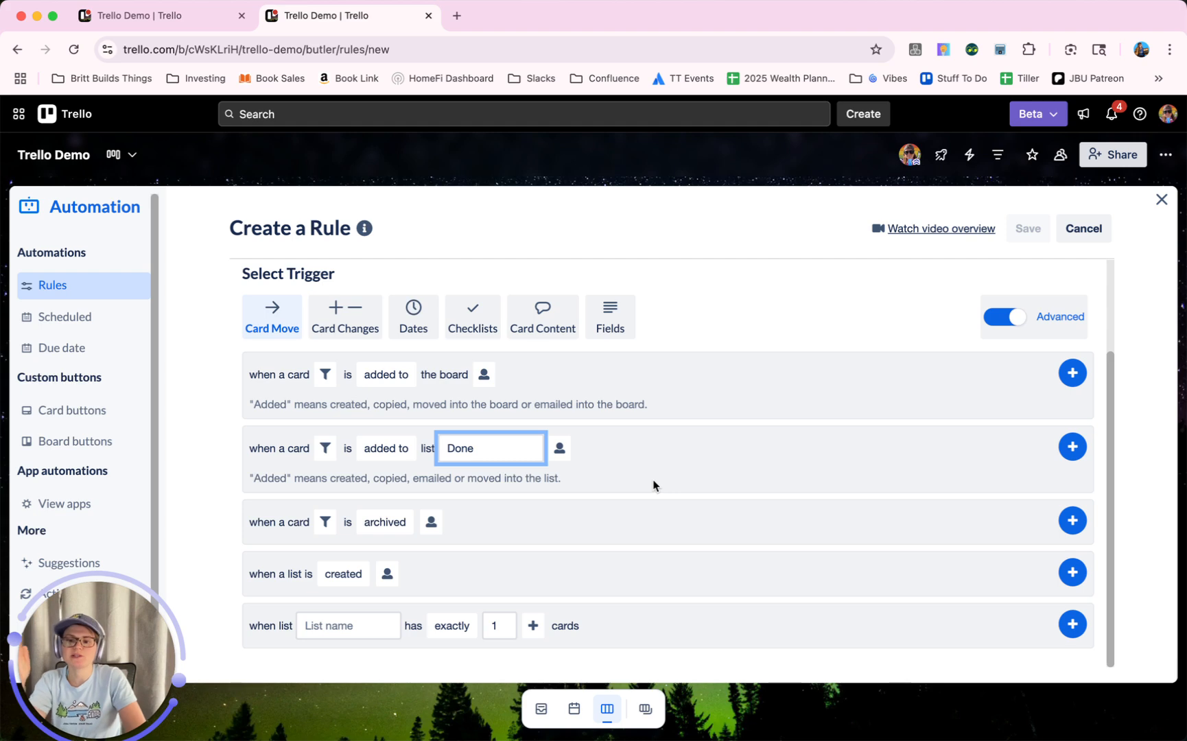
left_click(1070, 446)
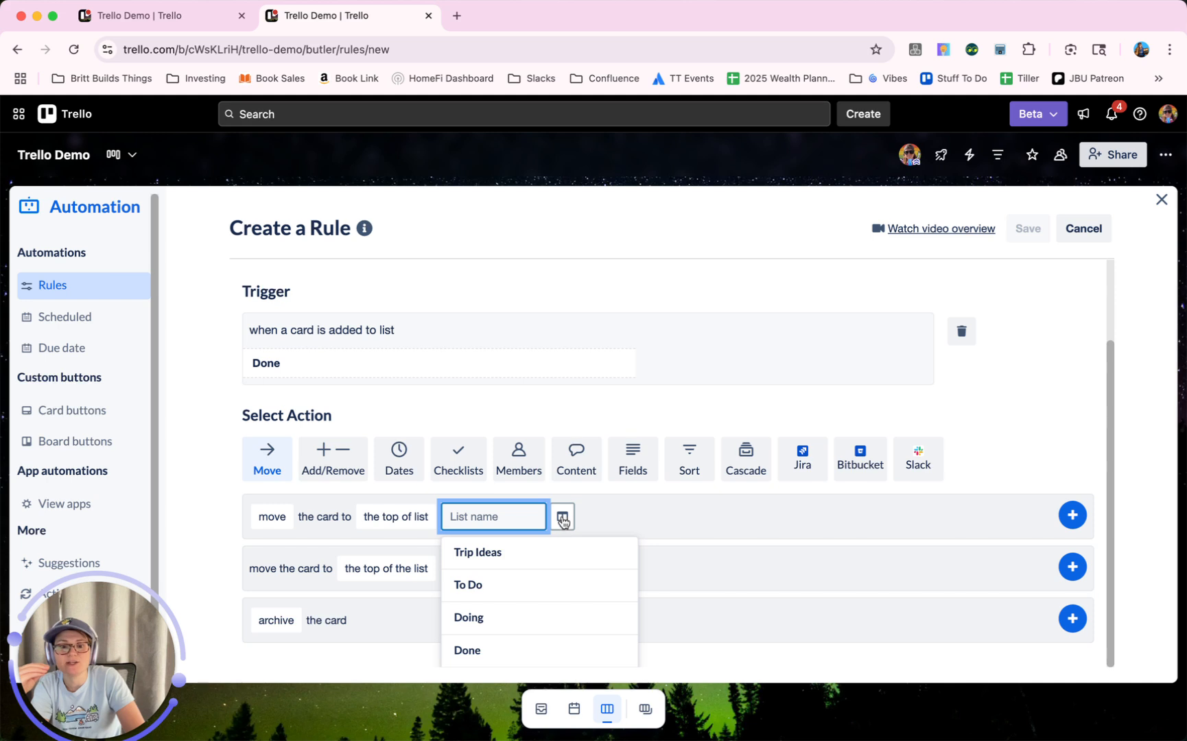
Add a move action sending the card to the Archived list and save the rule
left_click(561, 517)
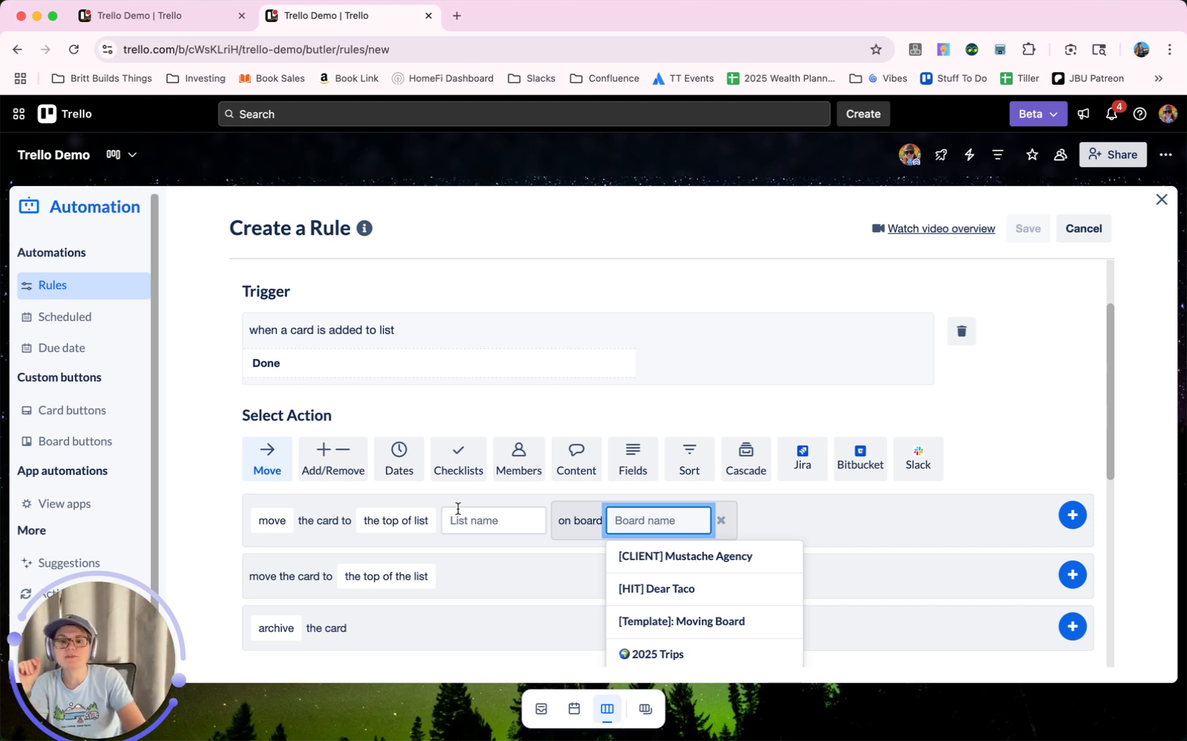
left_click(493, 520)
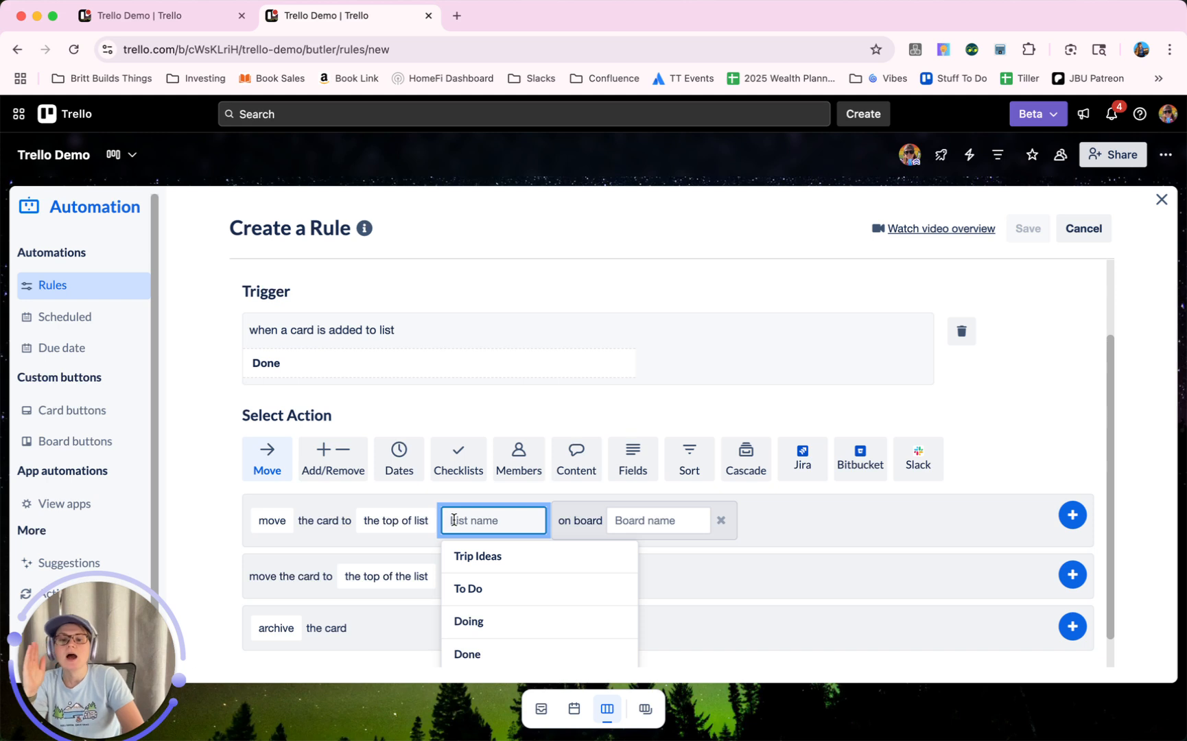
scroll("down", 3)
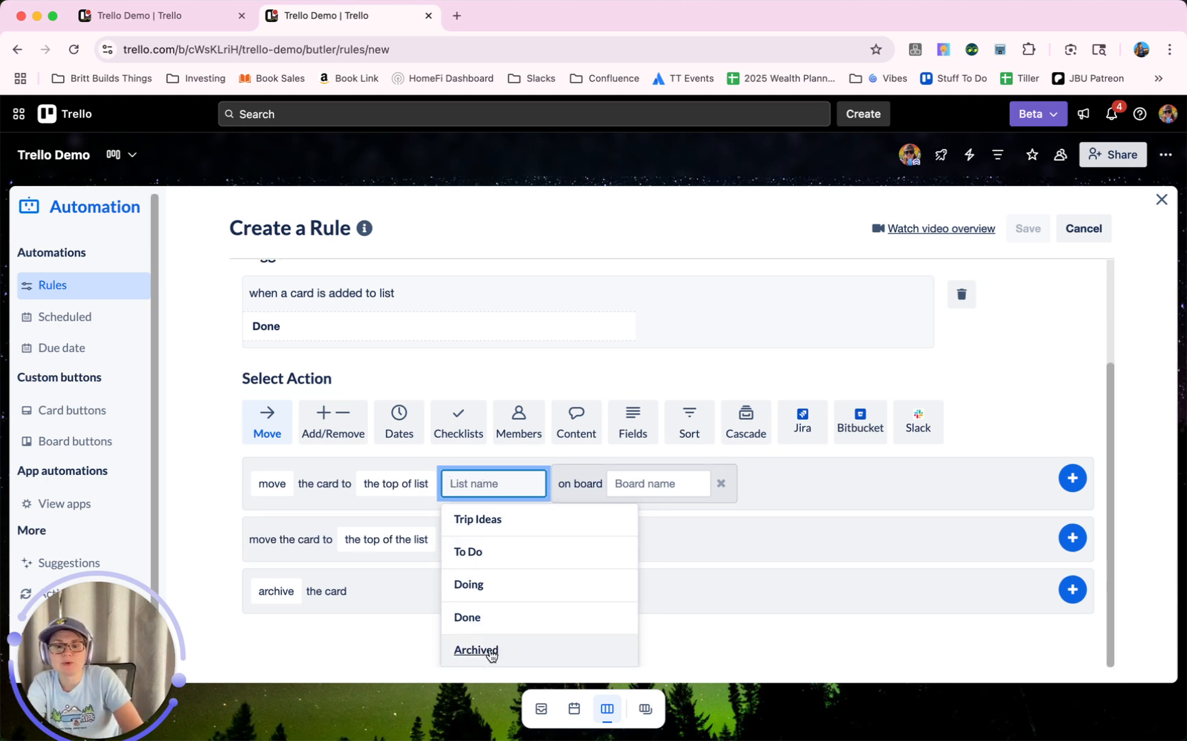
left_click(475, 649)
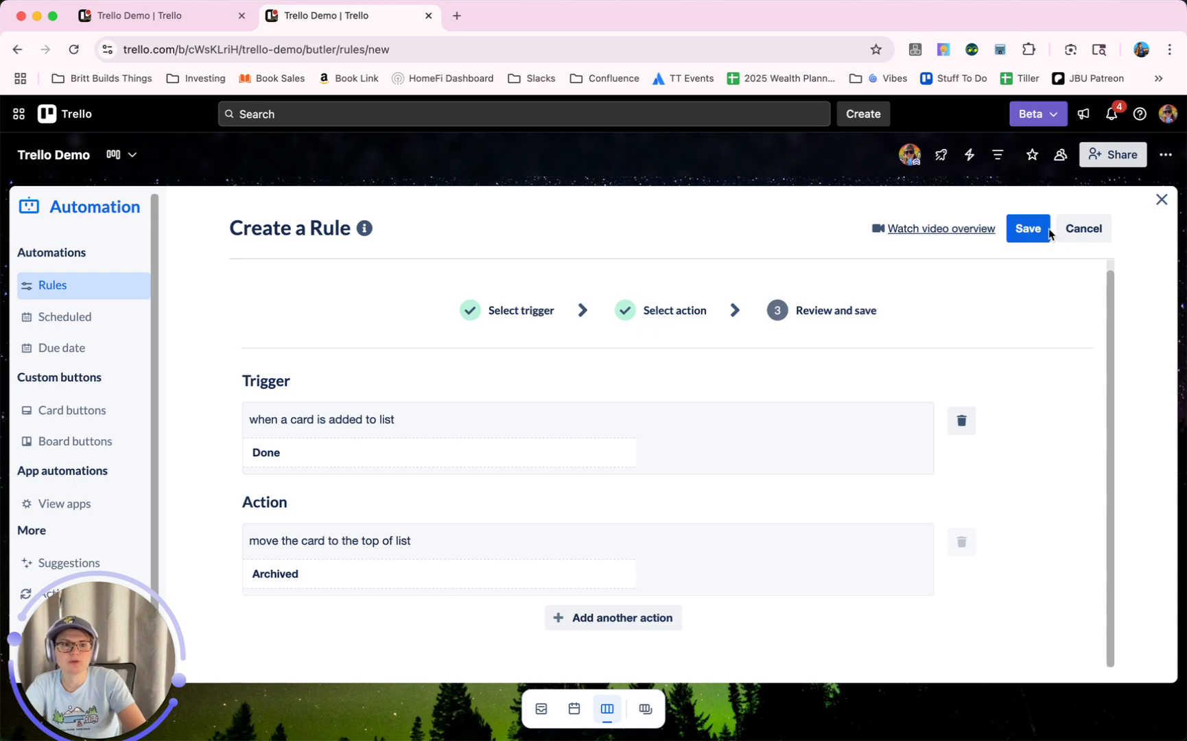
left_click(1026, 229)
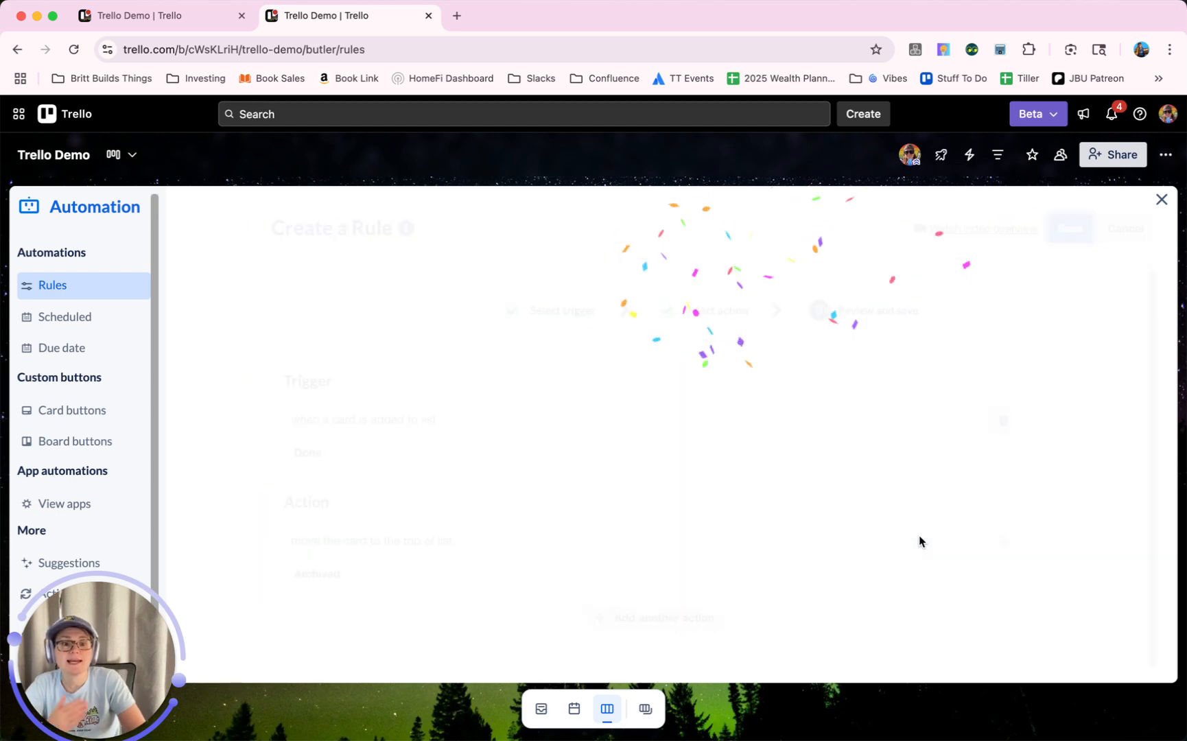
Return to the board and peek inside the collapsed Archived list to confirm its two cards
left_click(1161, 199)
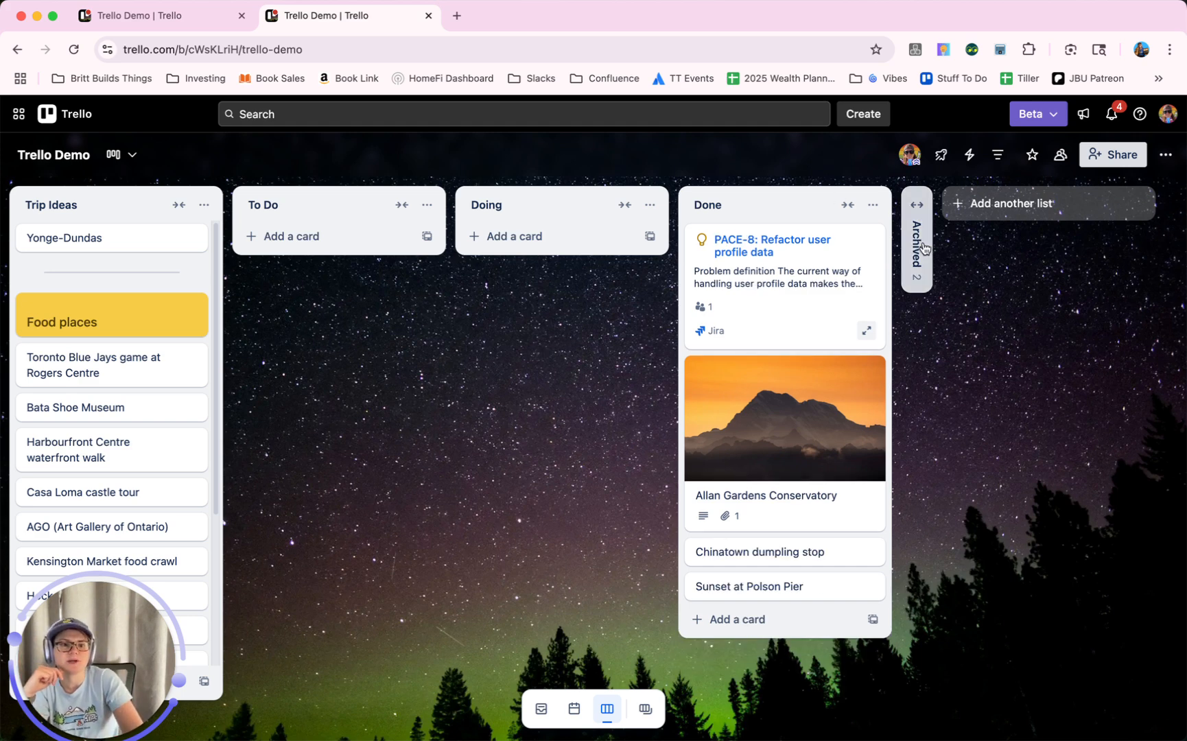
left_click(917, 243)
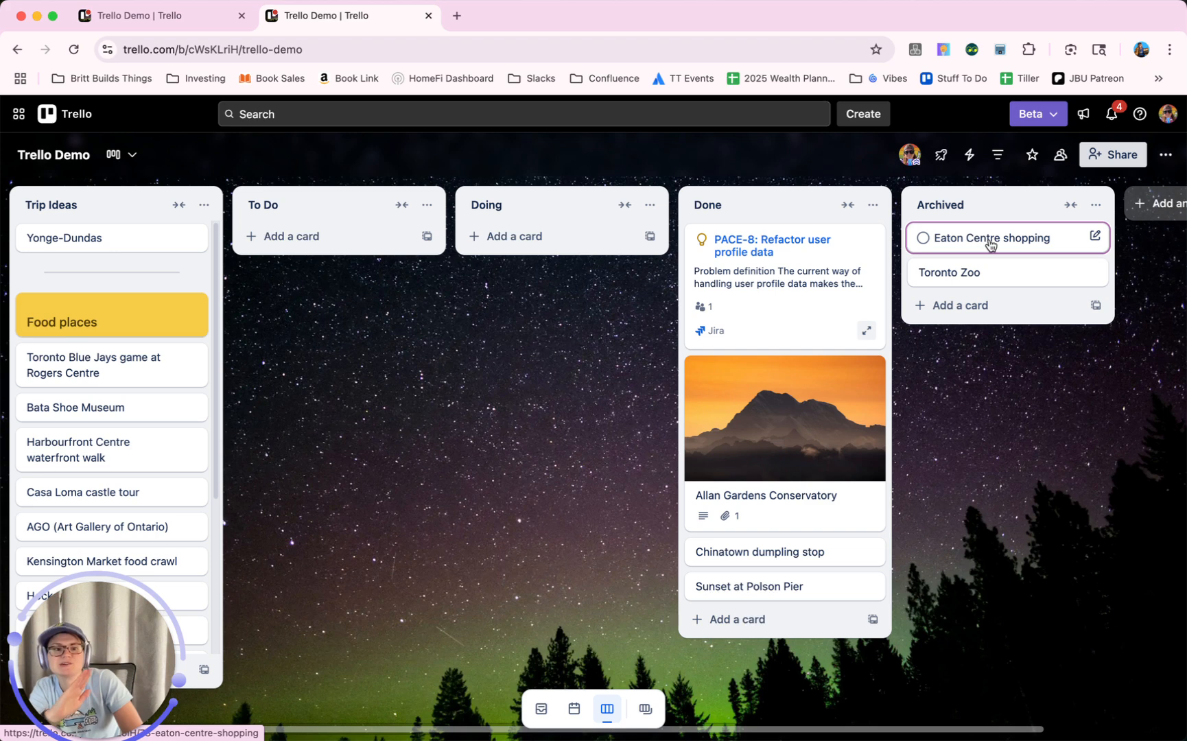
left_click(1070, 205)
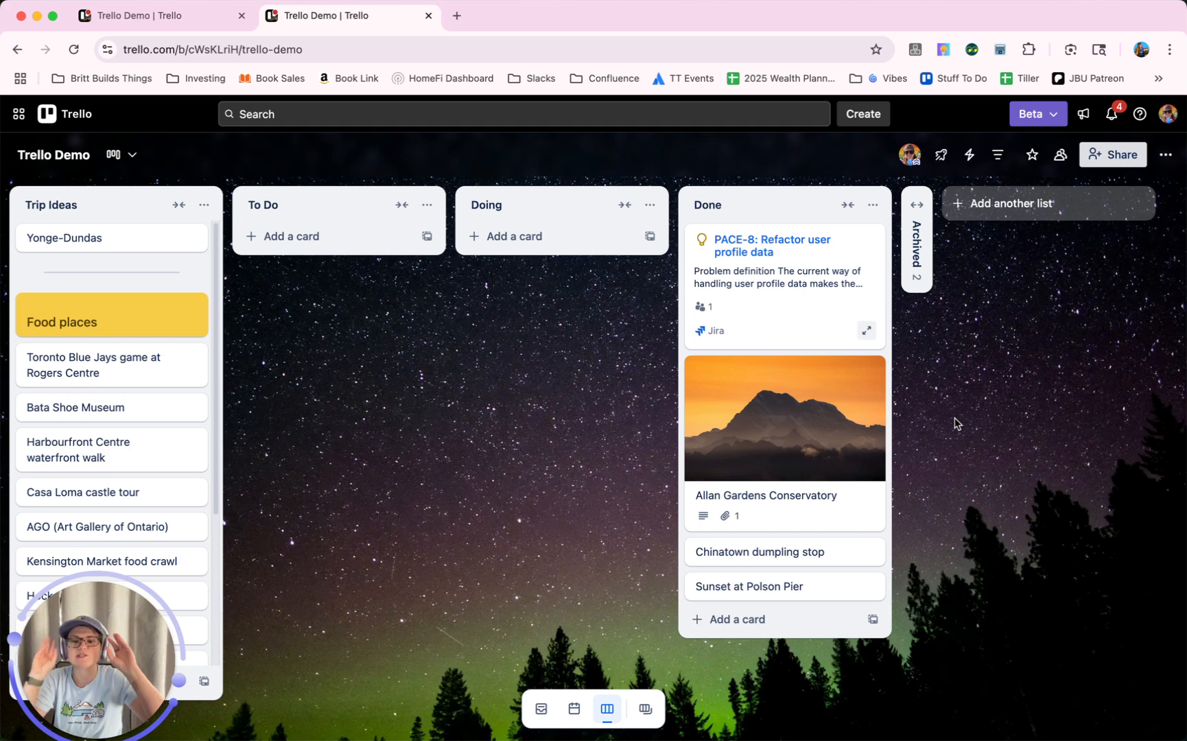
mouse_move(961, 417)
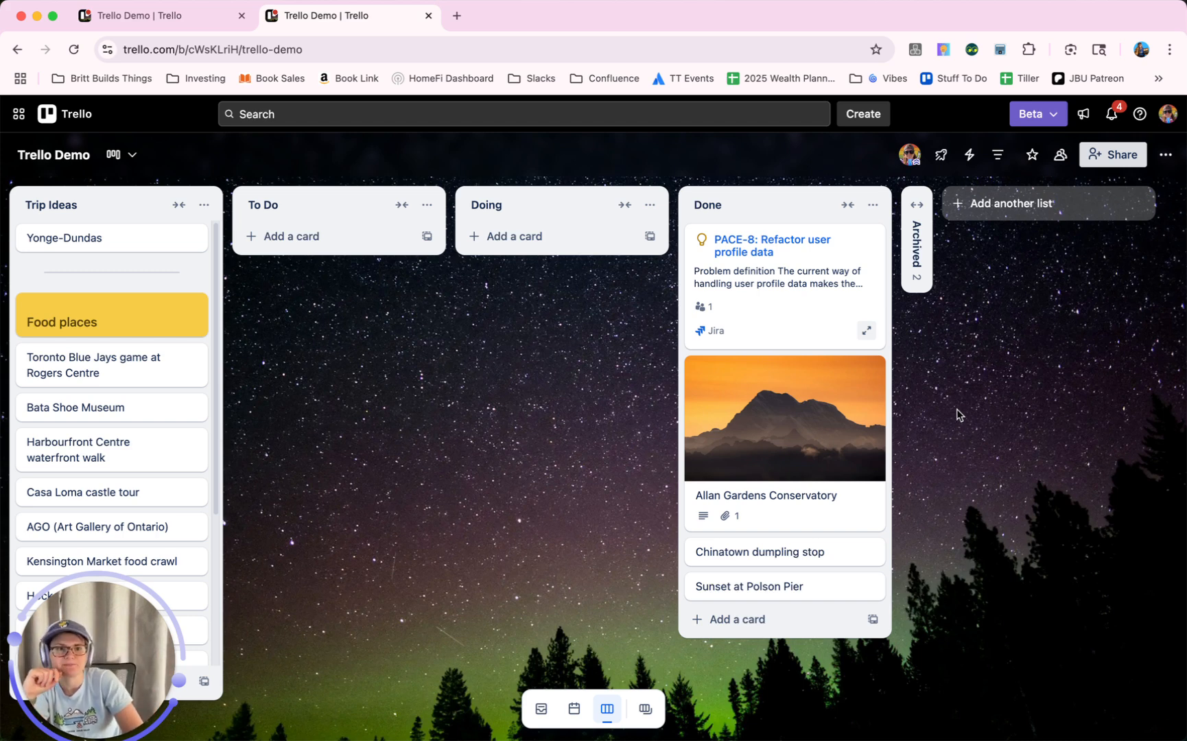
Reopen the automation rules and bring up the board switcher
left_click(969, 155)
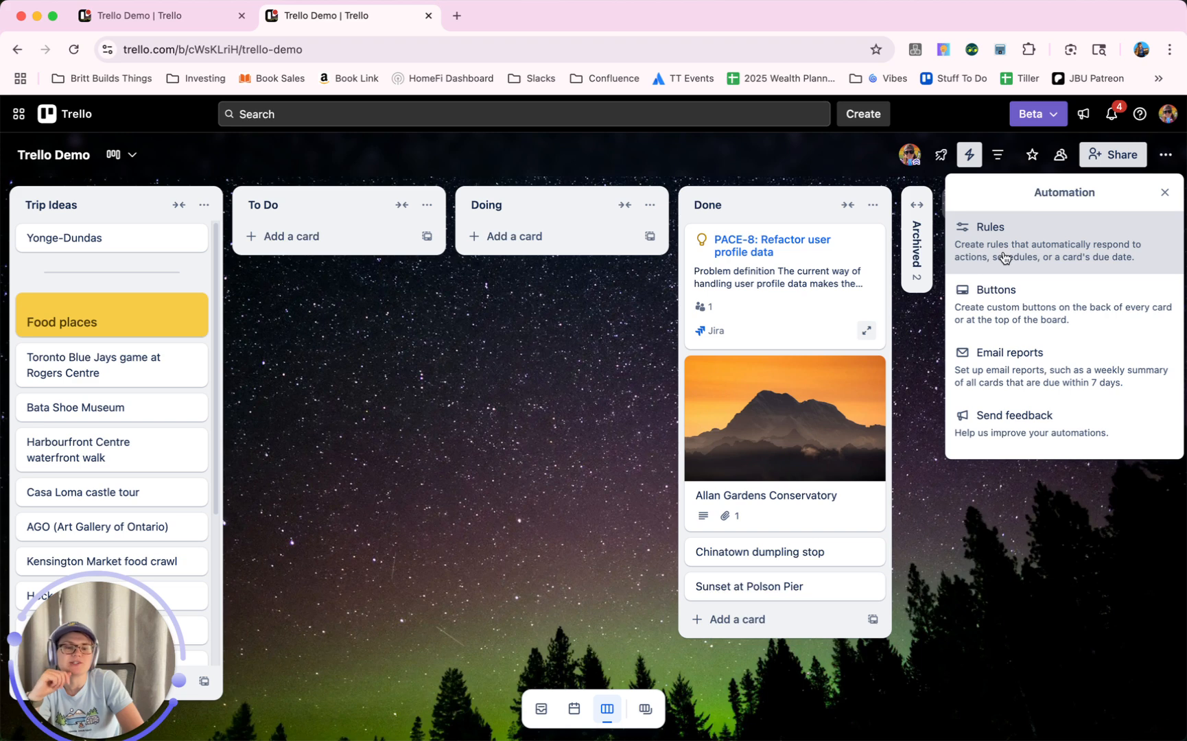
left_click(988, 226)
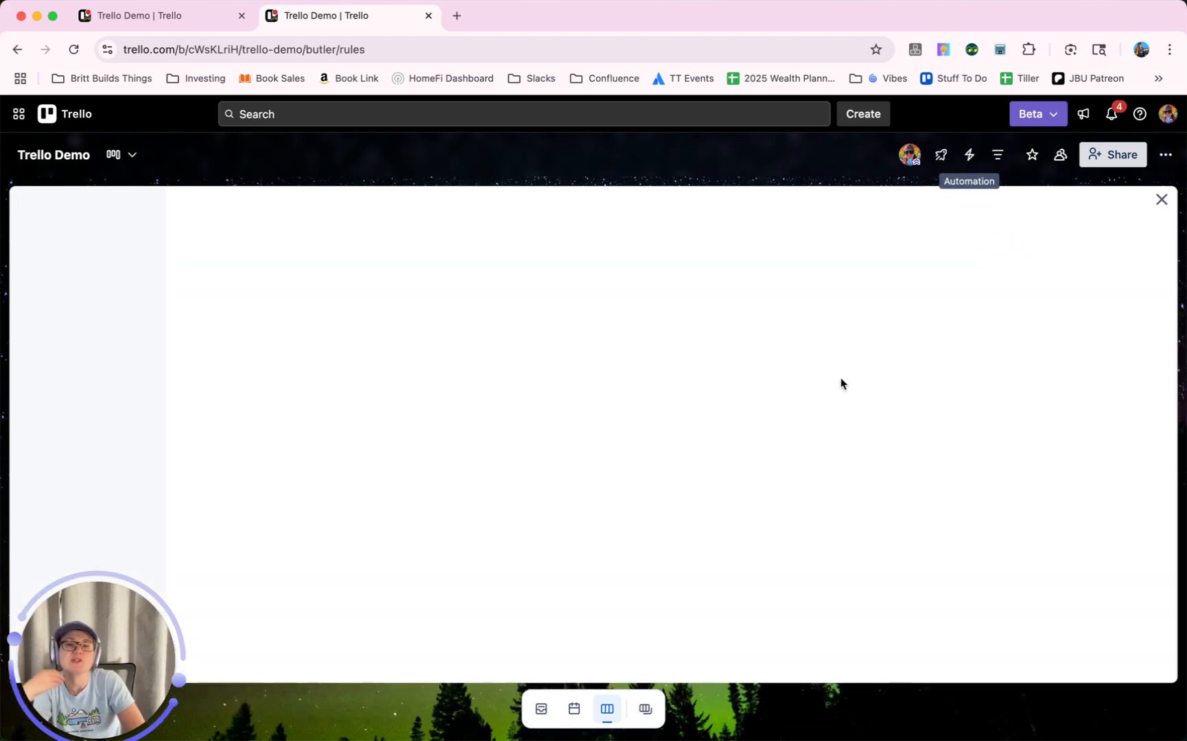
left_click(968, 155)
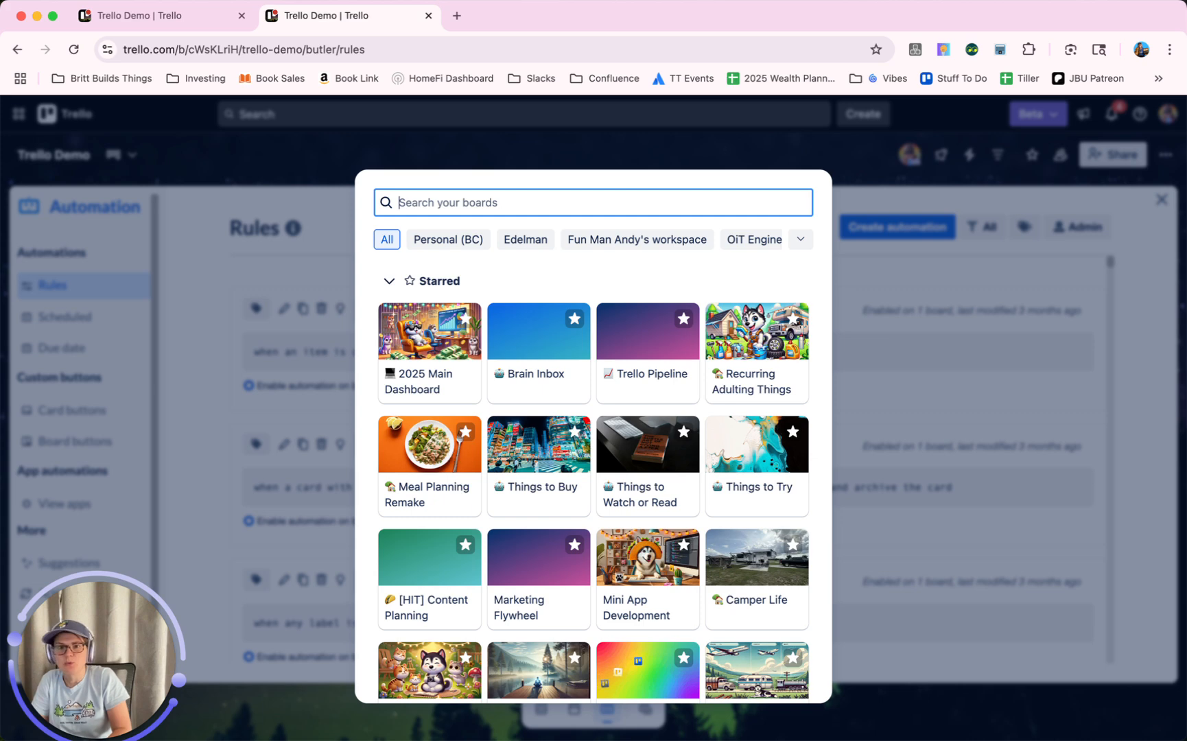
Switch to 2025 Main Dashboard, view its Done list and open its automations
left_click(428, 330)
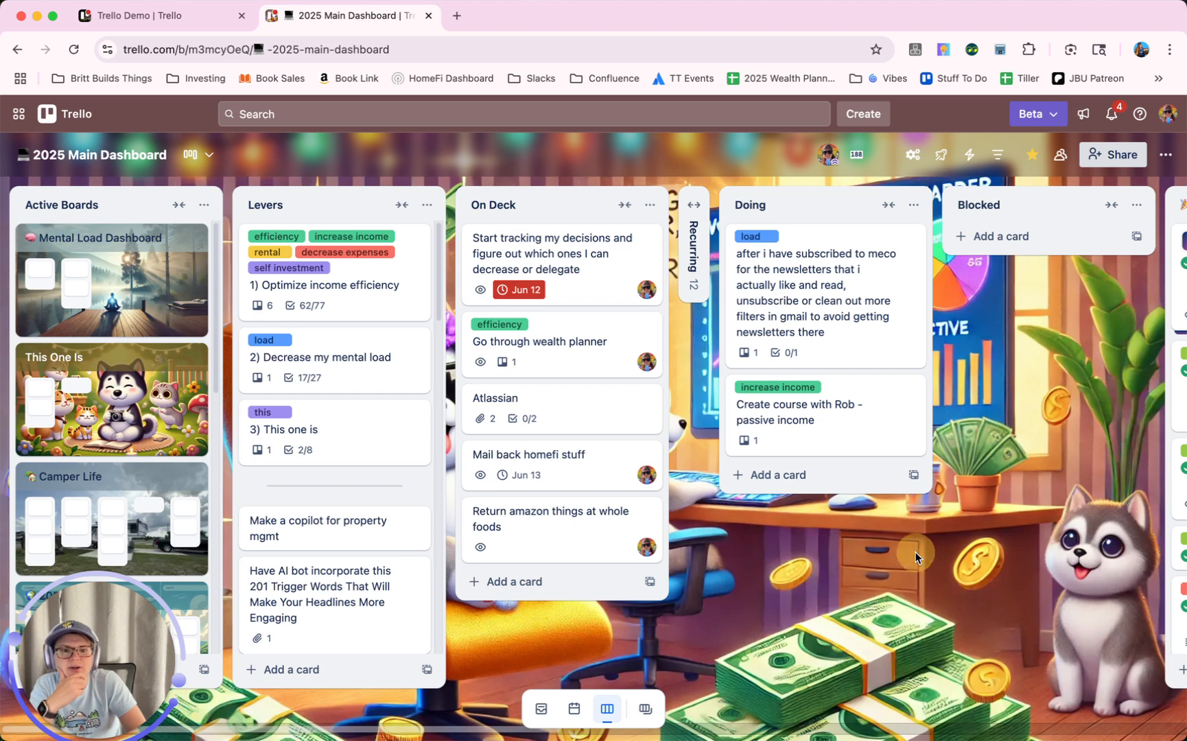
scroll("right", 3)
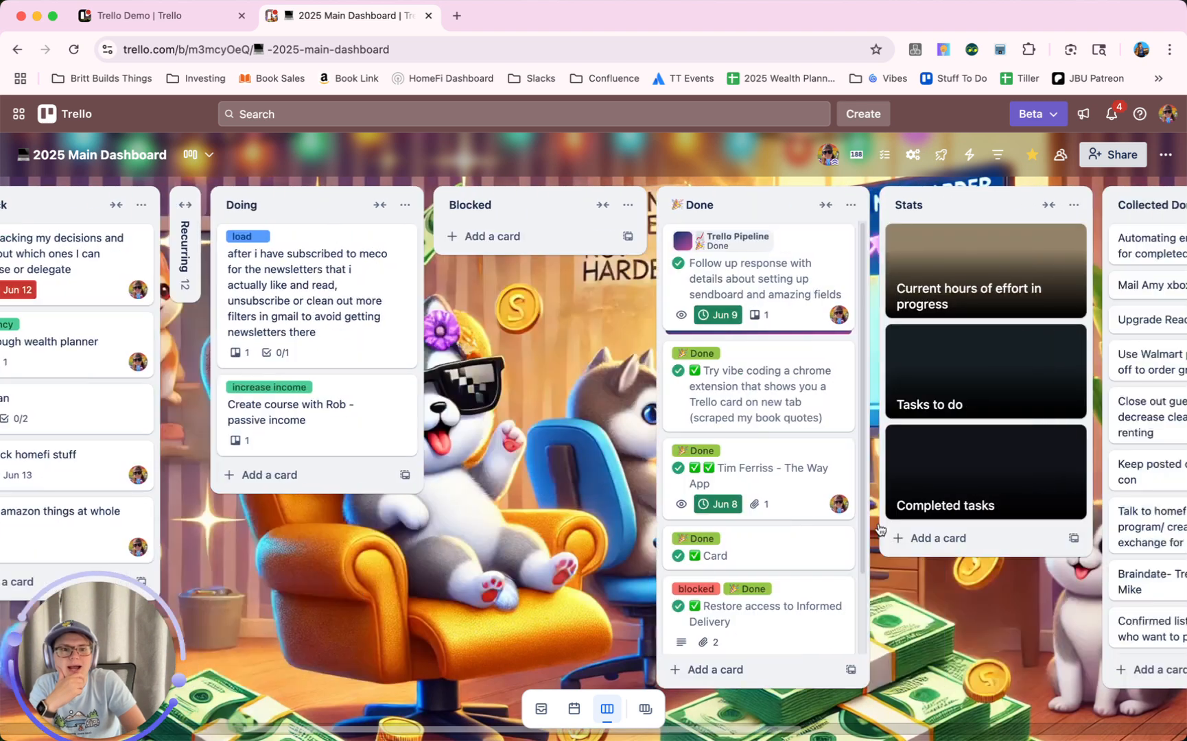
scroll("right", 3)
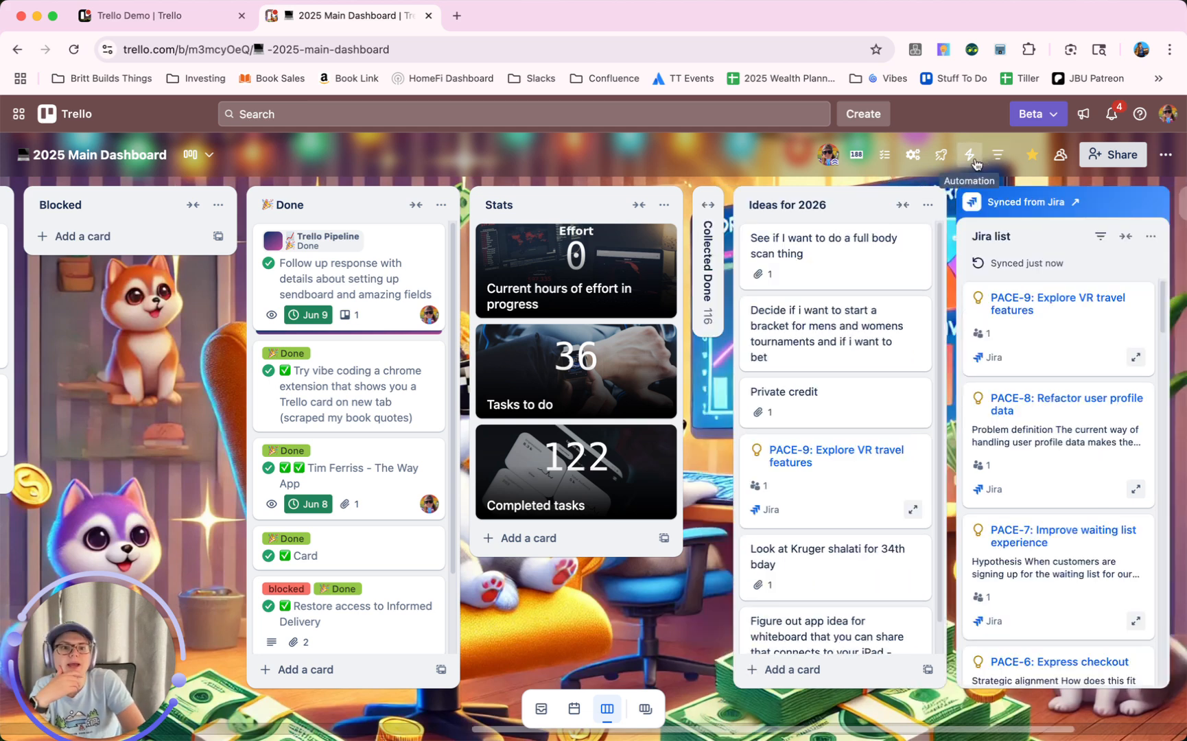
left_click(968, 155)
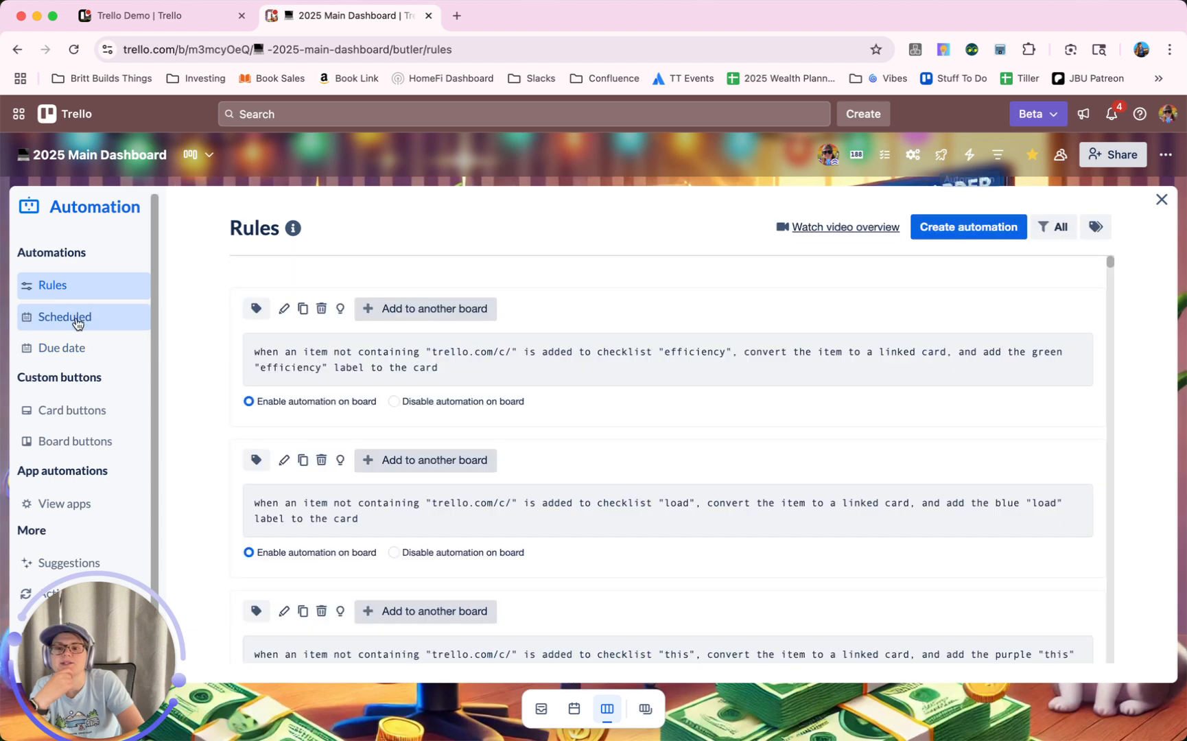
Create a scheduled automation with an every-Saturday-at-11pm trigger
left_click(64, 317)
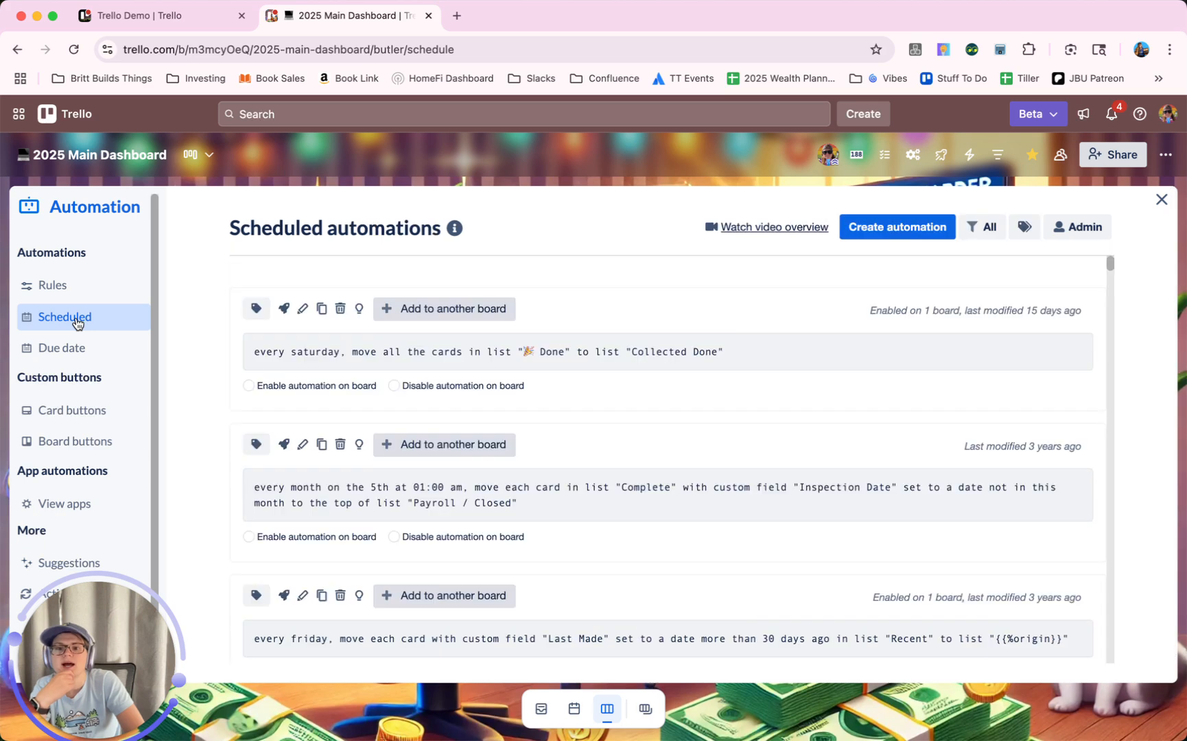
mouse_move(570, 369)
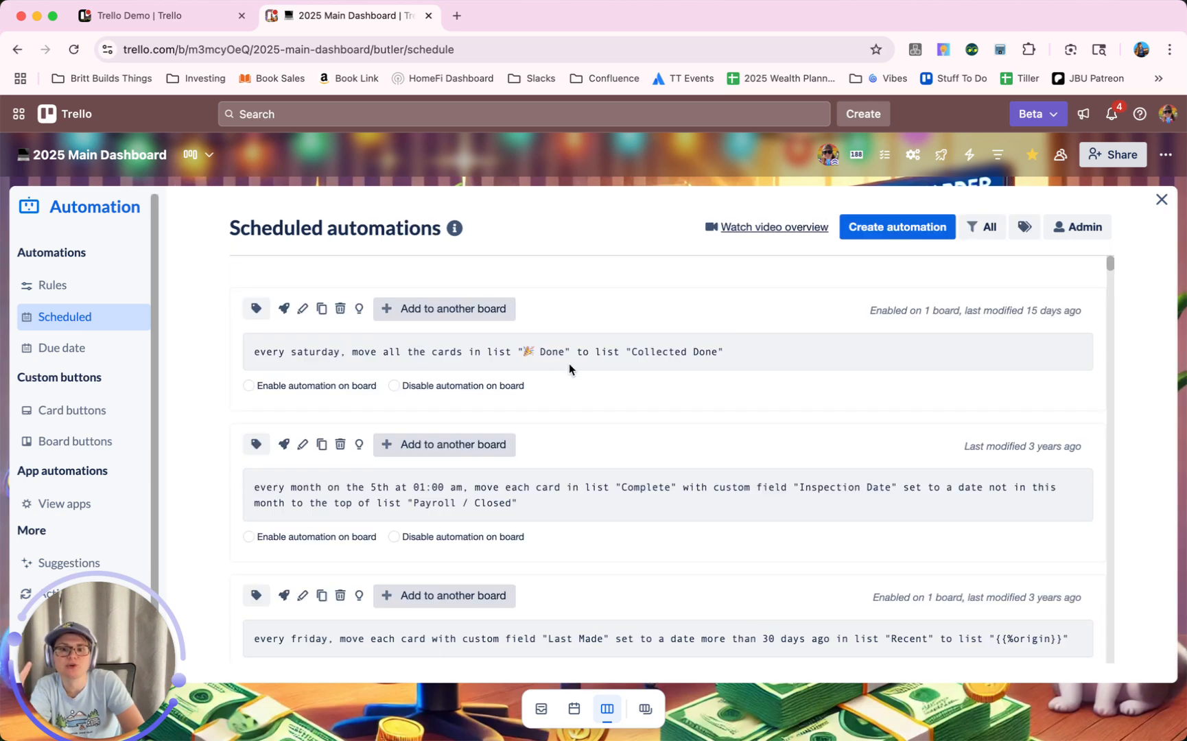
mouse_move(273, 364)
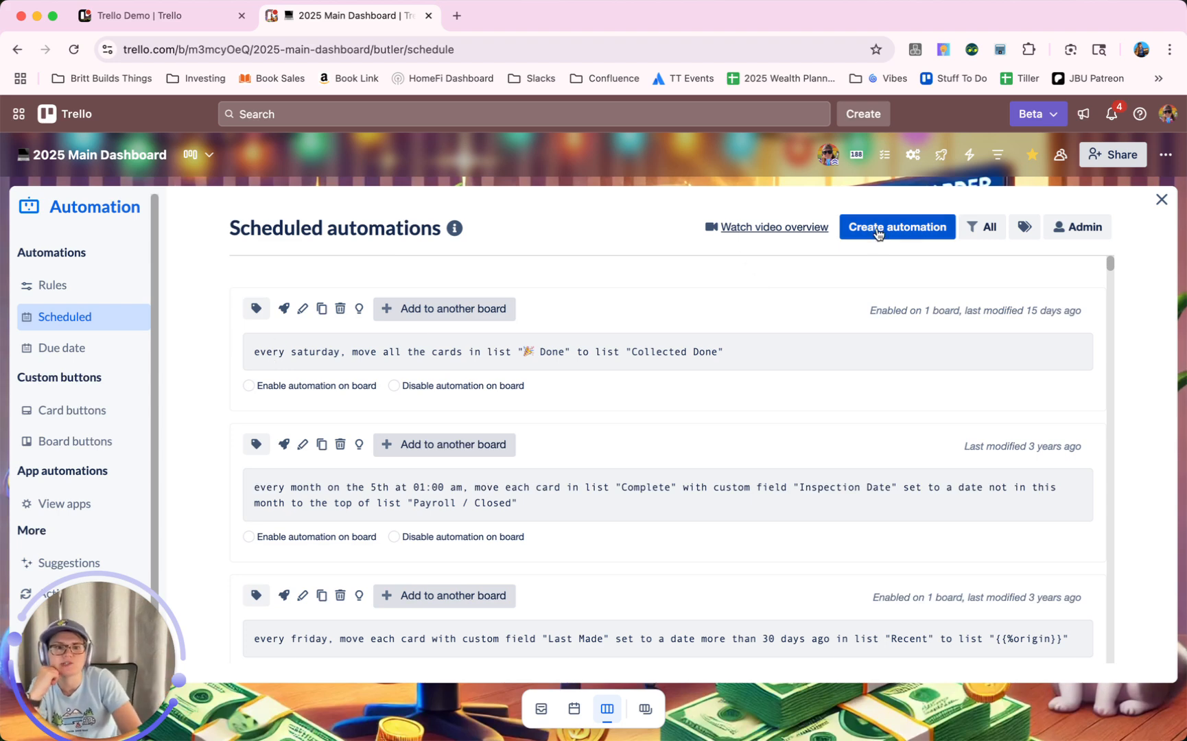
left_click(896, 226)
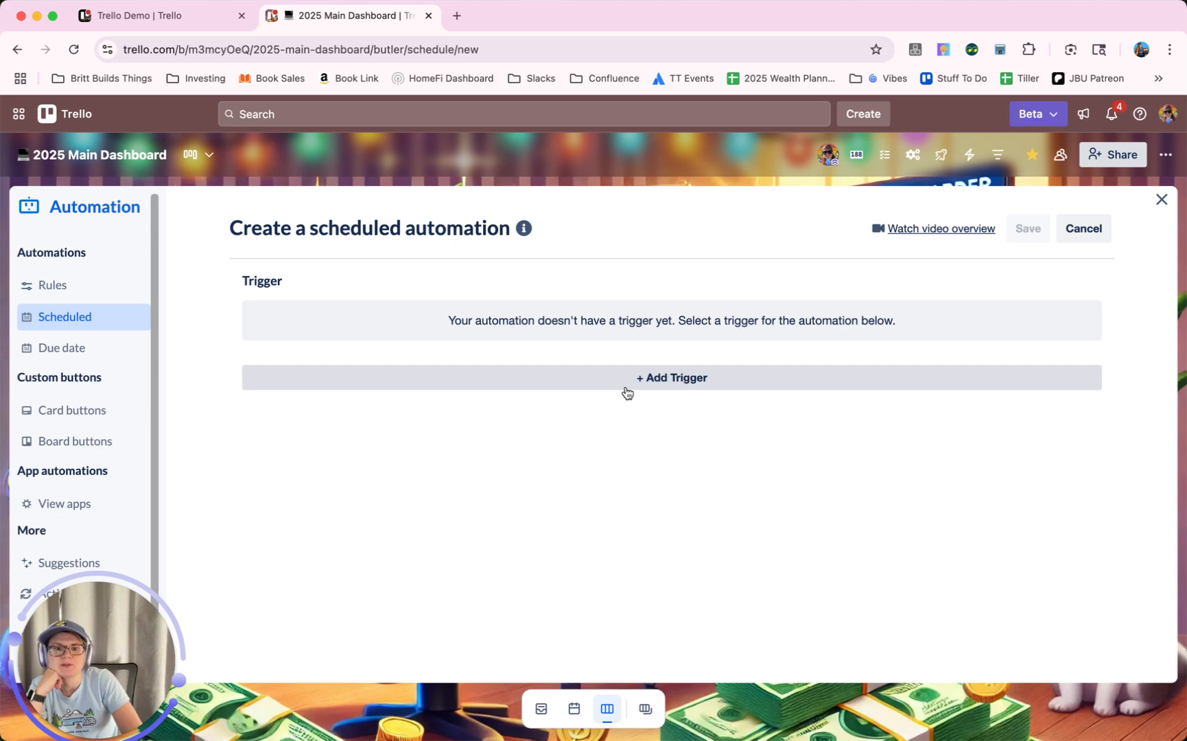
left_click(669, 378)
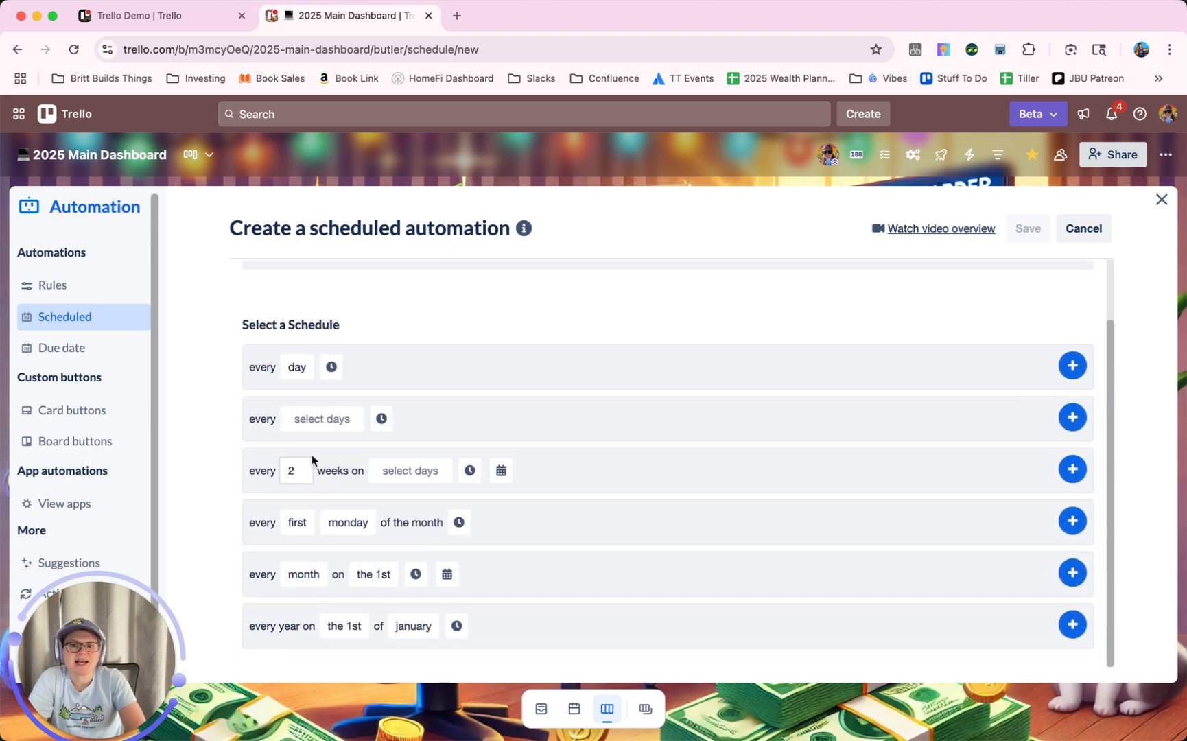
left_click(321, 419)
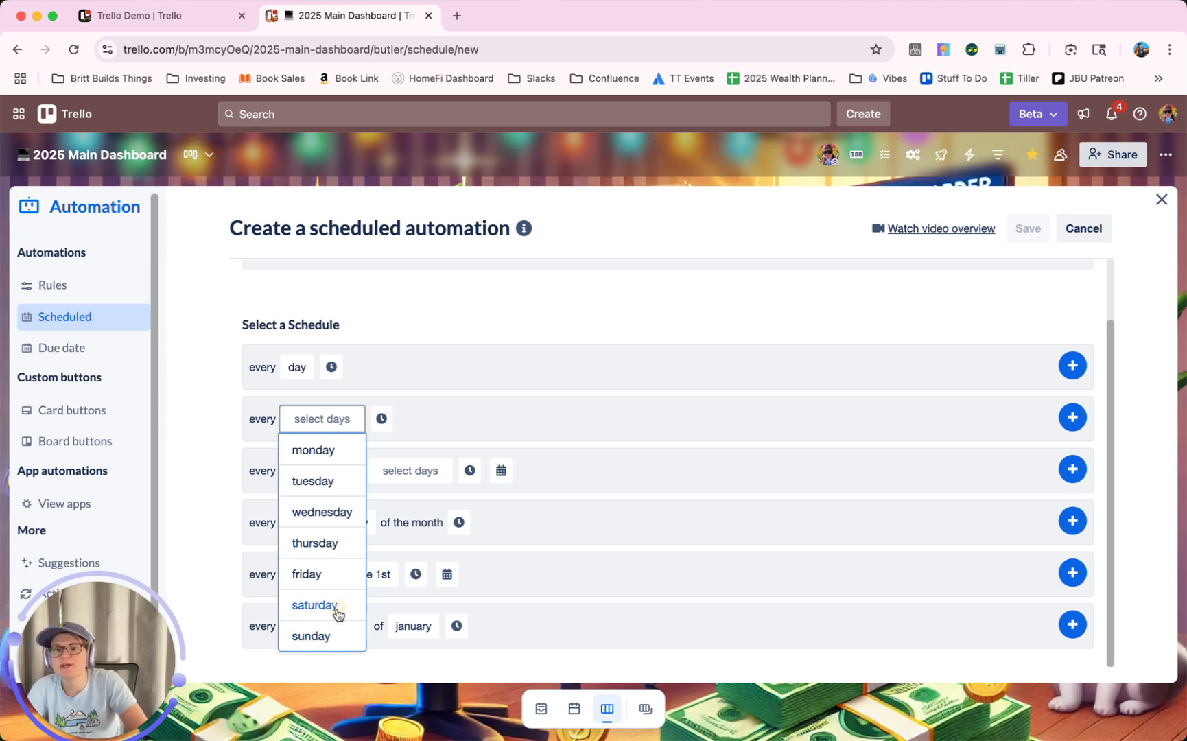
left_click(315, 605)
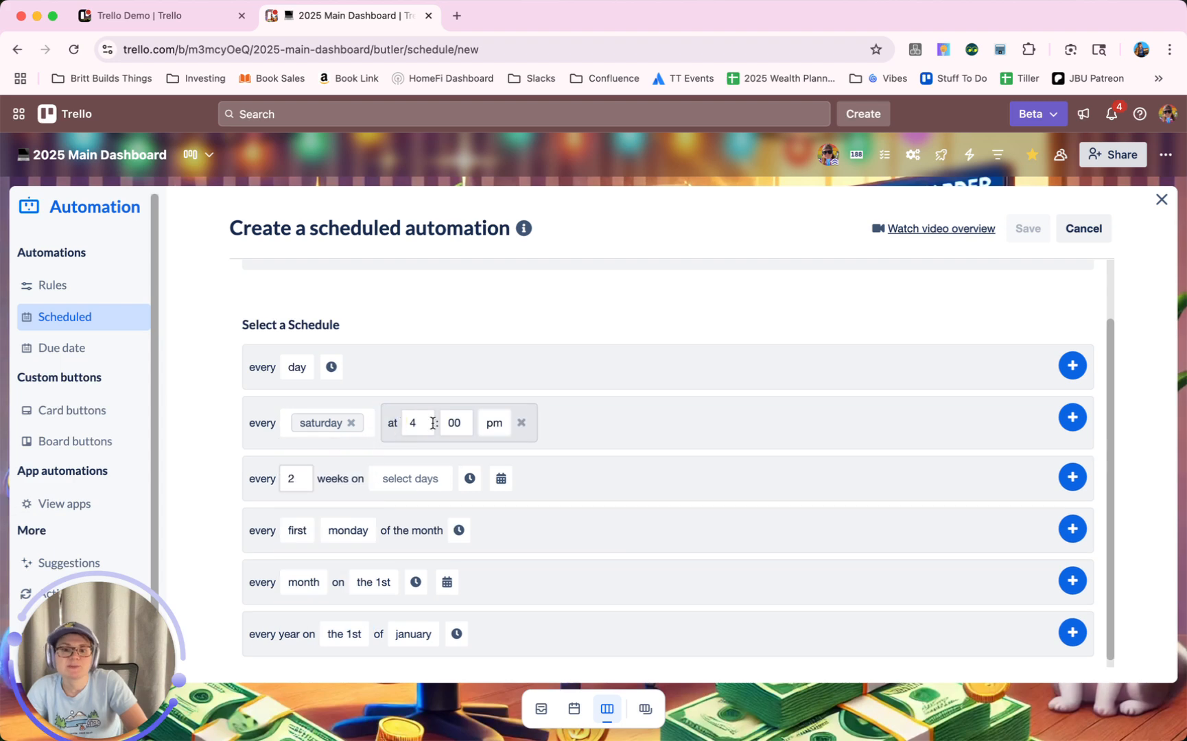
type("11")
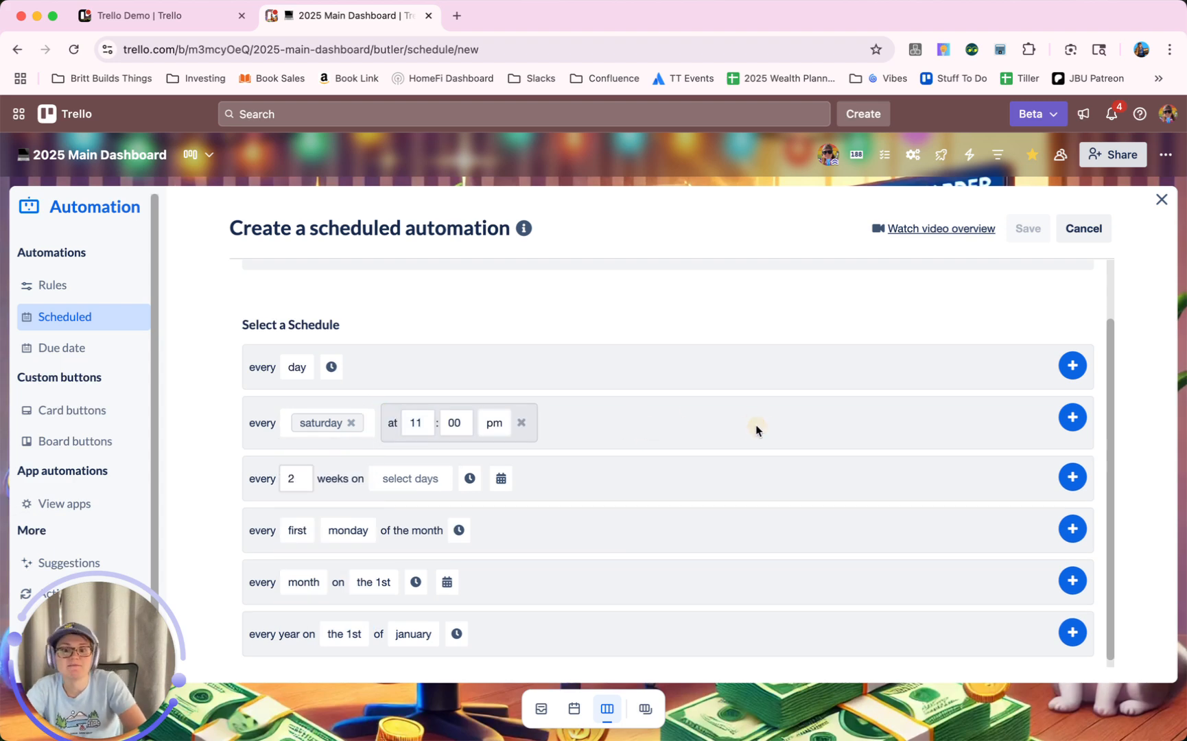
left_click(1071, 417)
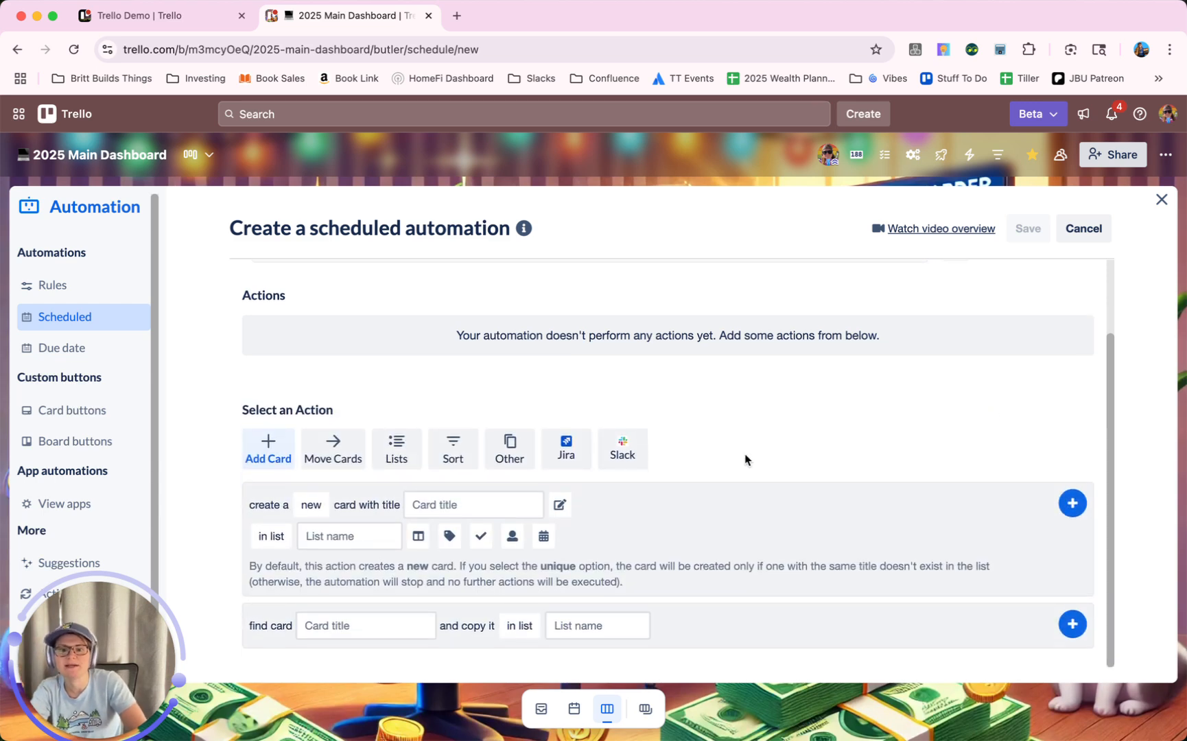
Pick the move-cards action and limit it to cards in the Done list
left_click(332, 449)
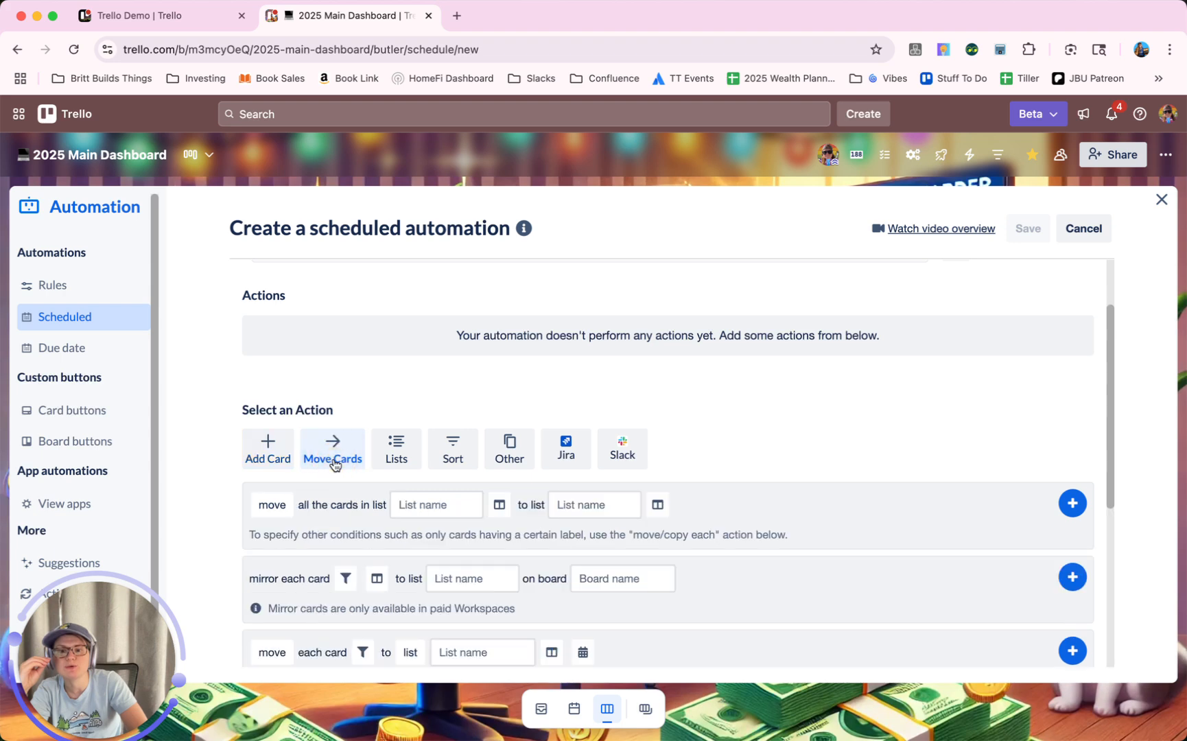
scroll("down", 3)
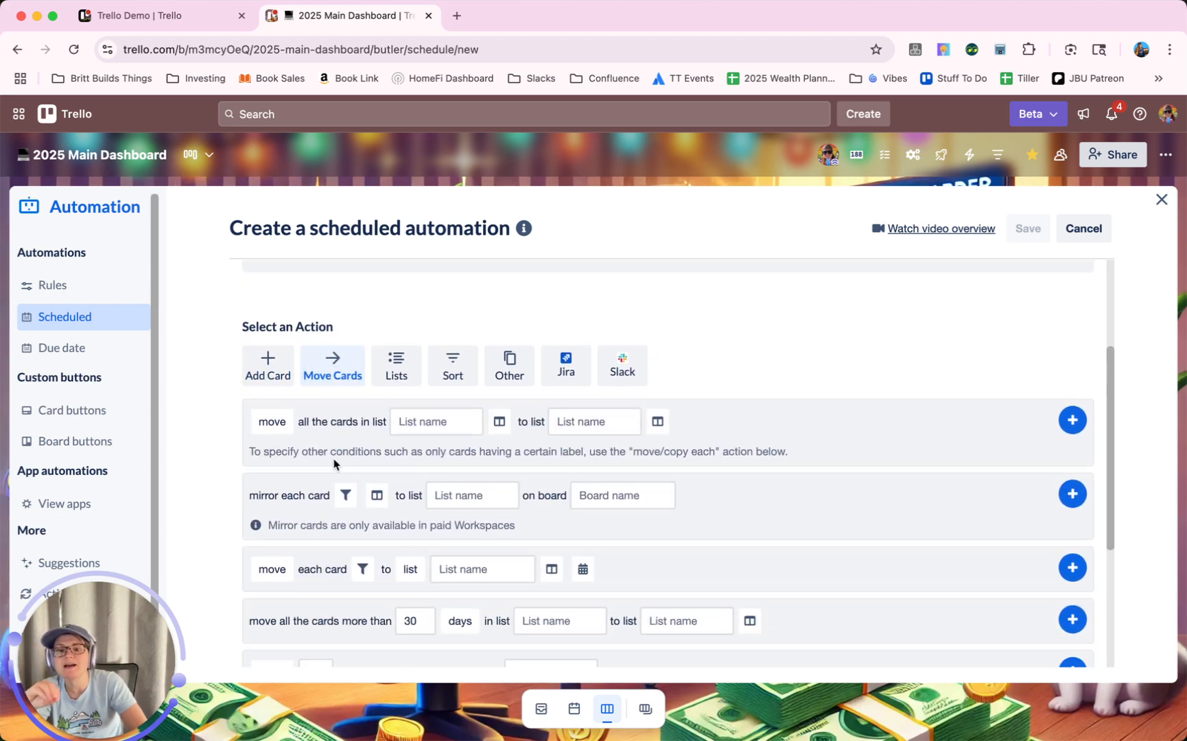
scroll("down", 3)
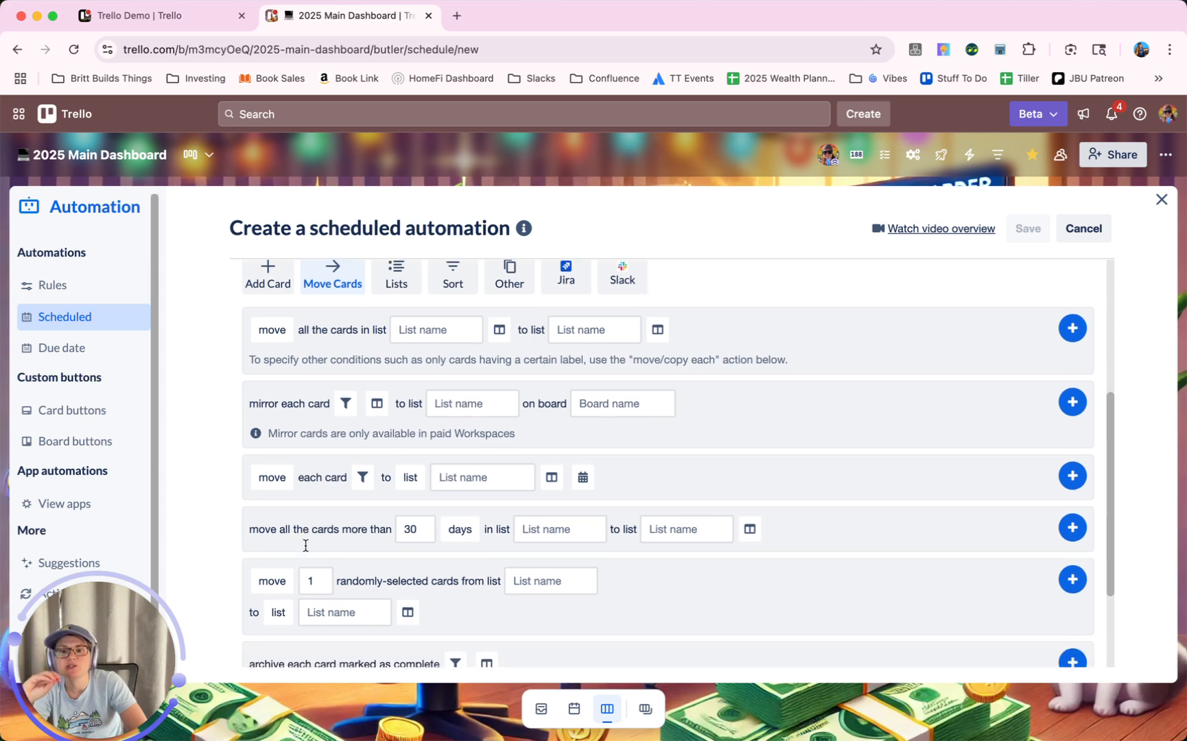
scroll("down", 3)
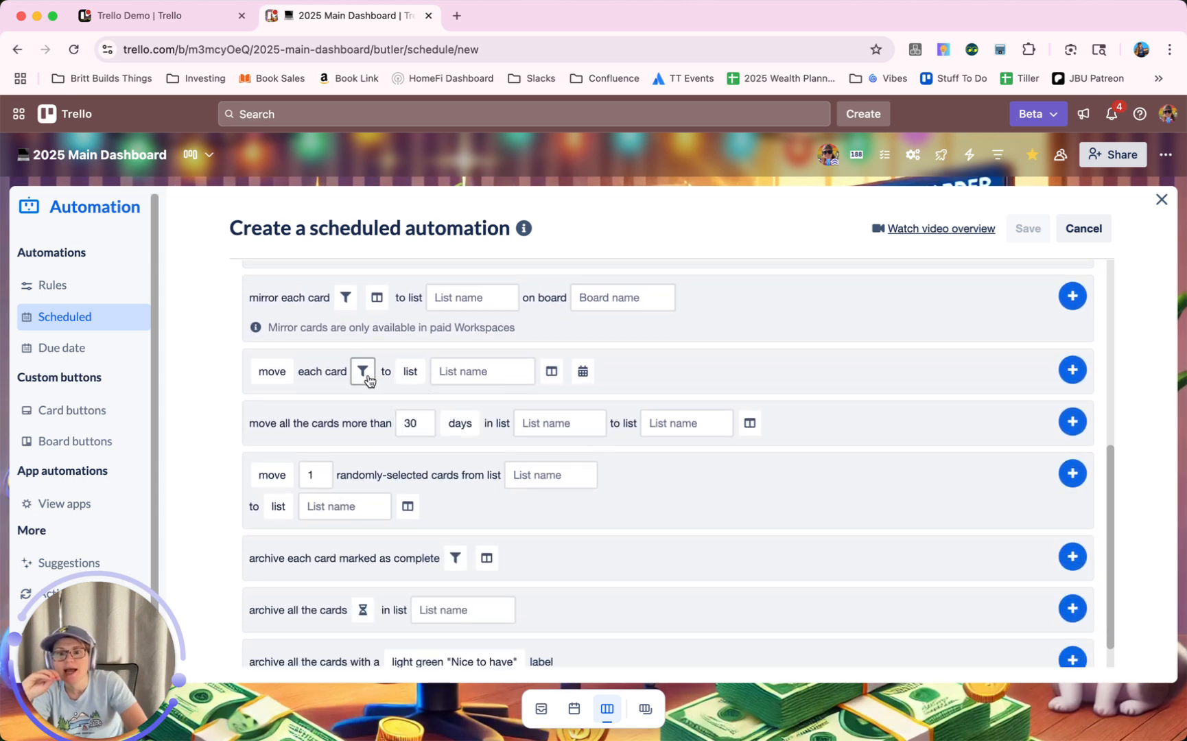
left_click(362, 370)
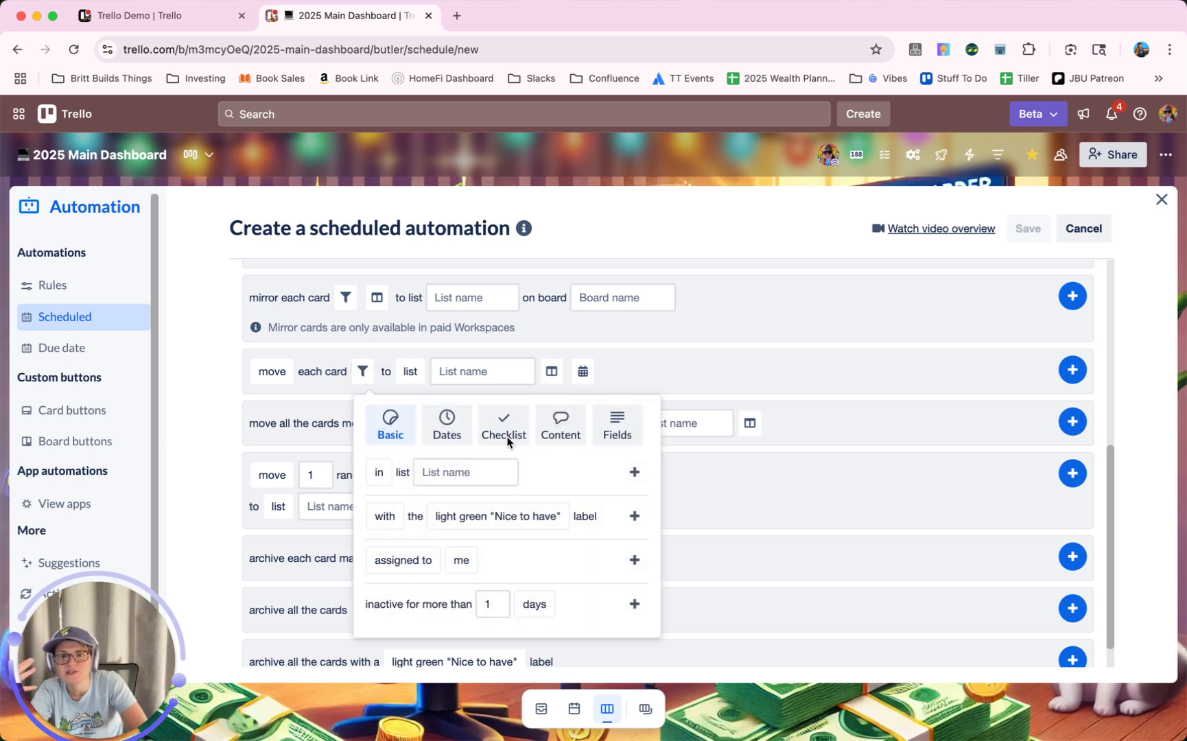
left_click(463, 472)
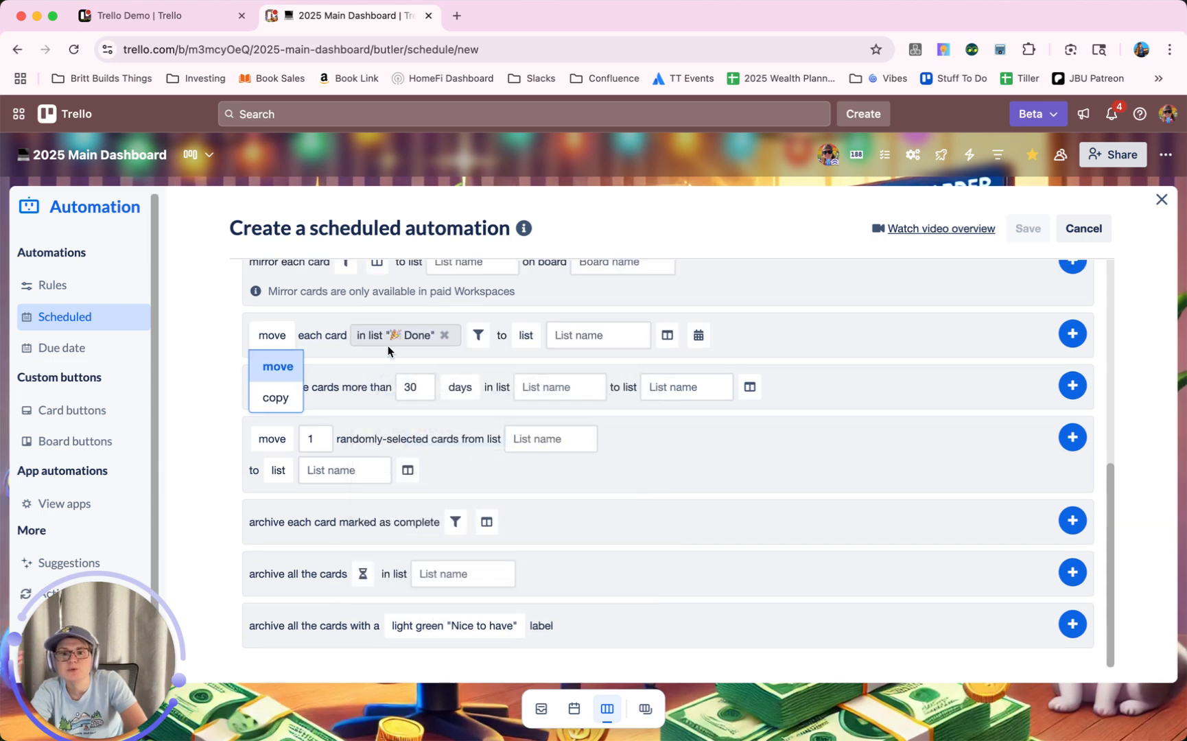
Set Collected Done as the destination and add the action to the automation
left_click(525, 334)
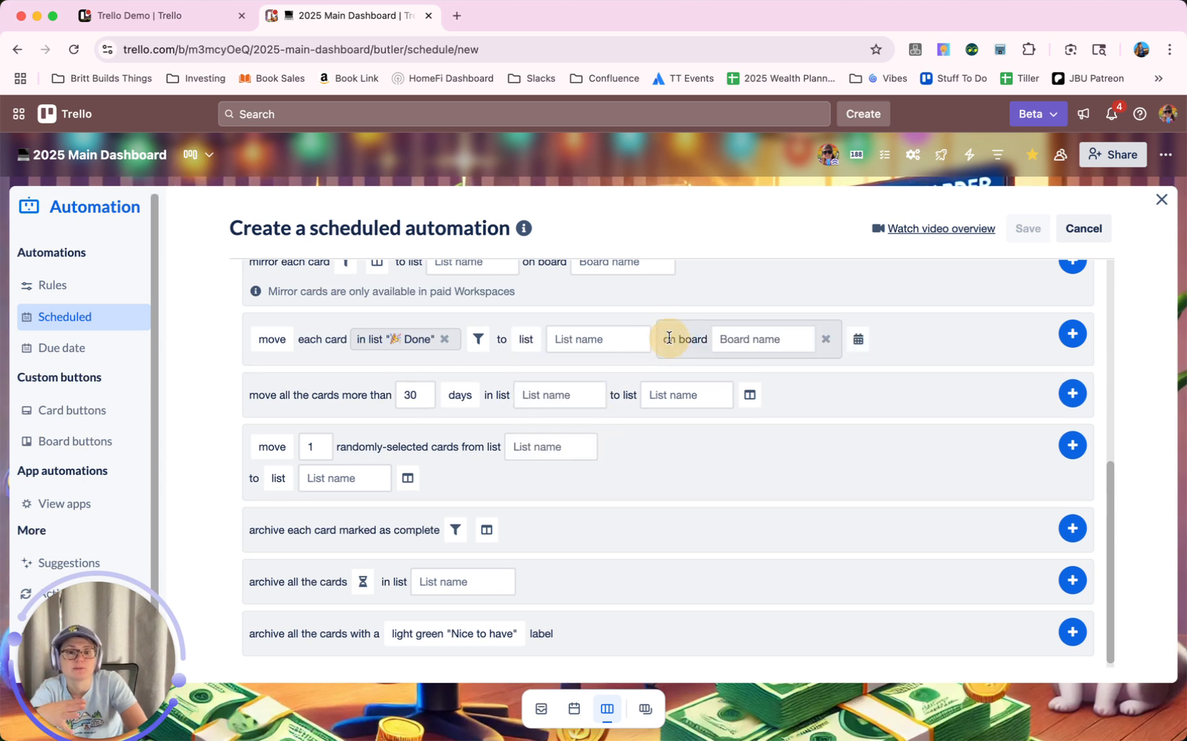
left_click(597, 339)
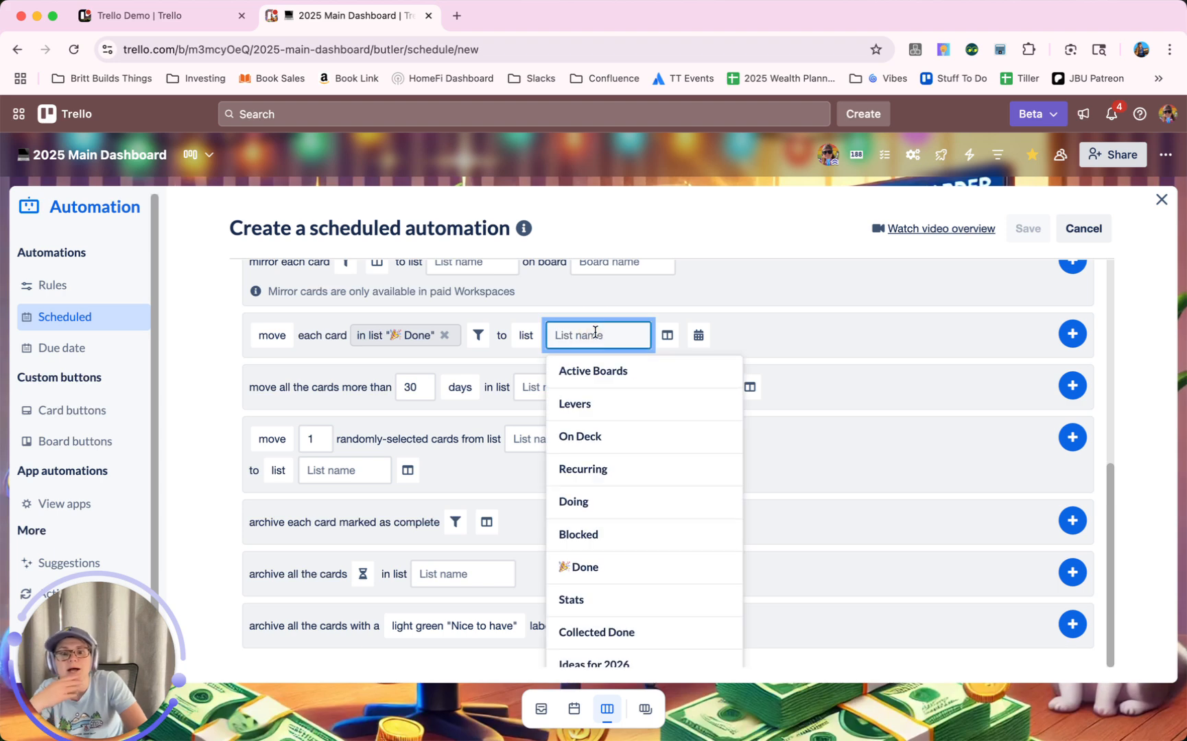
left_click(597, 633)
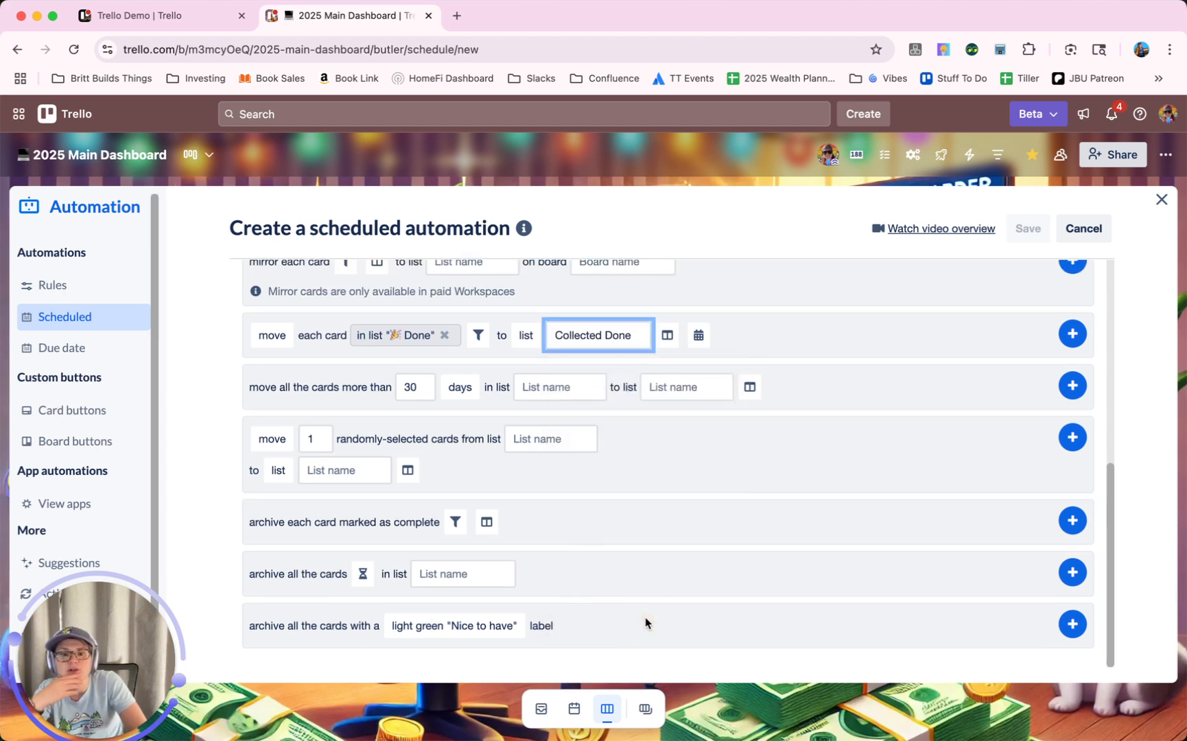
mouse_move(1072, 334)
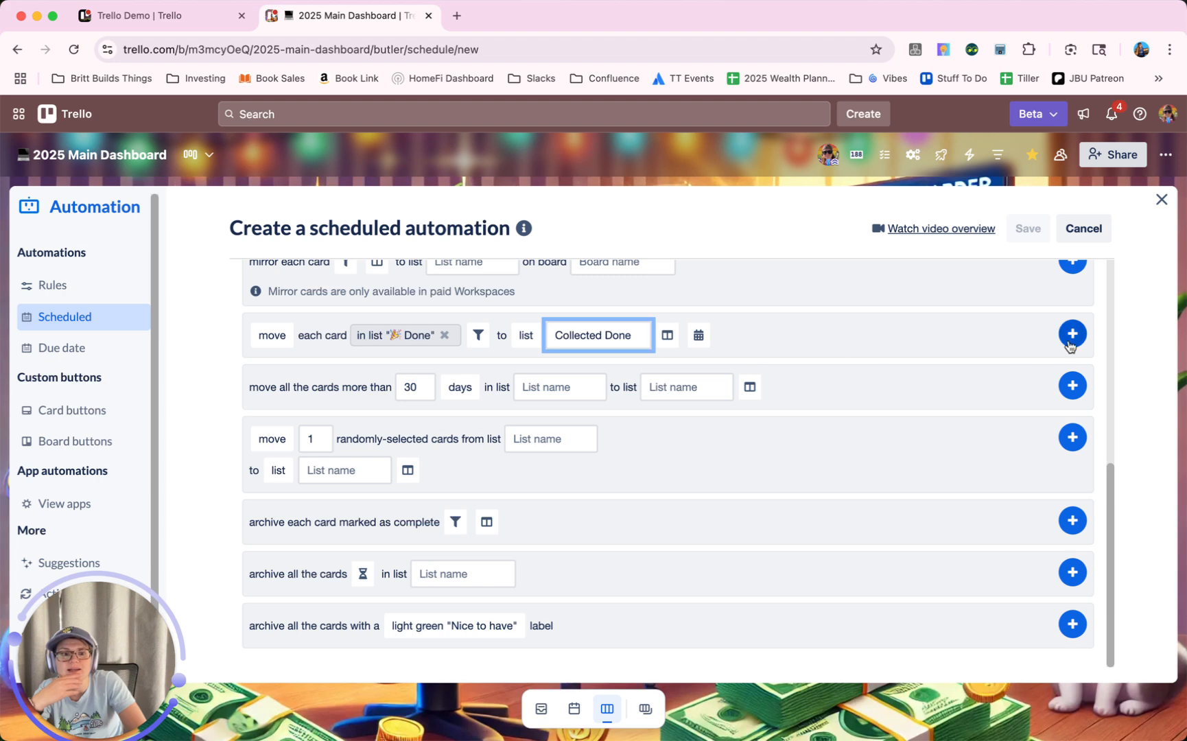
left_click(1071, 335)
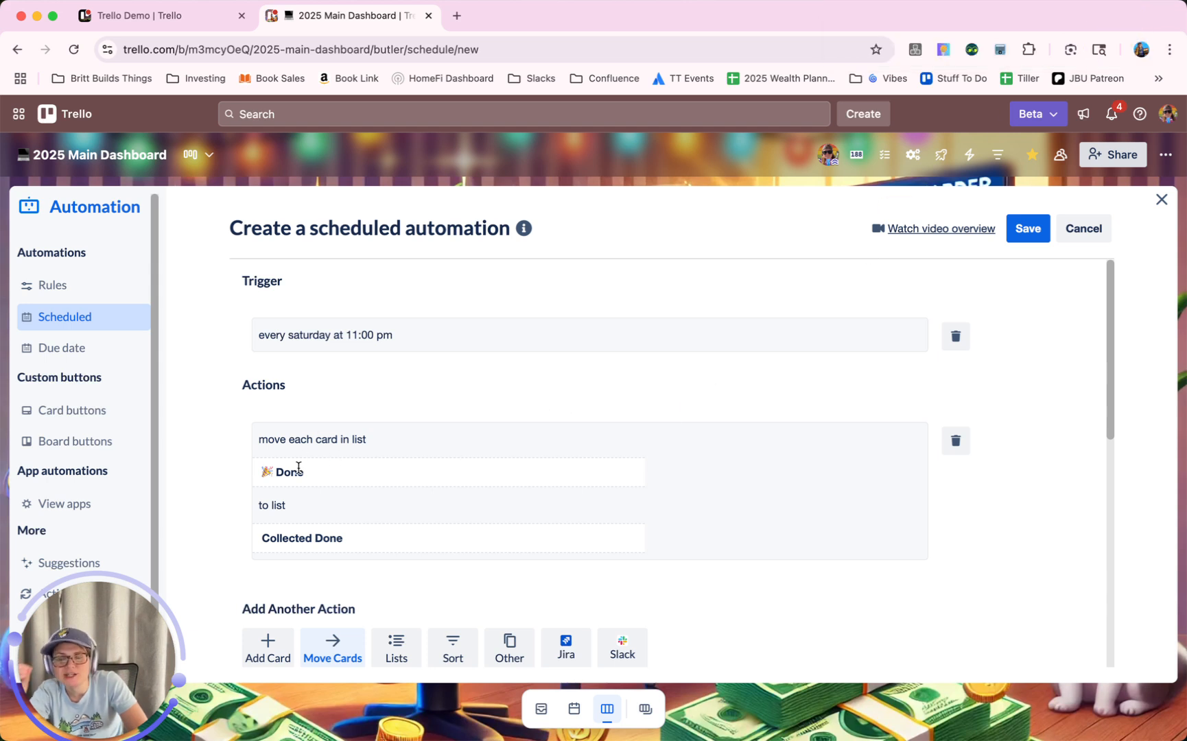
mouse_move(589, 508)
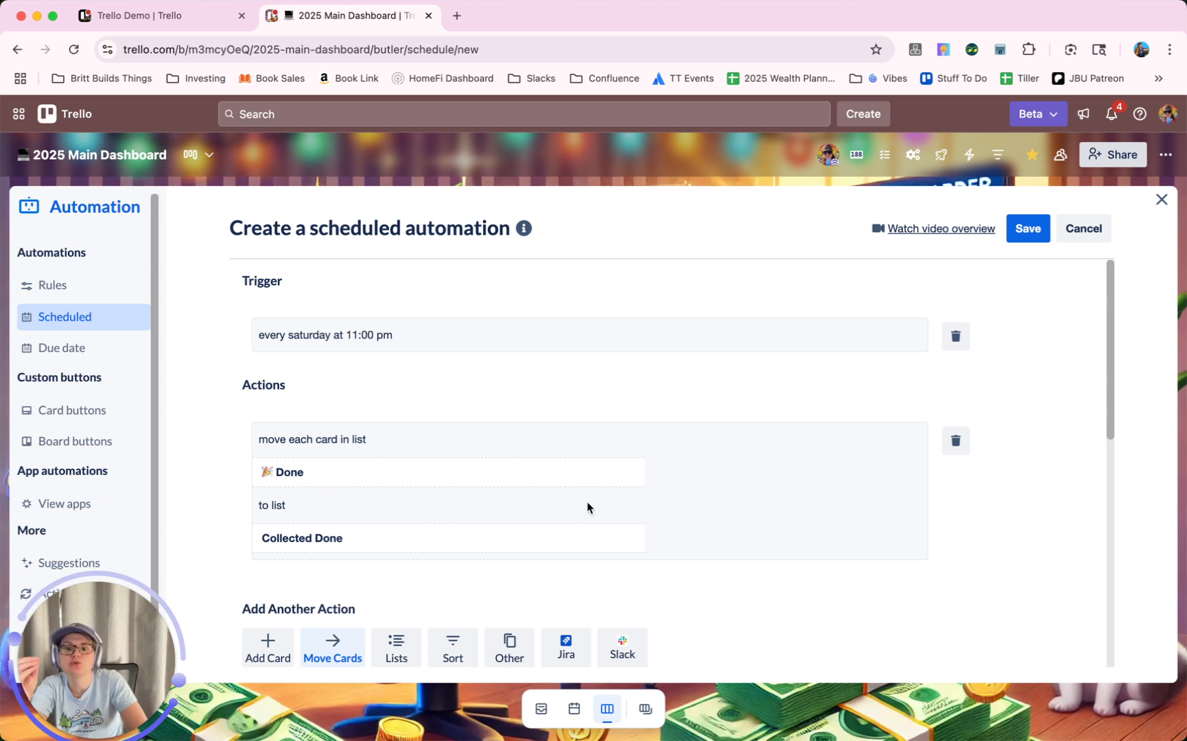
mouse_move(728, 340)
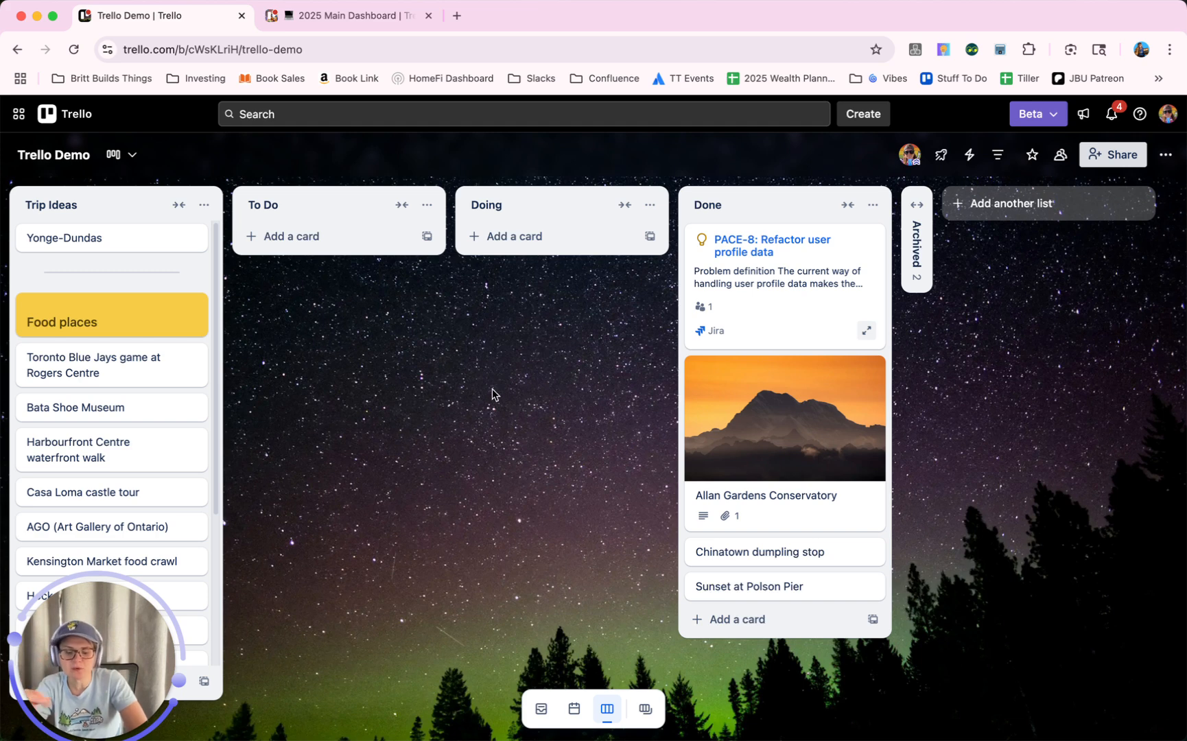
mouse_move(513, 388)
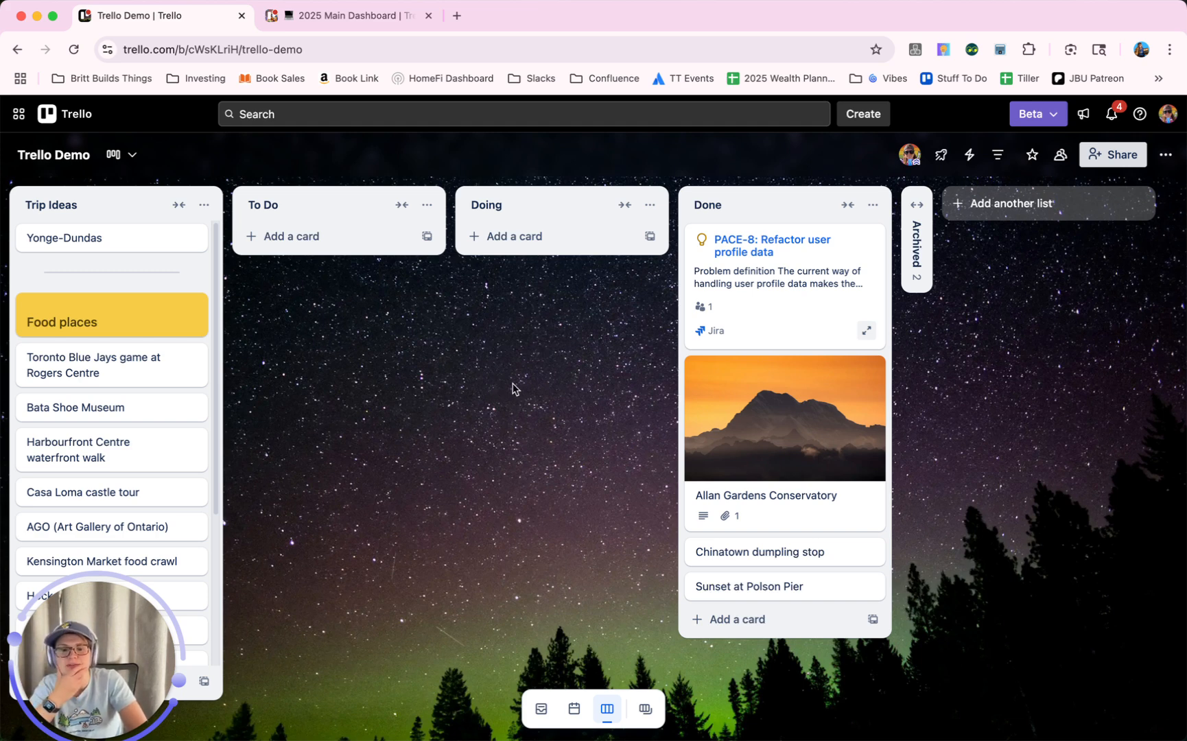
mouse_move(508, 386)
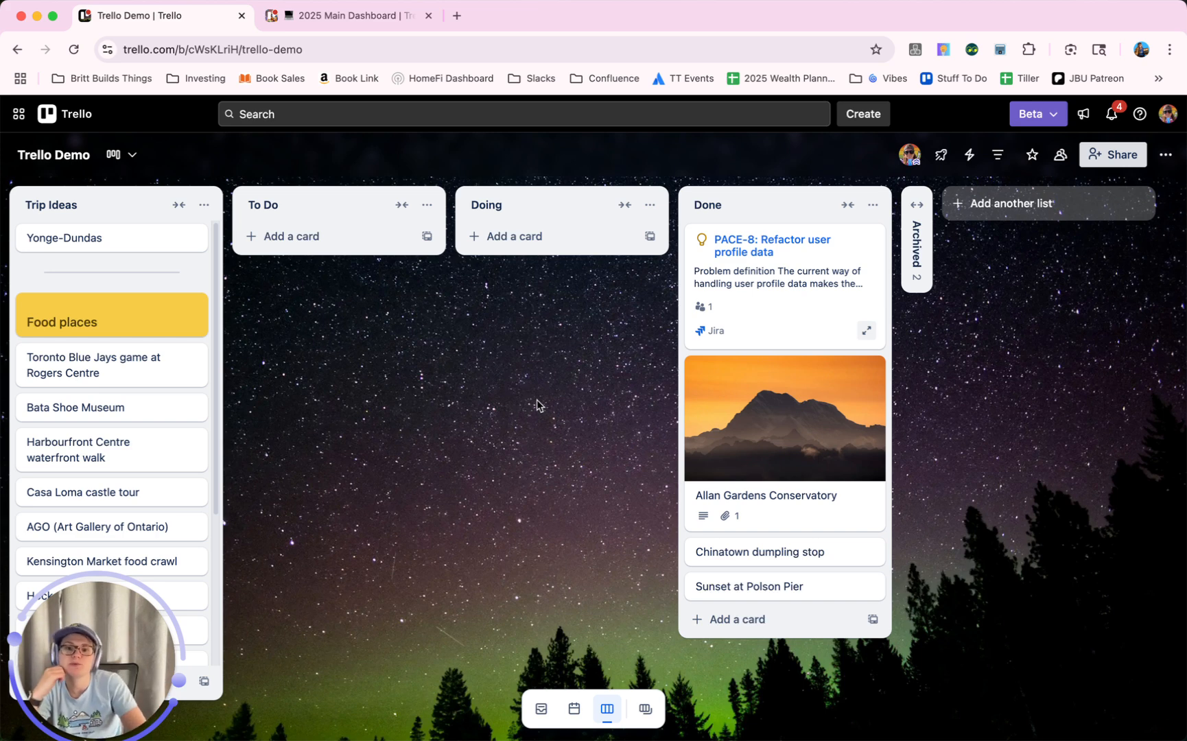
mouse_move(520, 402)
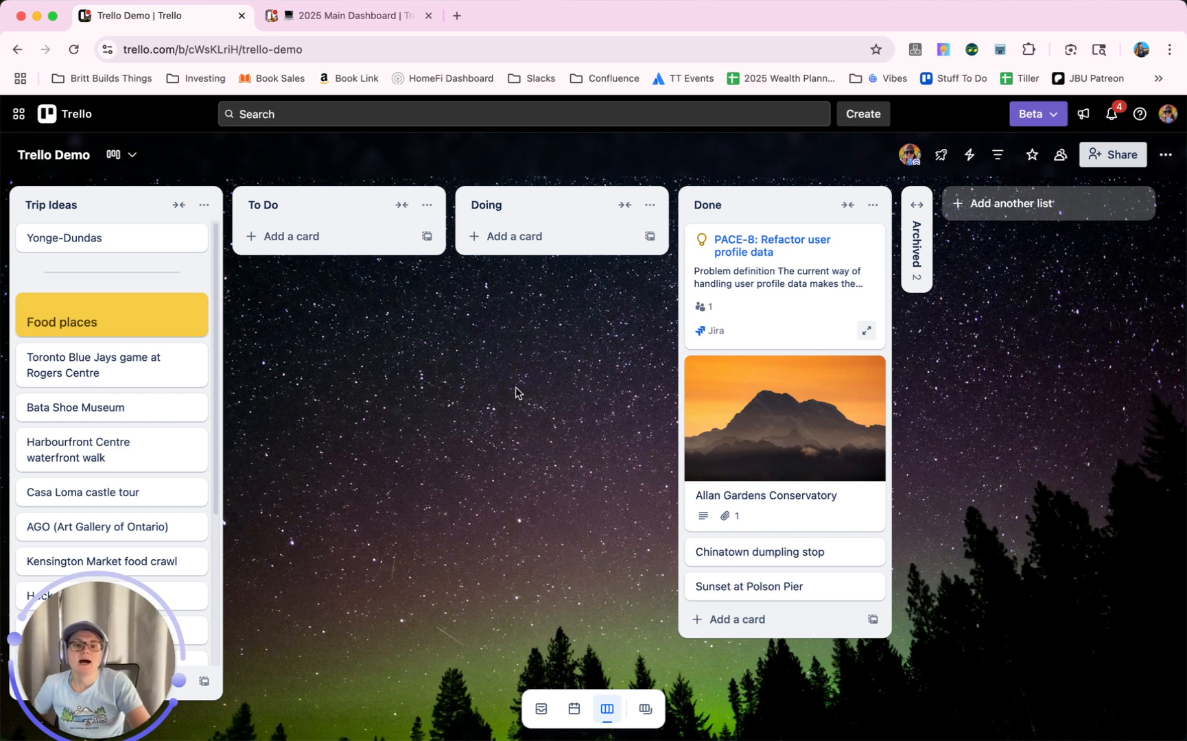
mouse_move(793, 210)
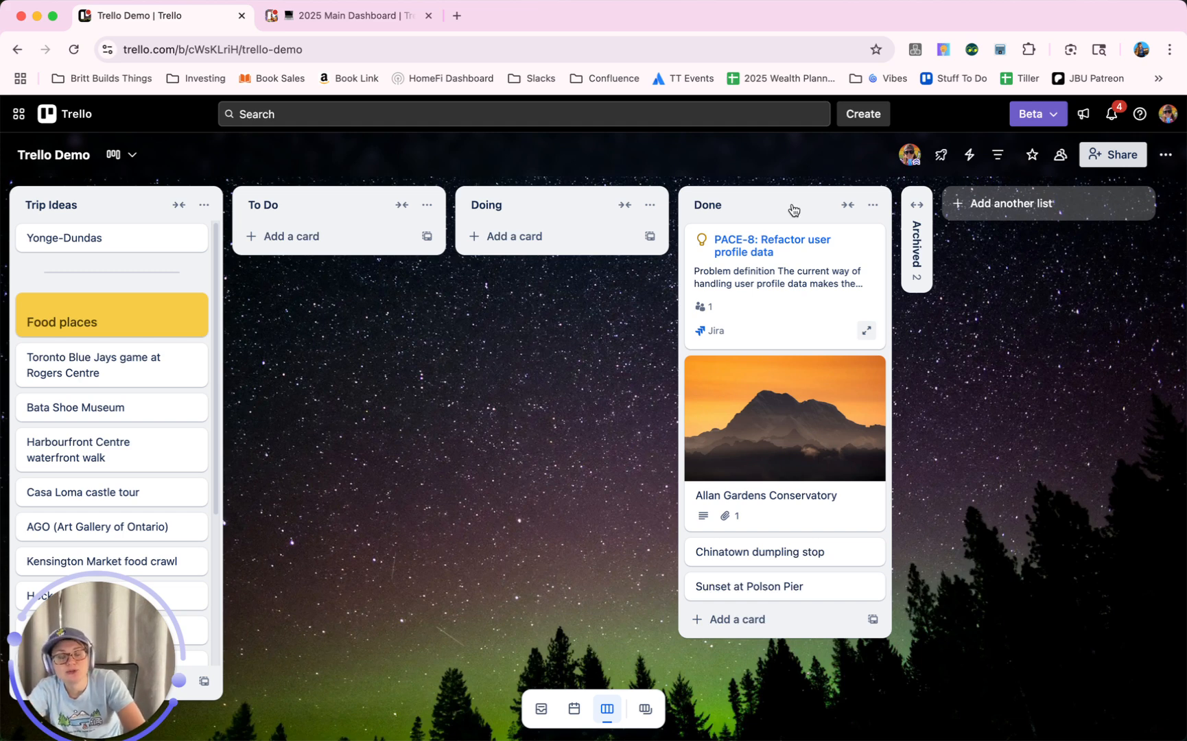
Open the Trello Demo board's automation rules and show the Due date section
left_click(969, 155)
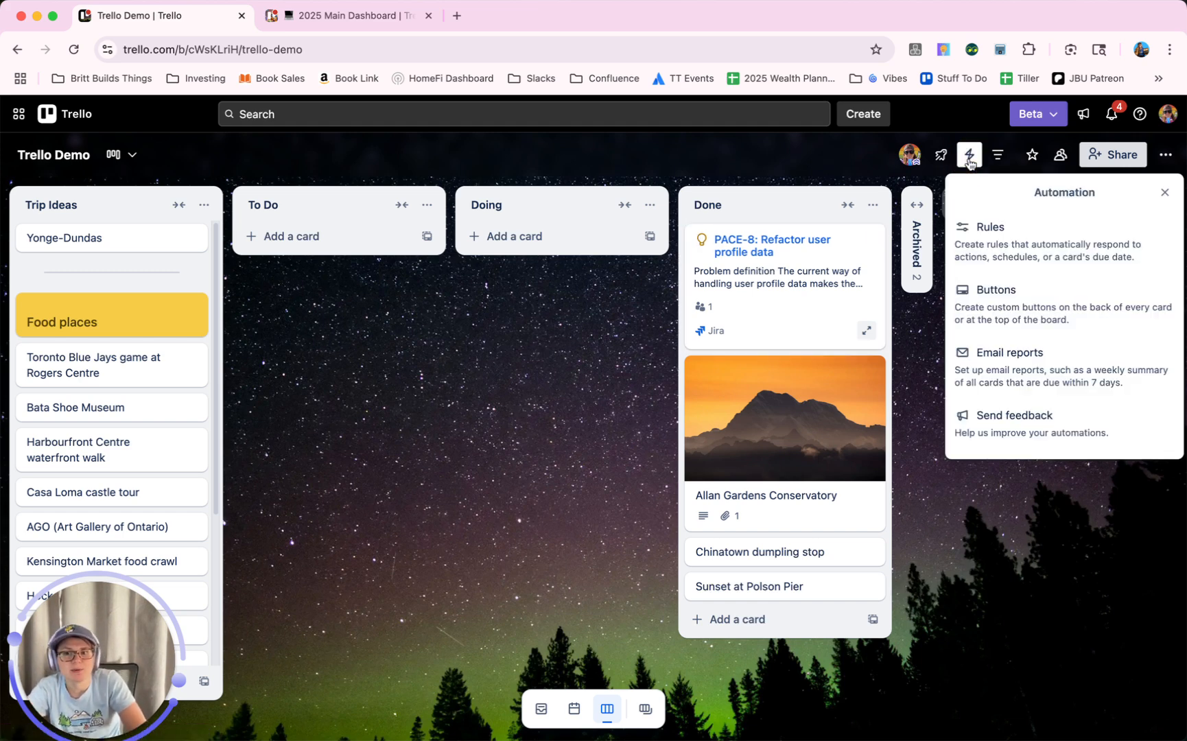
left_click(990, 226)
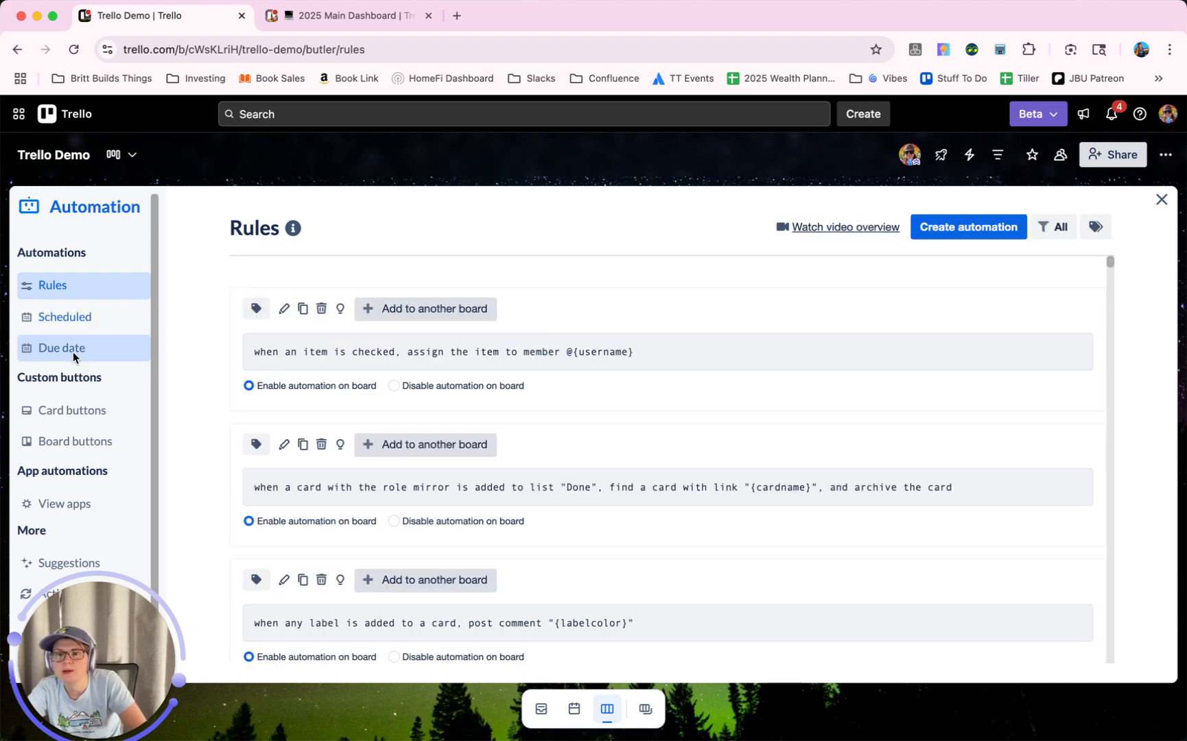
left_click(62, 348)
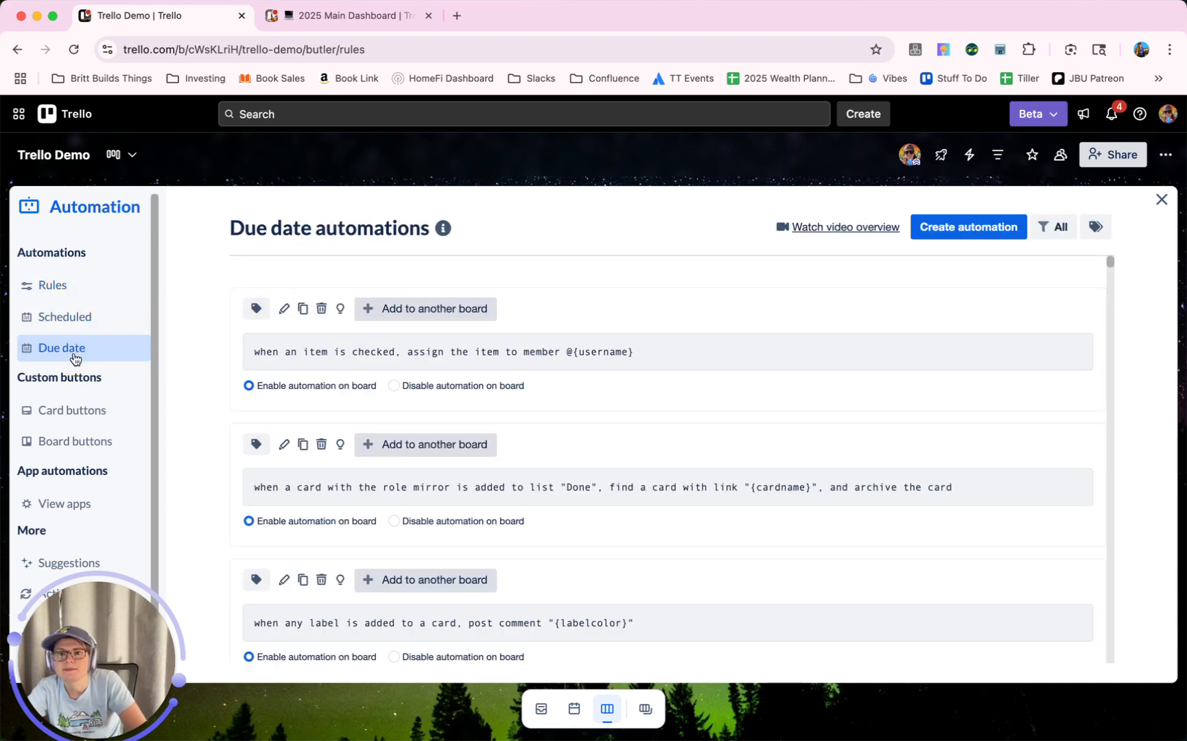
left_click(62, 347)
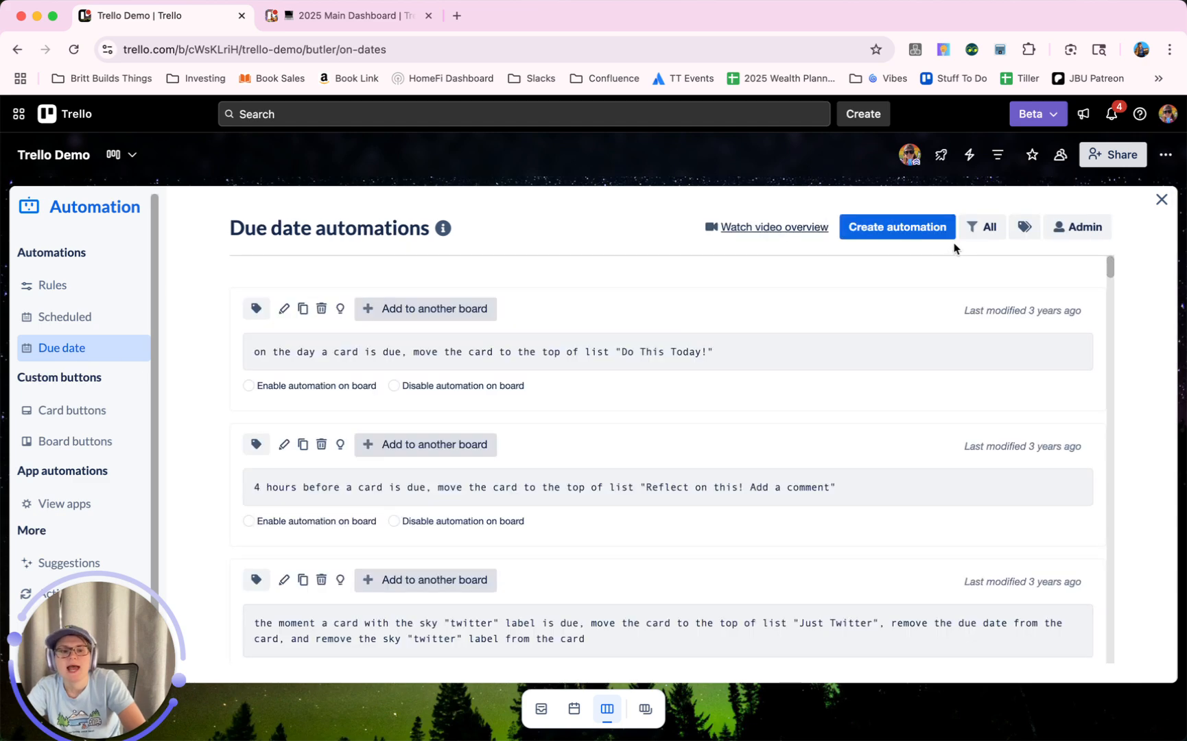
Create a due-date automation triggered 30 days after a card is due
left_click(896, 226)
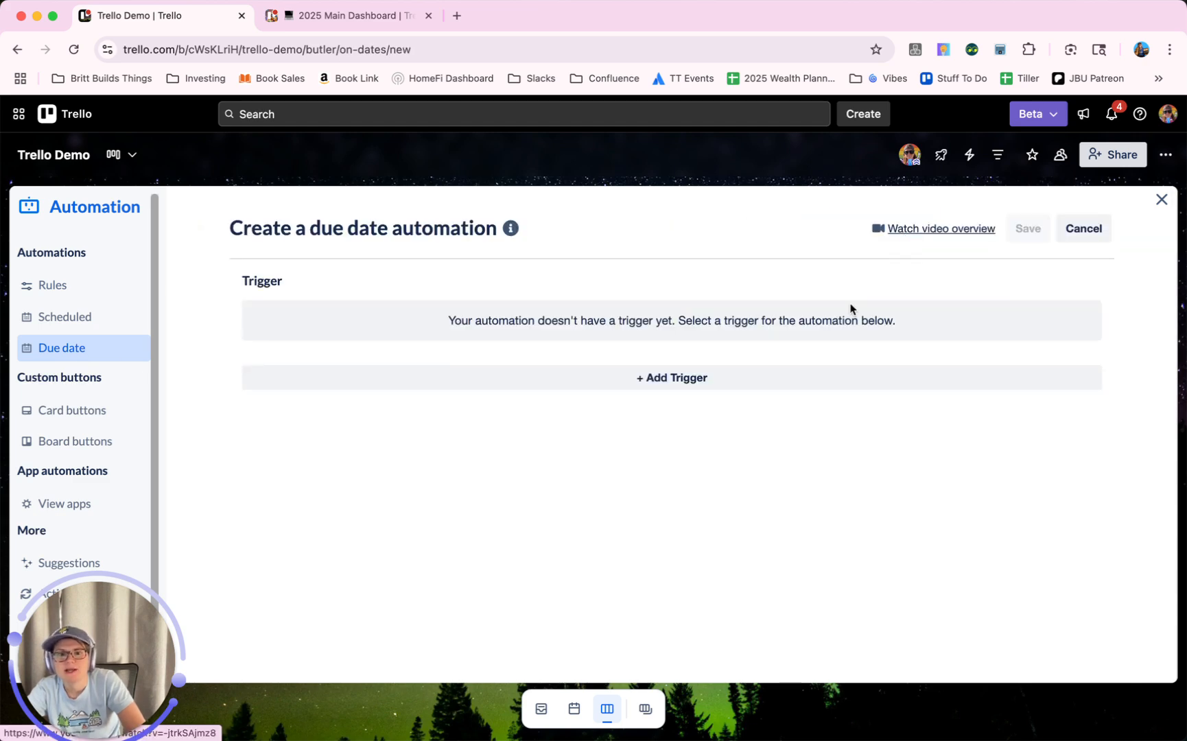
left_click(670, 378)
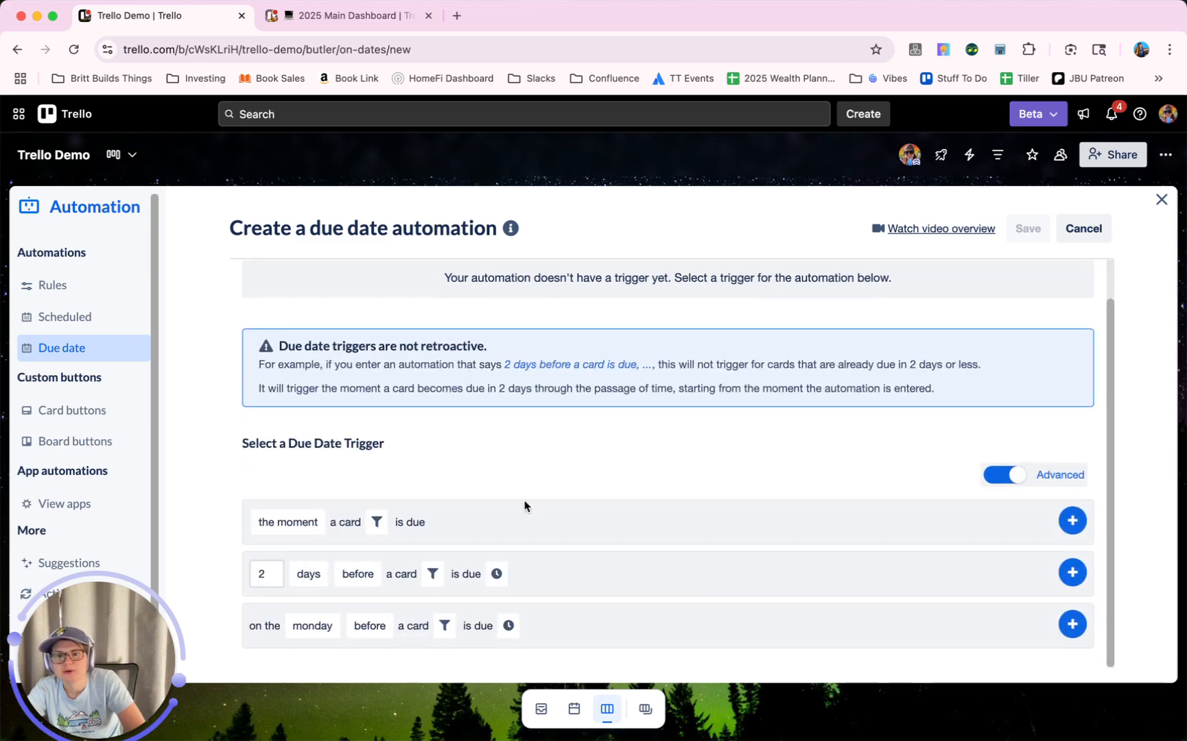
left_click(307, 574)
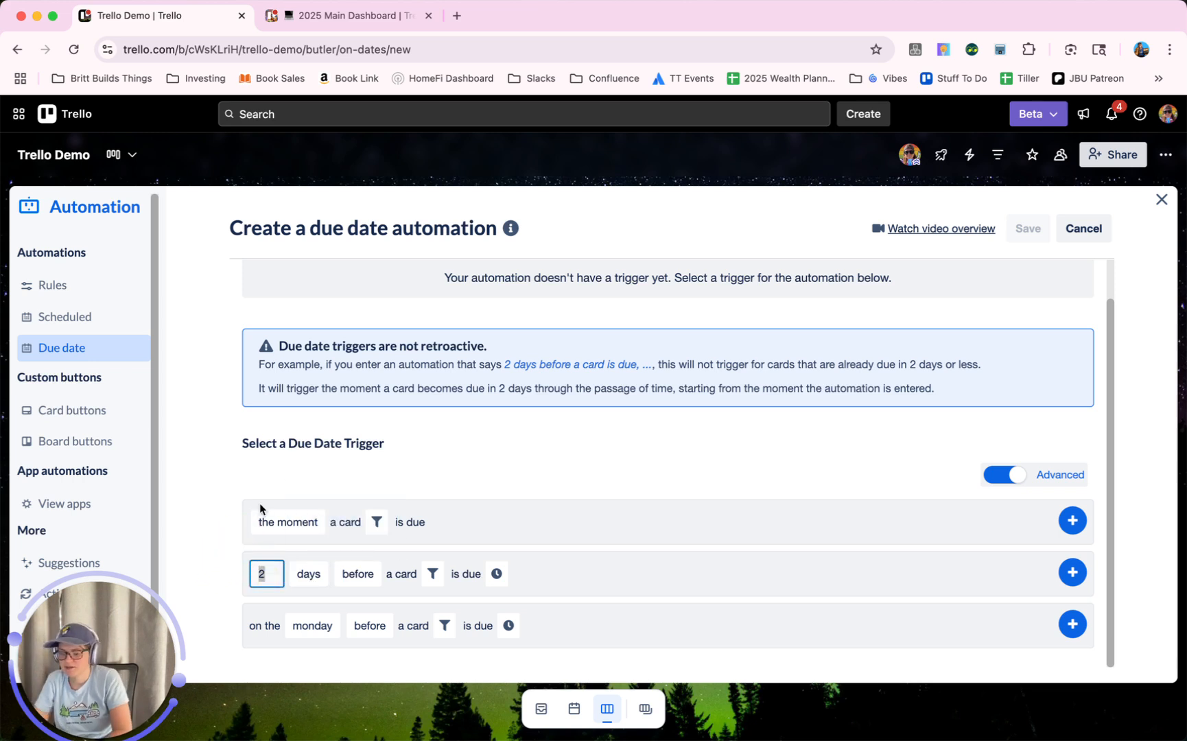
type("365")
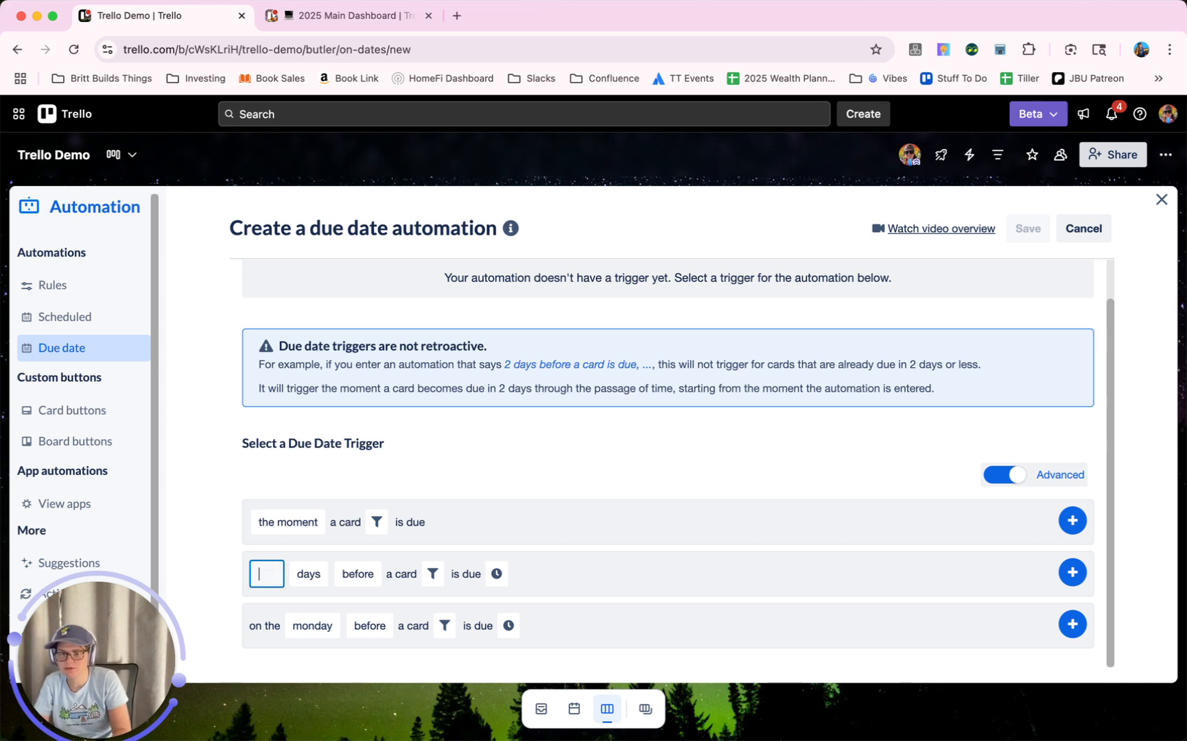
type("1")
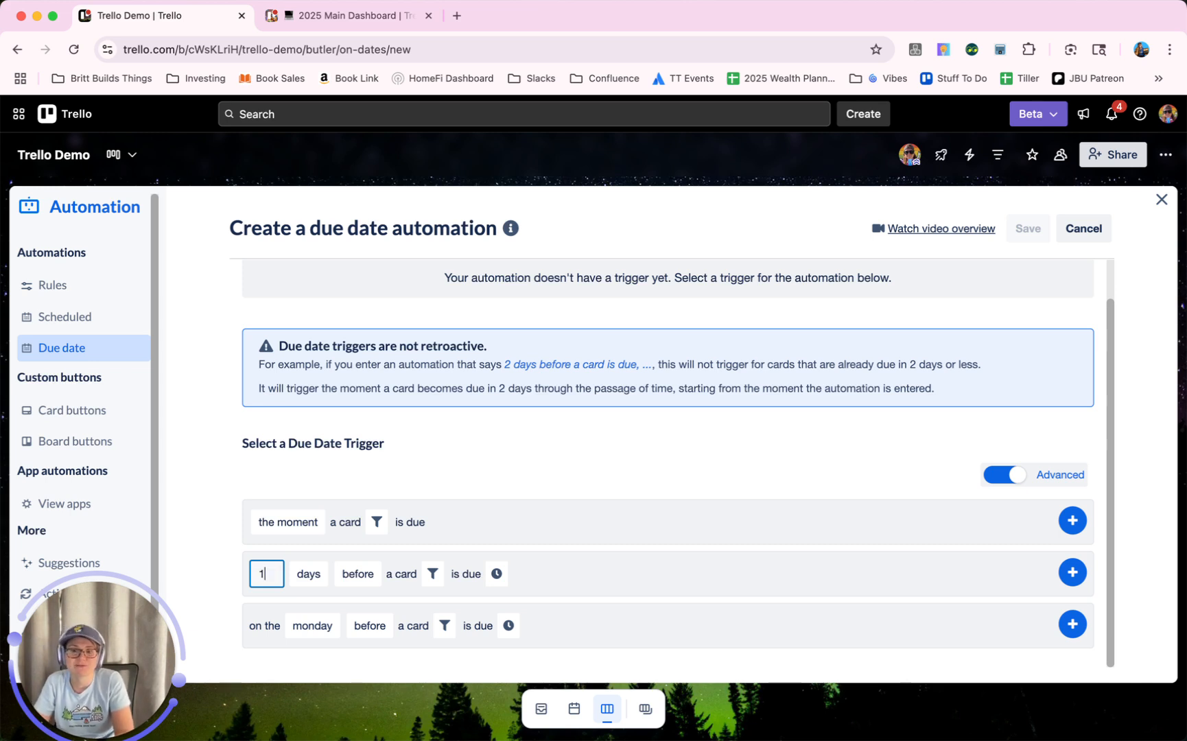
type("30")
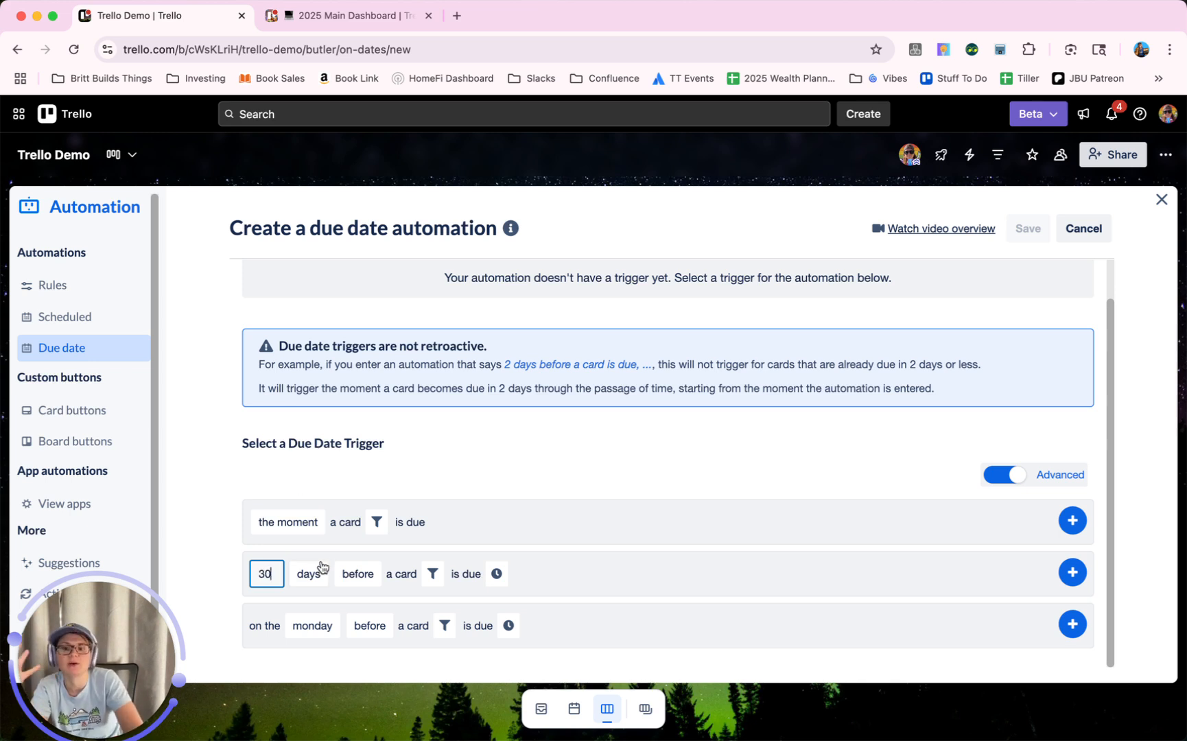
left_click(357, 574)
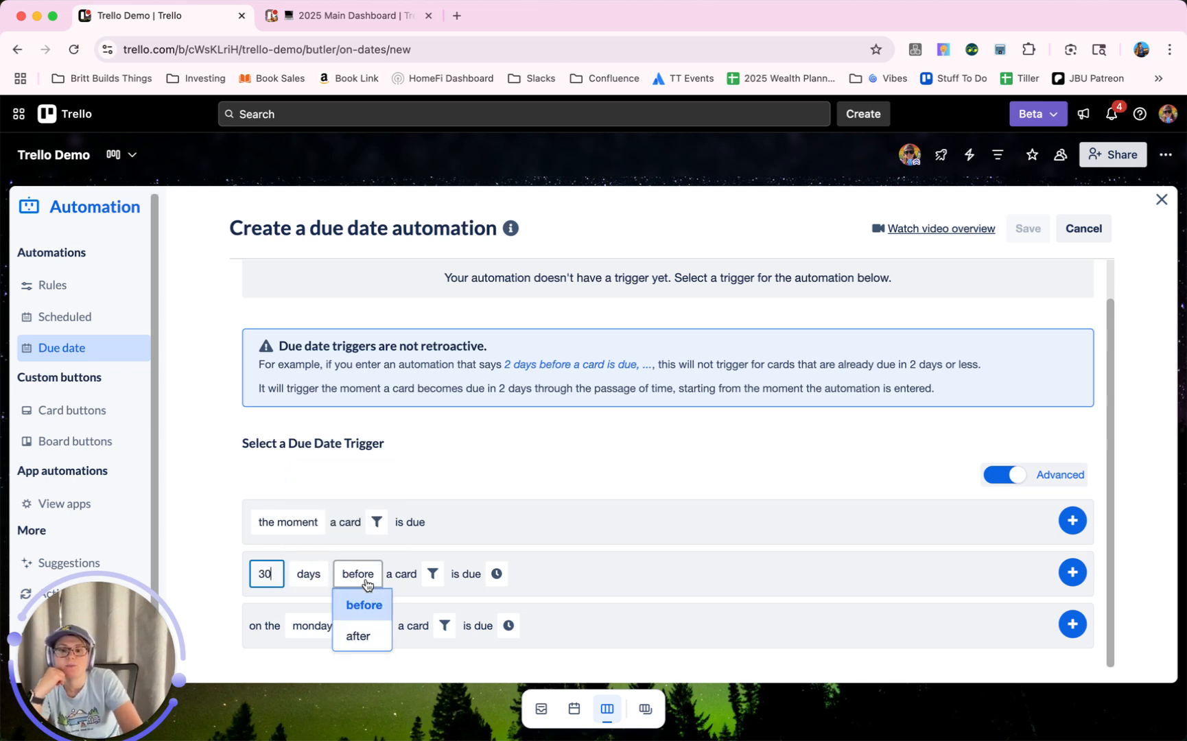
left_click(357, 635)
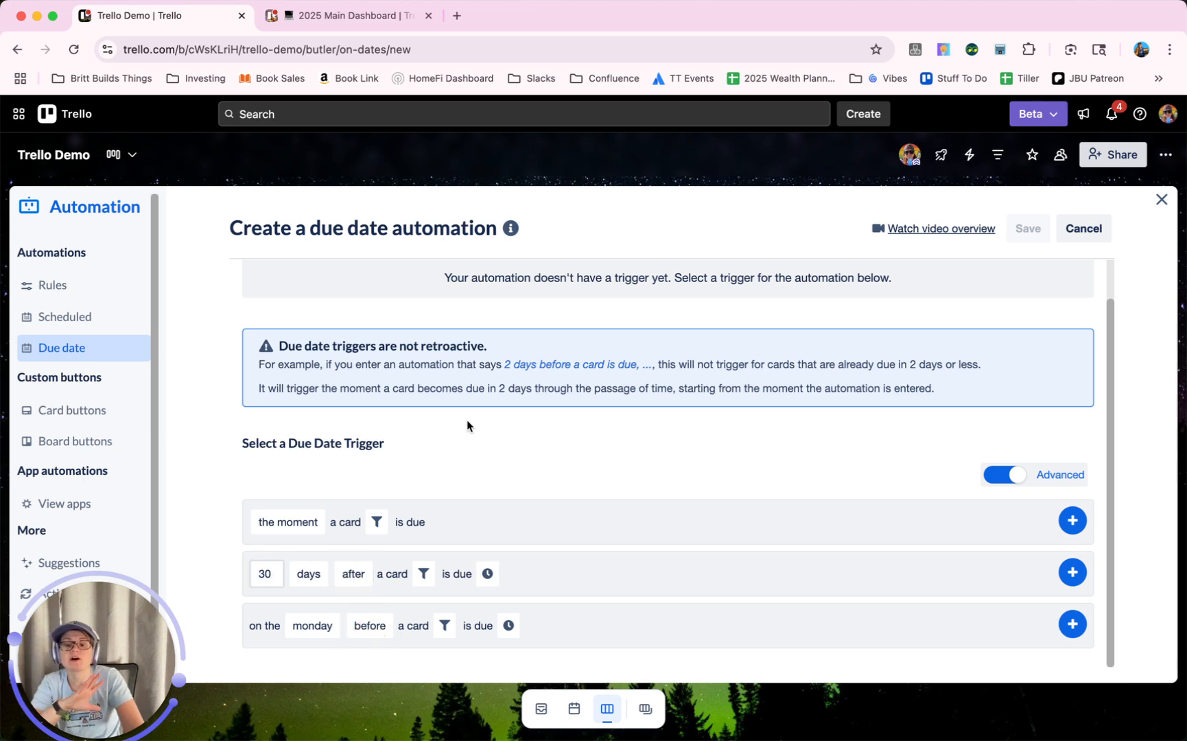
mouse_move(405, 379)
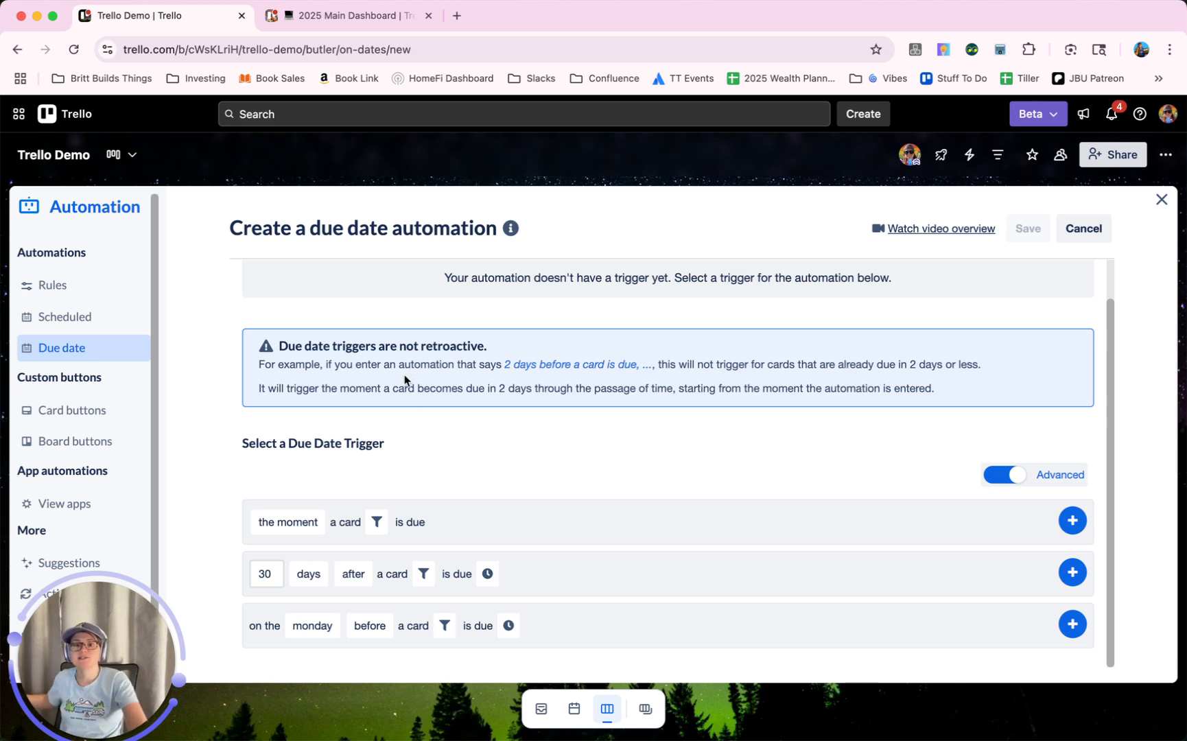
mouse_move(560, 356)
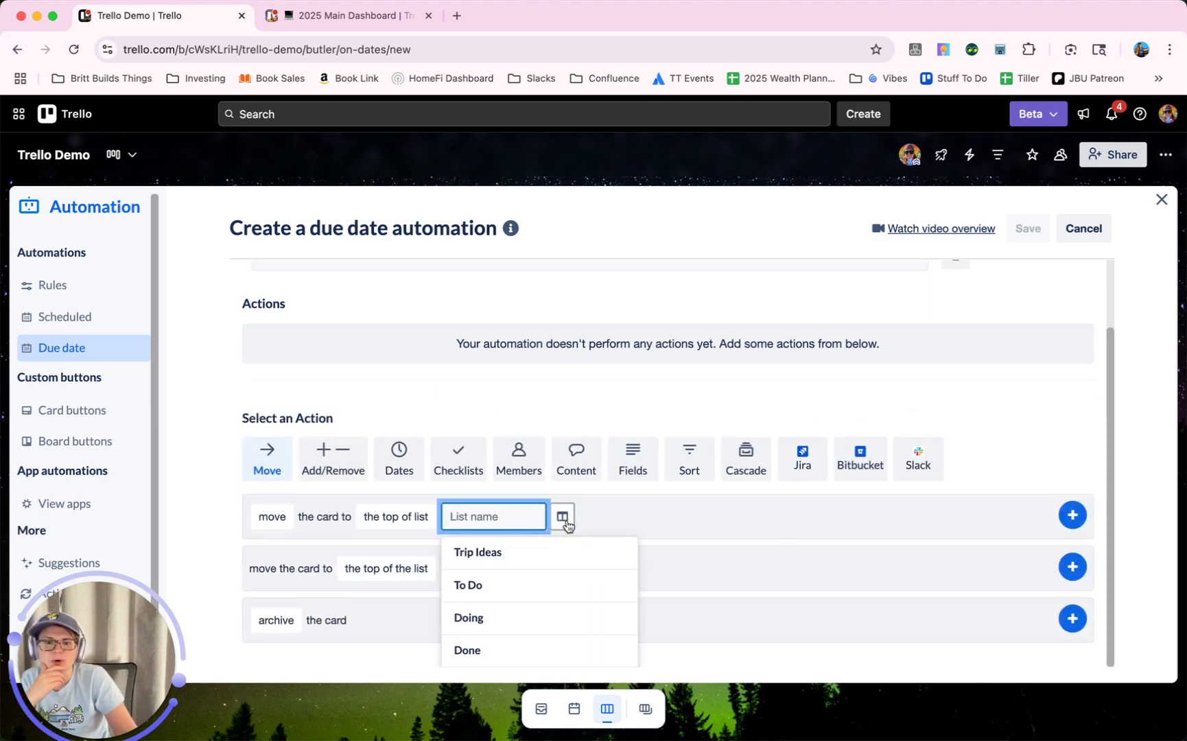
Set the move action's destination to Archived and save the automation
type("Archived")
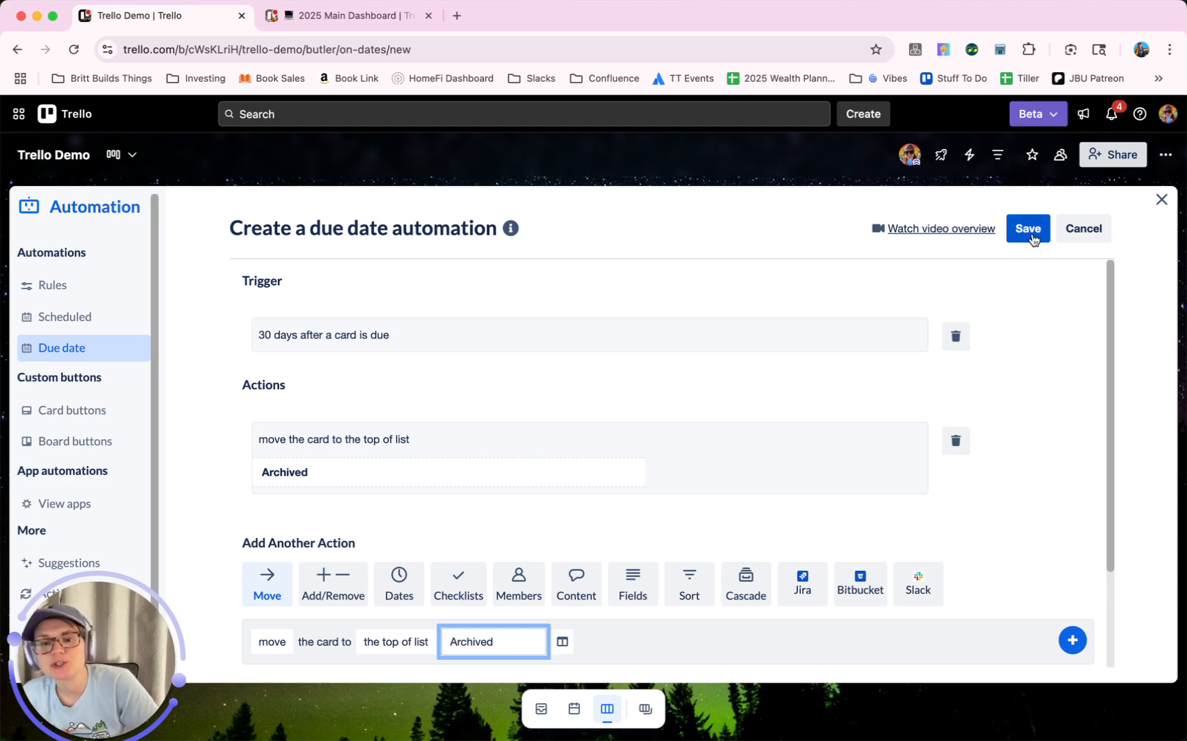
left_click(1026, 228)
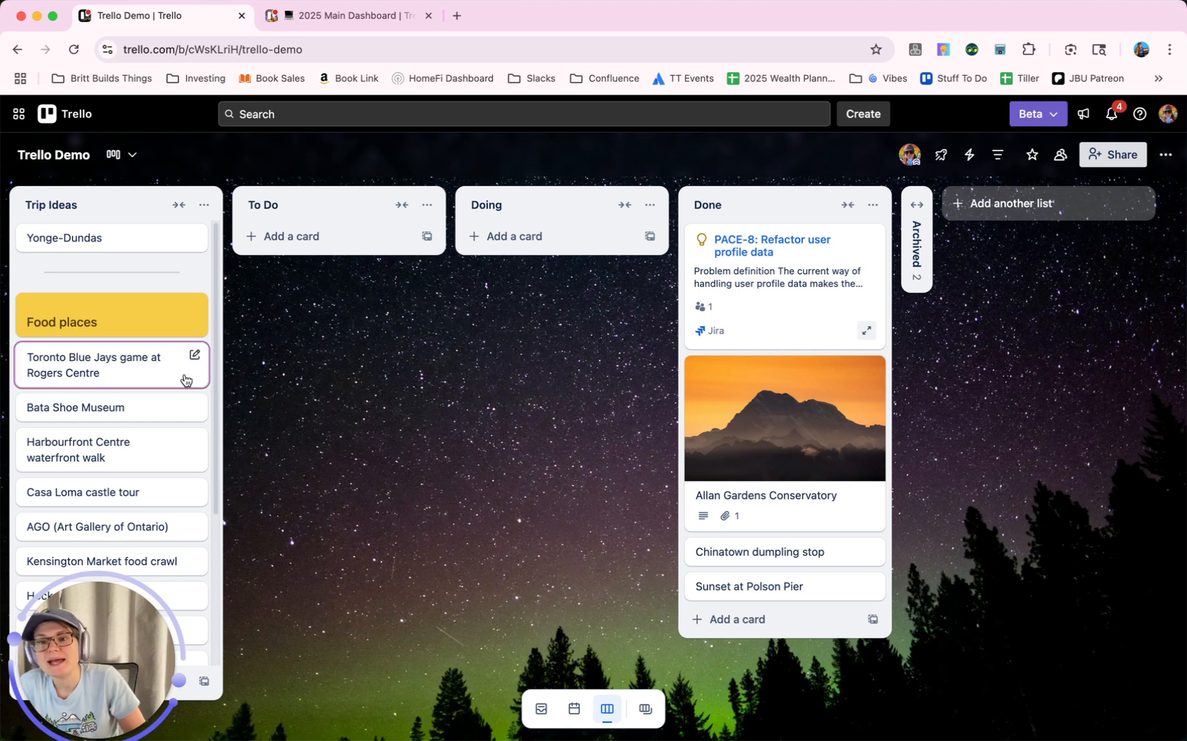
mouse_move(825, 224)
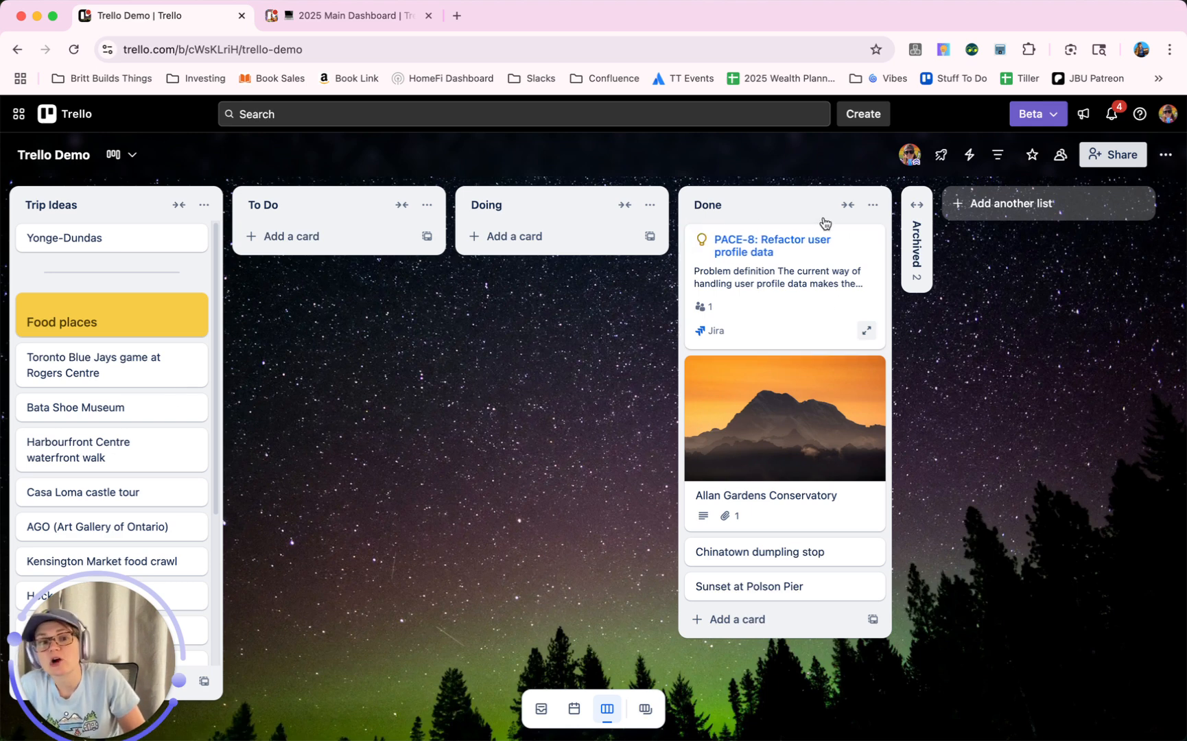
Move all cards in the Done list to the Archived list
left_click(872, 205)
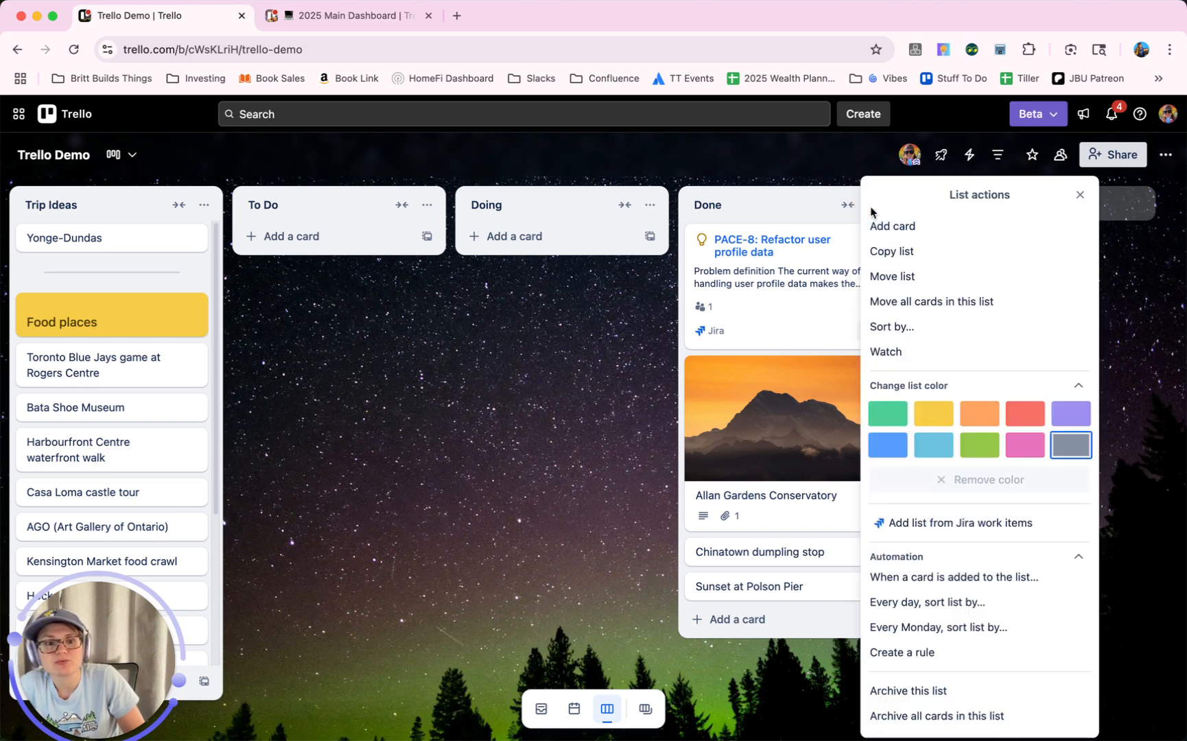
left_click(932, 302)
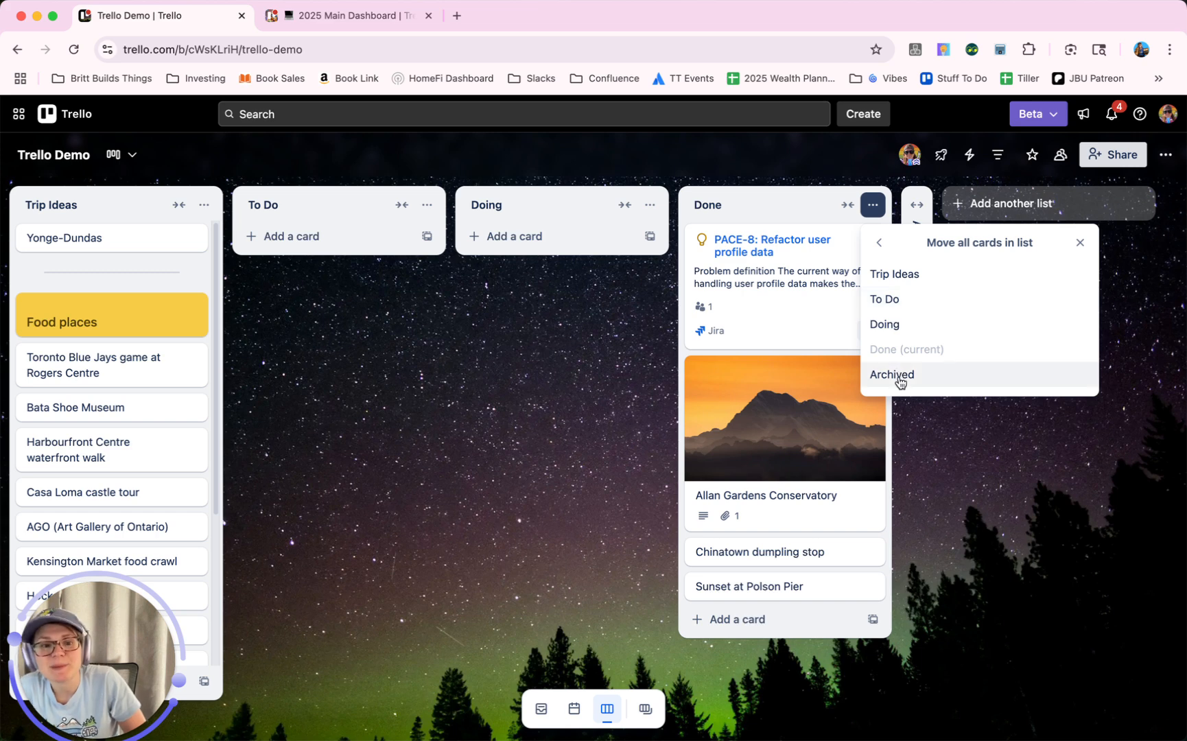
left_click(890, 373)
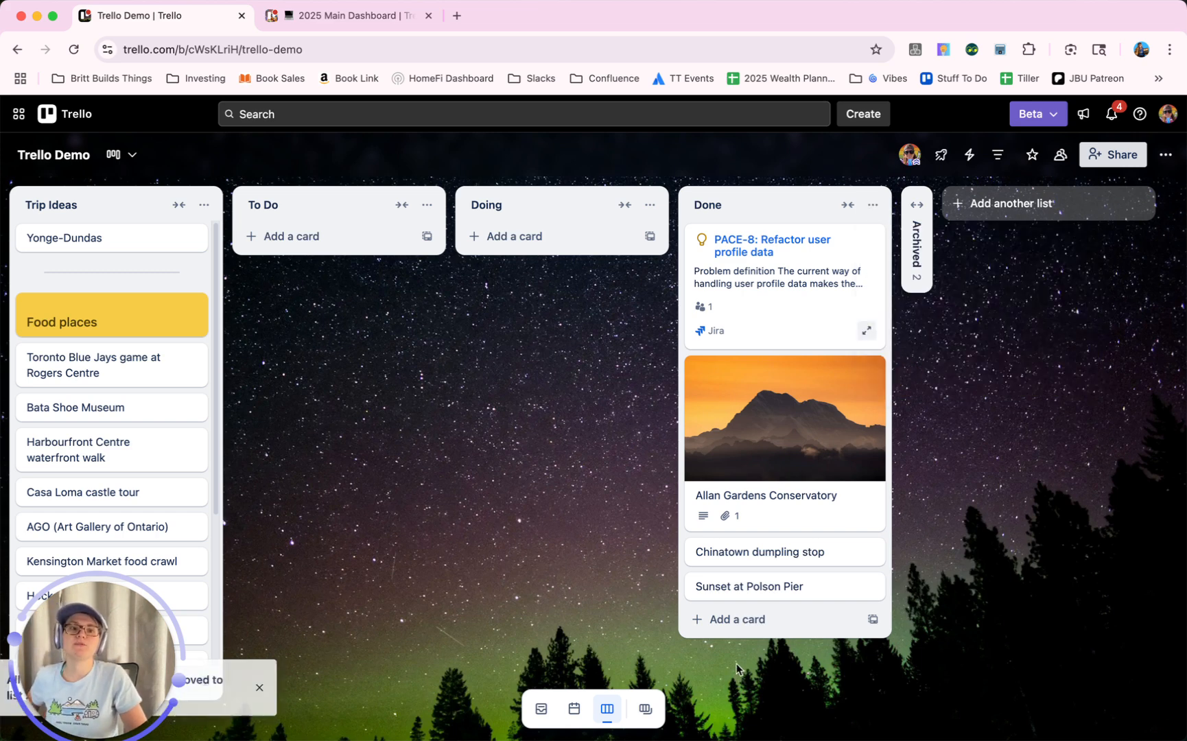